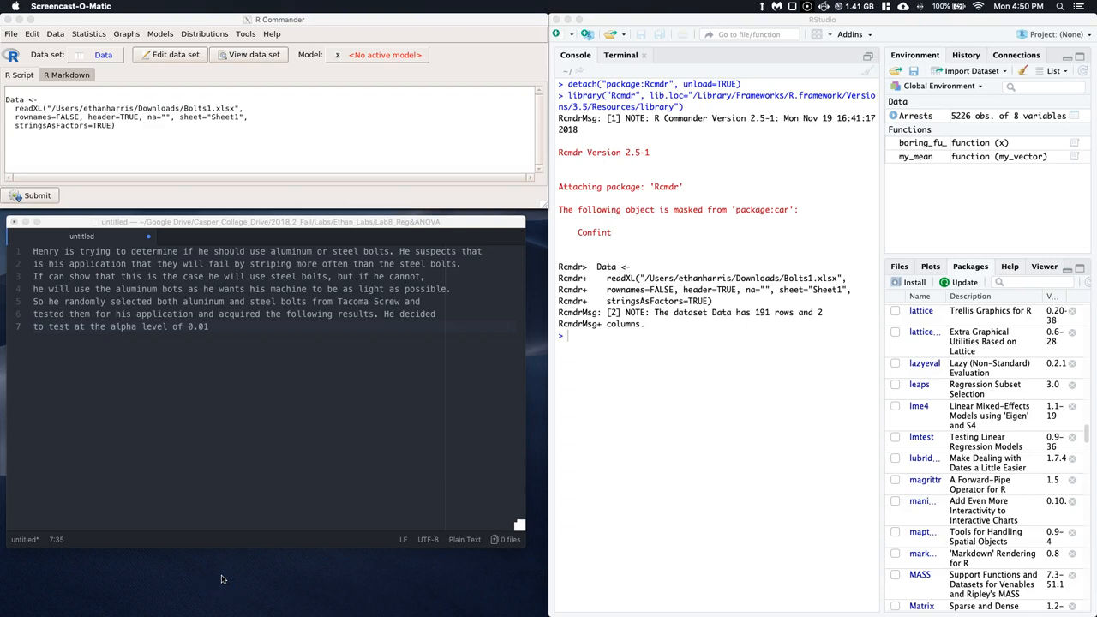
mouse_move(251, 387)
type(" he")
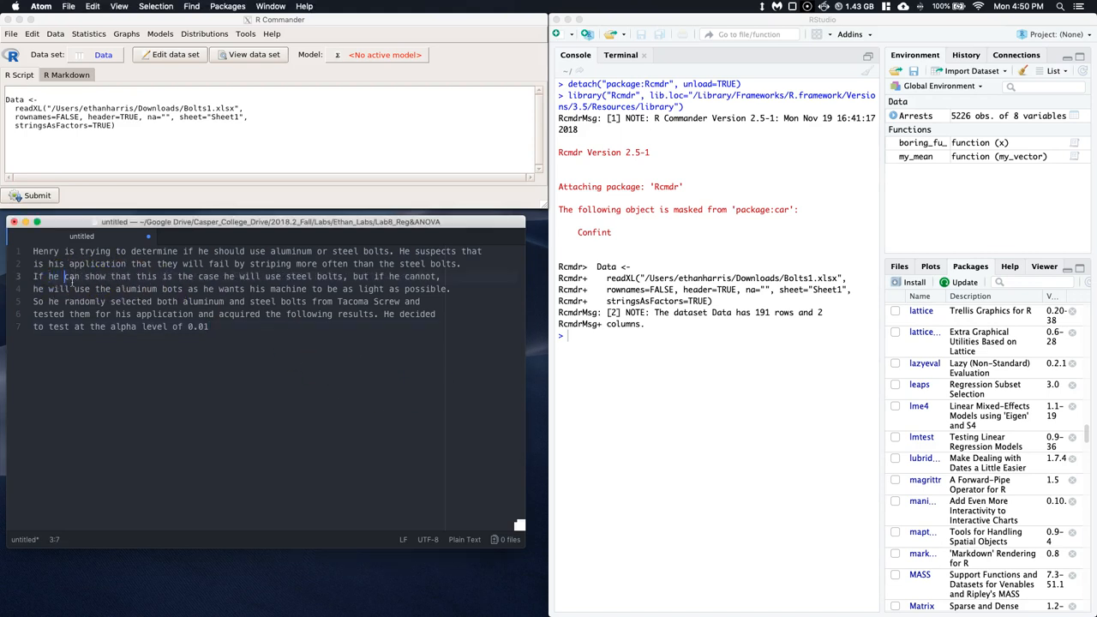
mouse_move(321, 413)
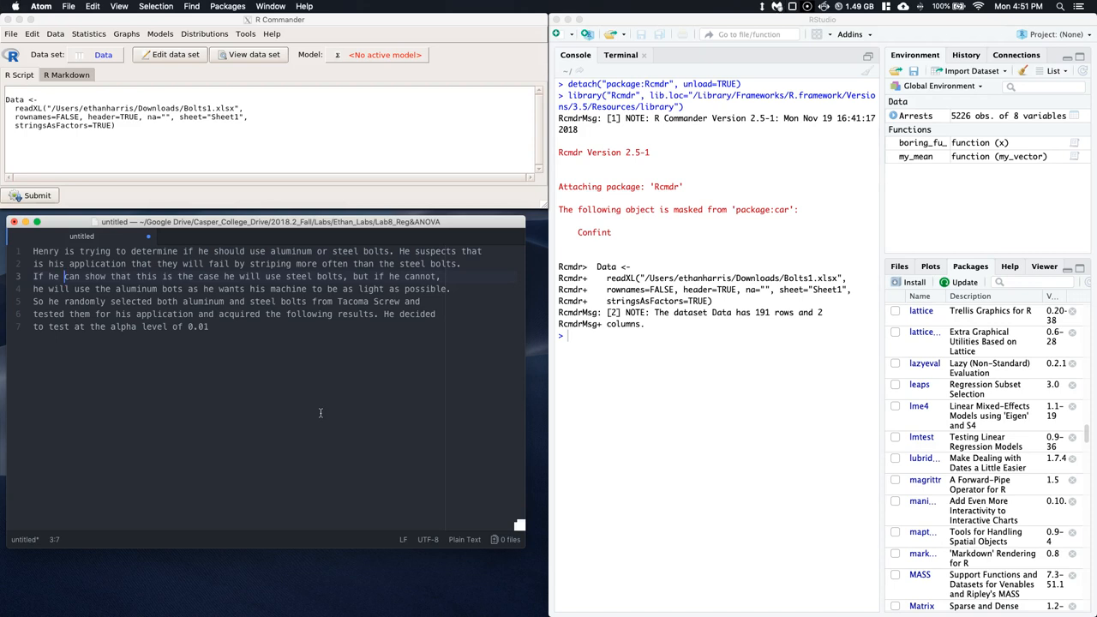
mouse_move(240, 336)
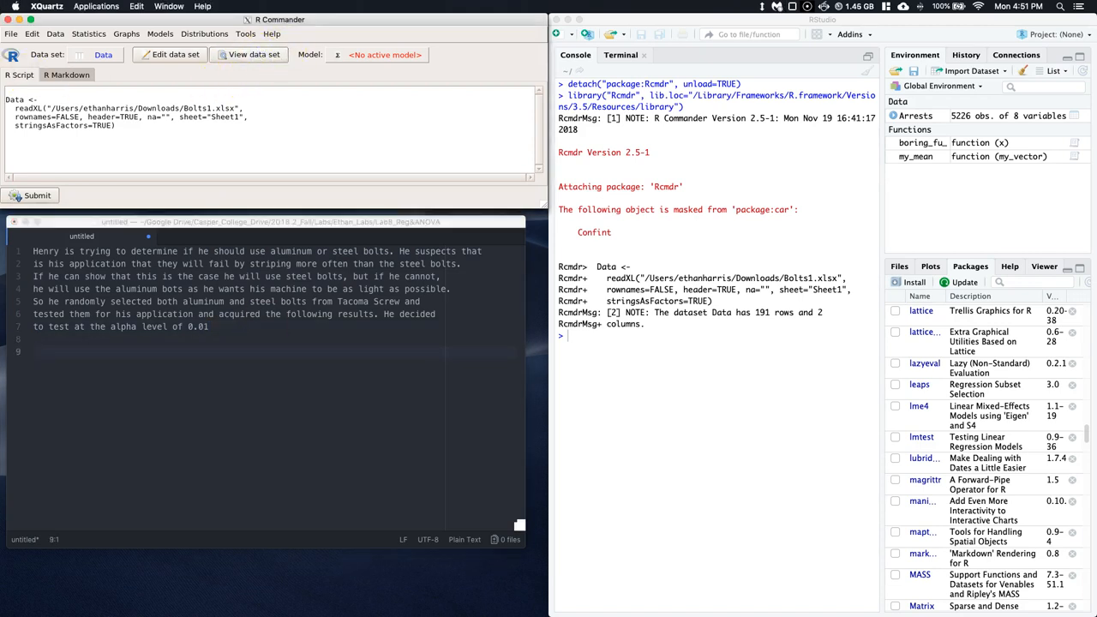
- View the bolt dataset in R Commander and note 'Data: Categorical' in Atom
left_click(254, 54)
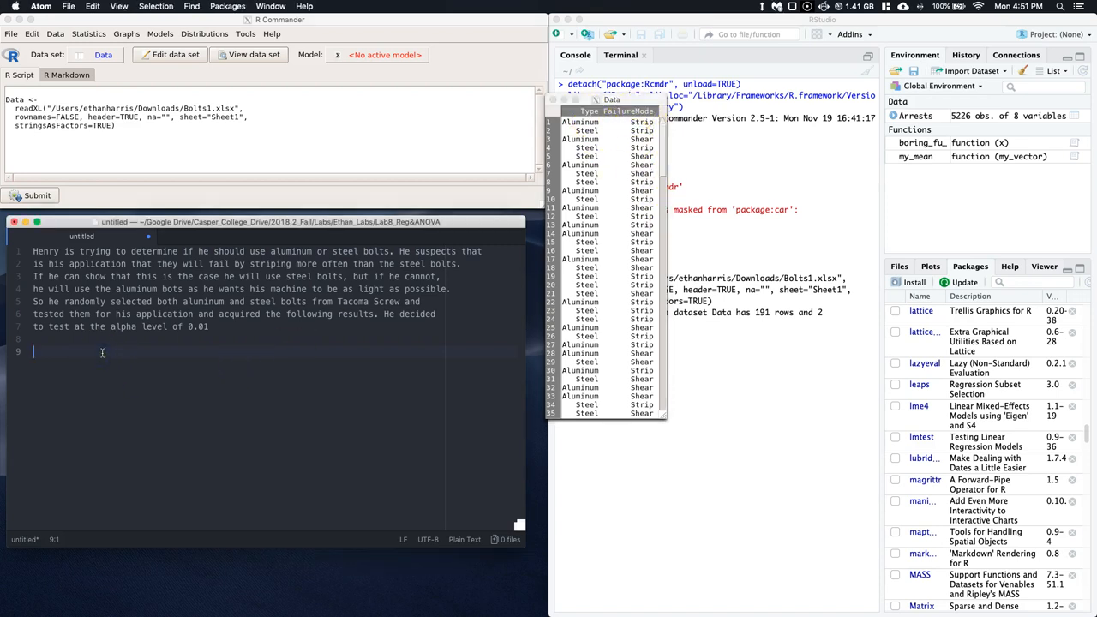
type("Data:")
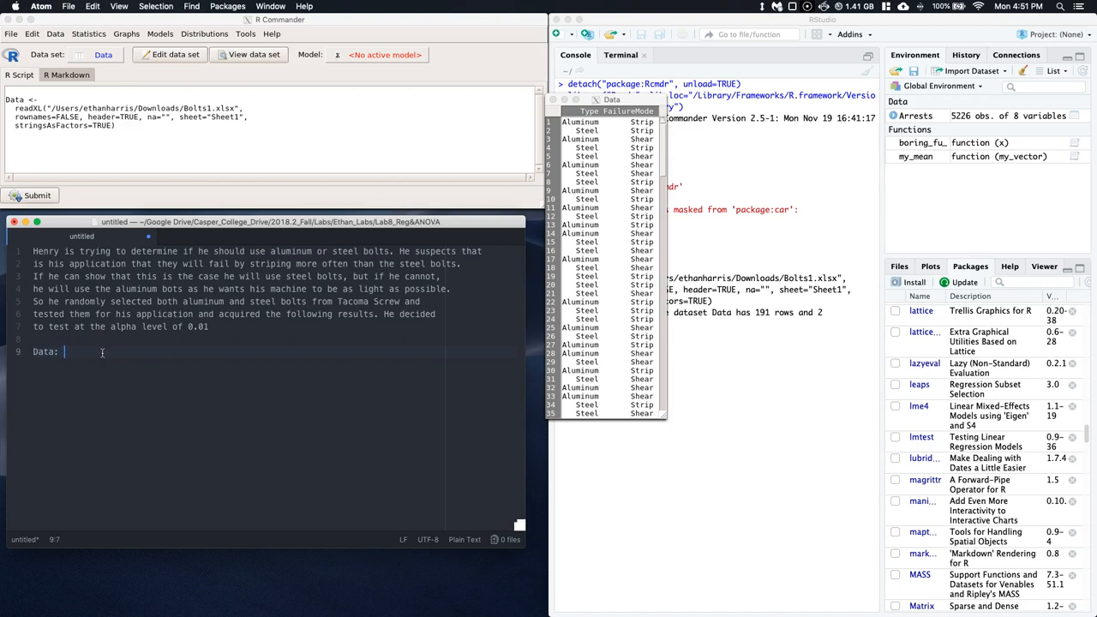
type("Categ")
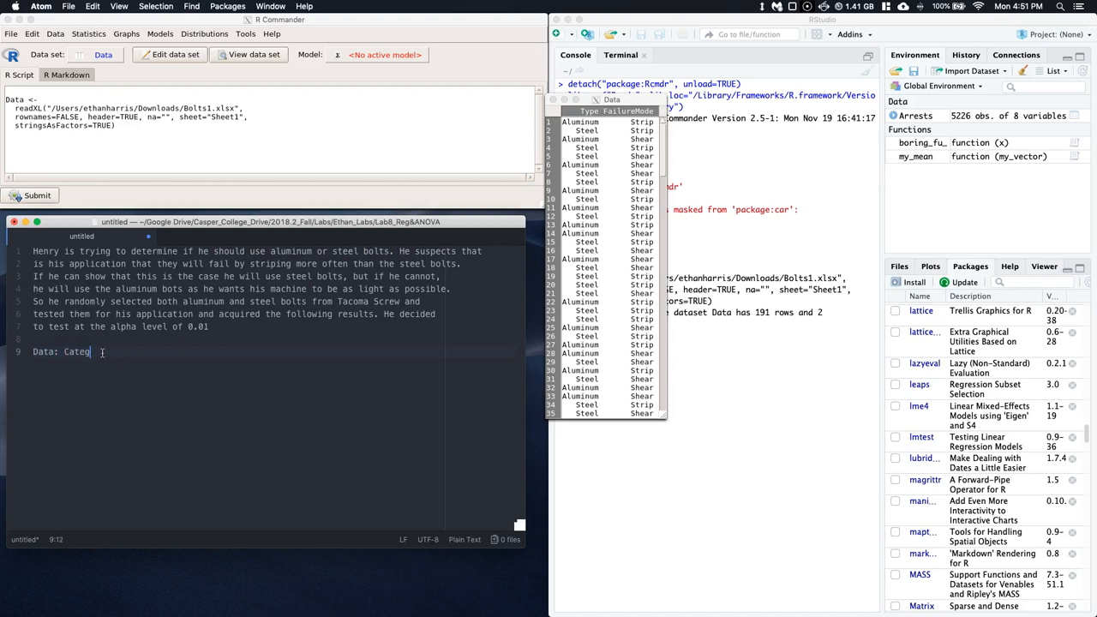
type("orical")
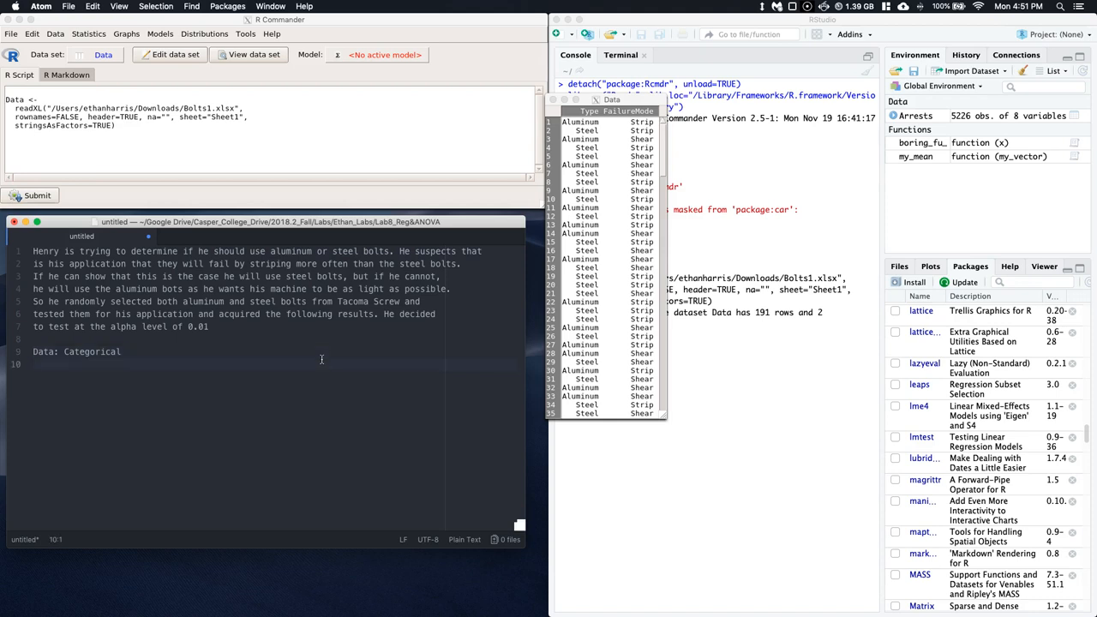
- Add the line 'Grouping Variable: Failure Mode' to the Atom notes
type("Group")
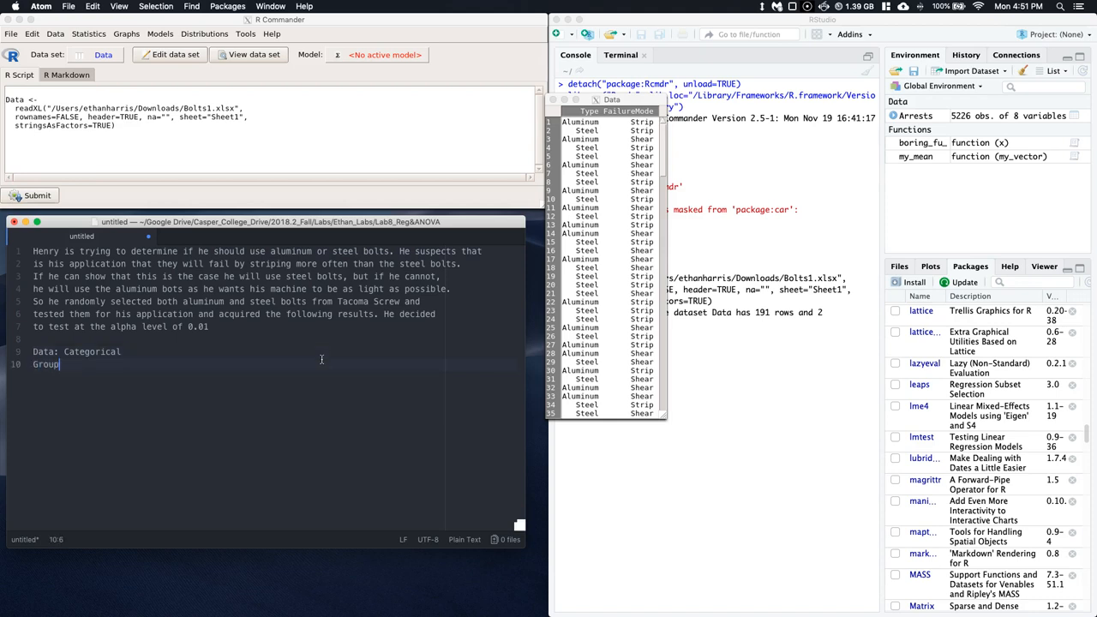
type("ing Variabl")
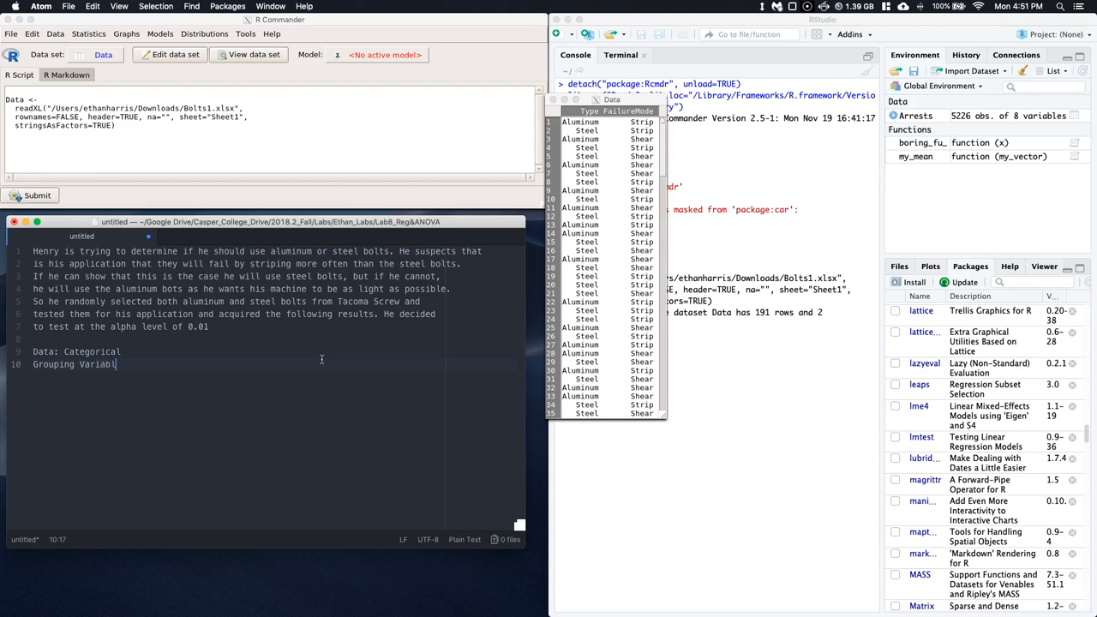
type("e:")
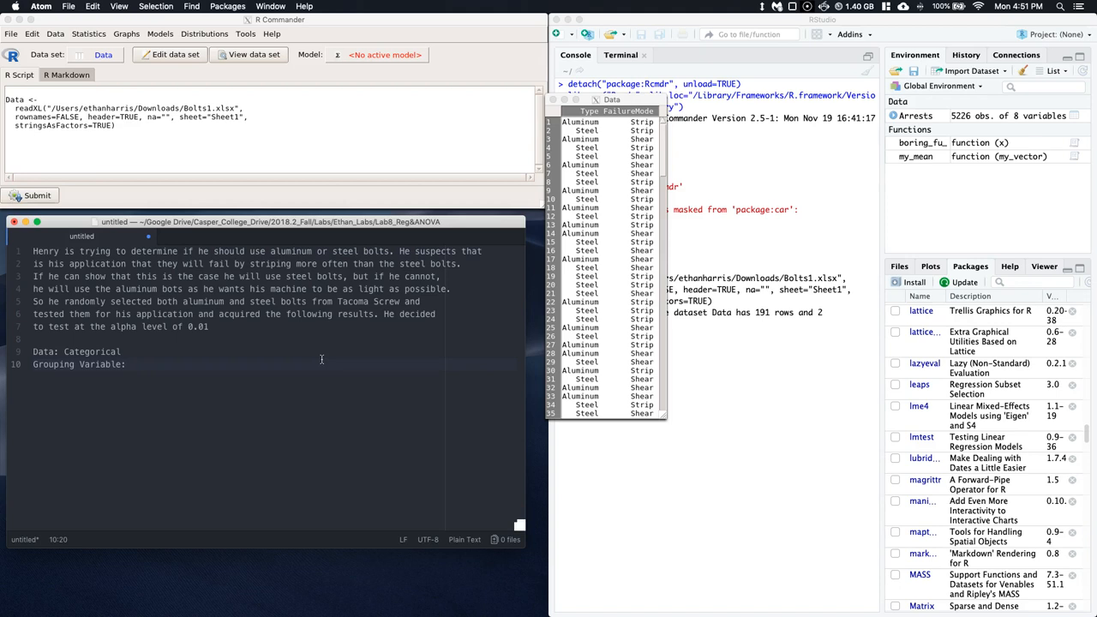
left_click(130, 364)
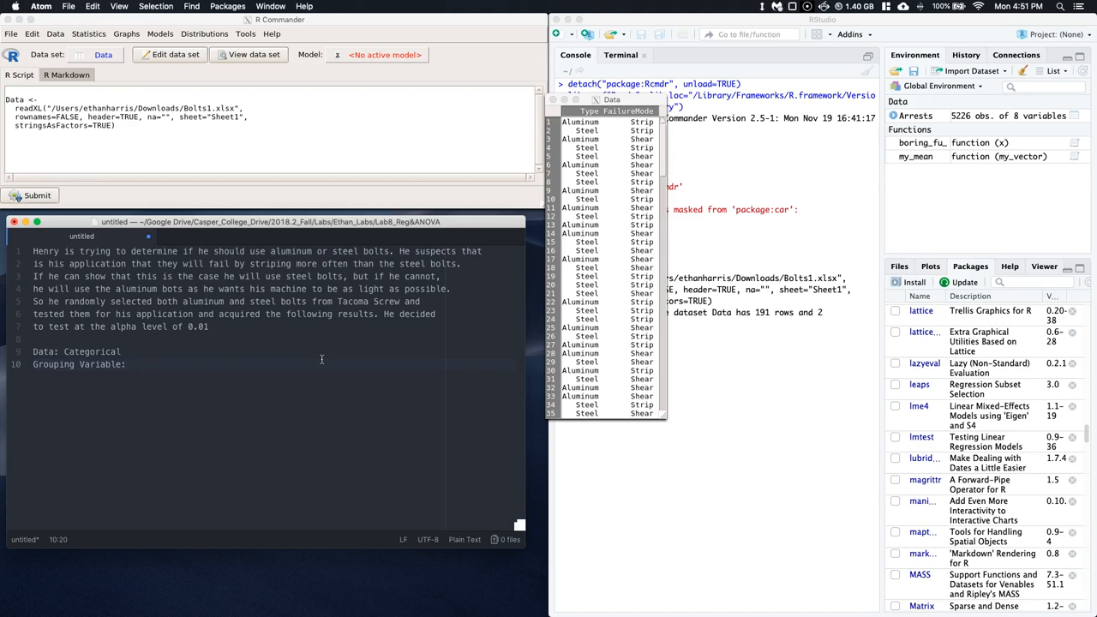
type("Failue")
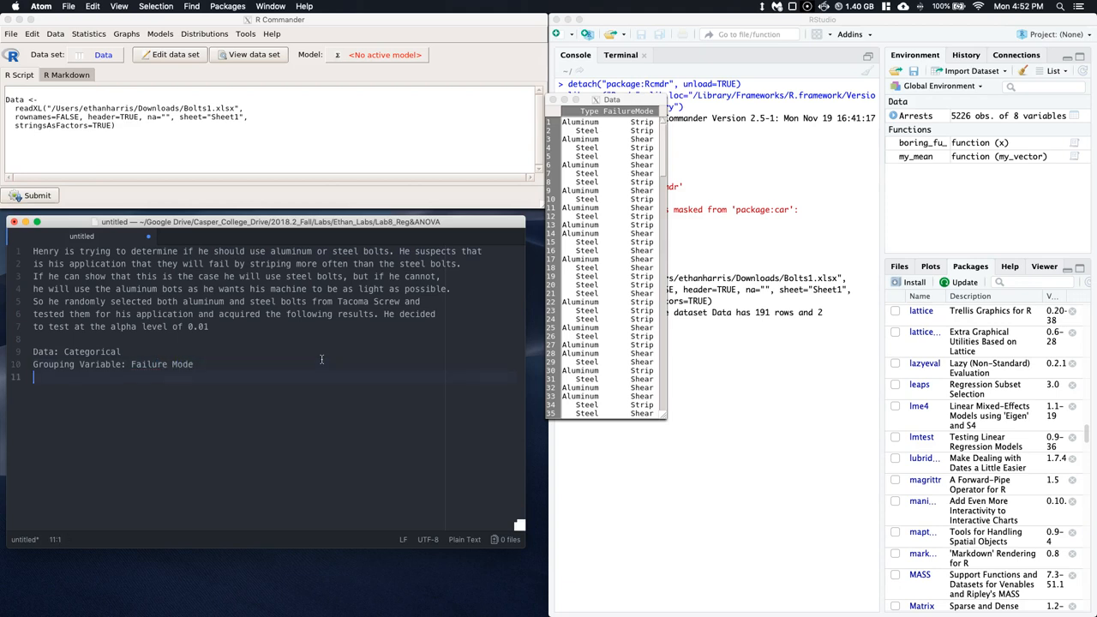
- Note 'Response Variable: Bolt Type' and start the 'Population(s):' line
type("Response Variable:")
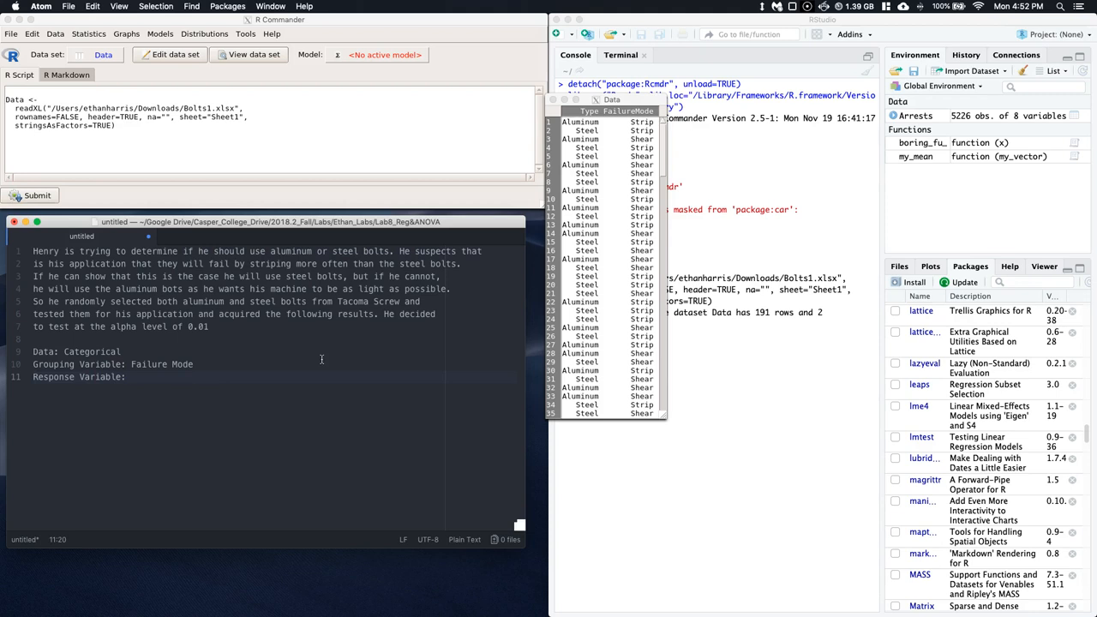
type("Bolt Type")
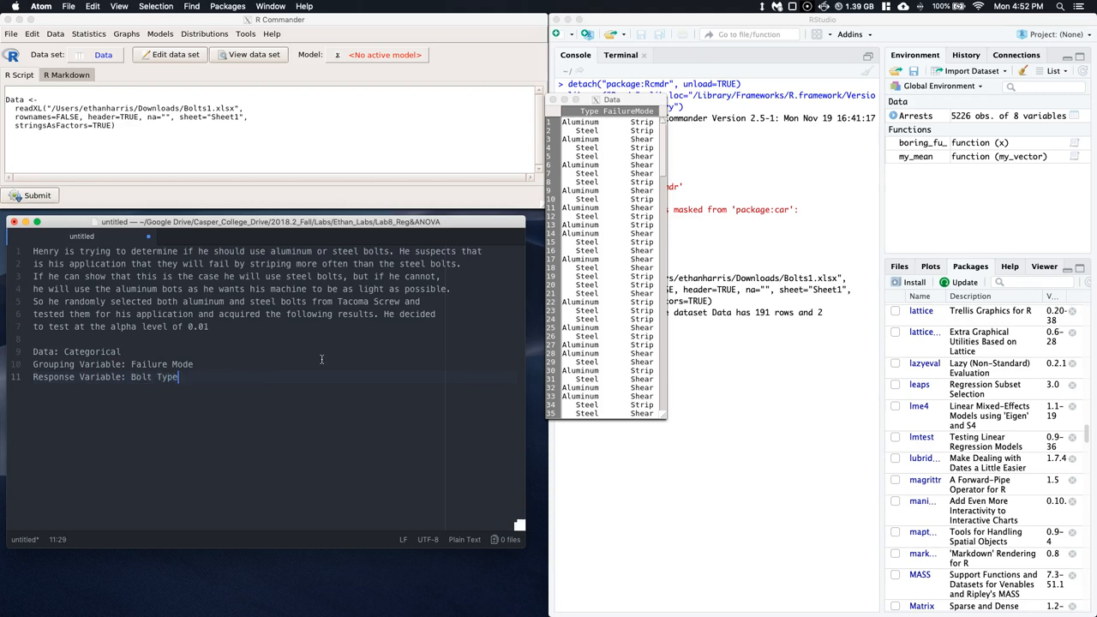
type("P")
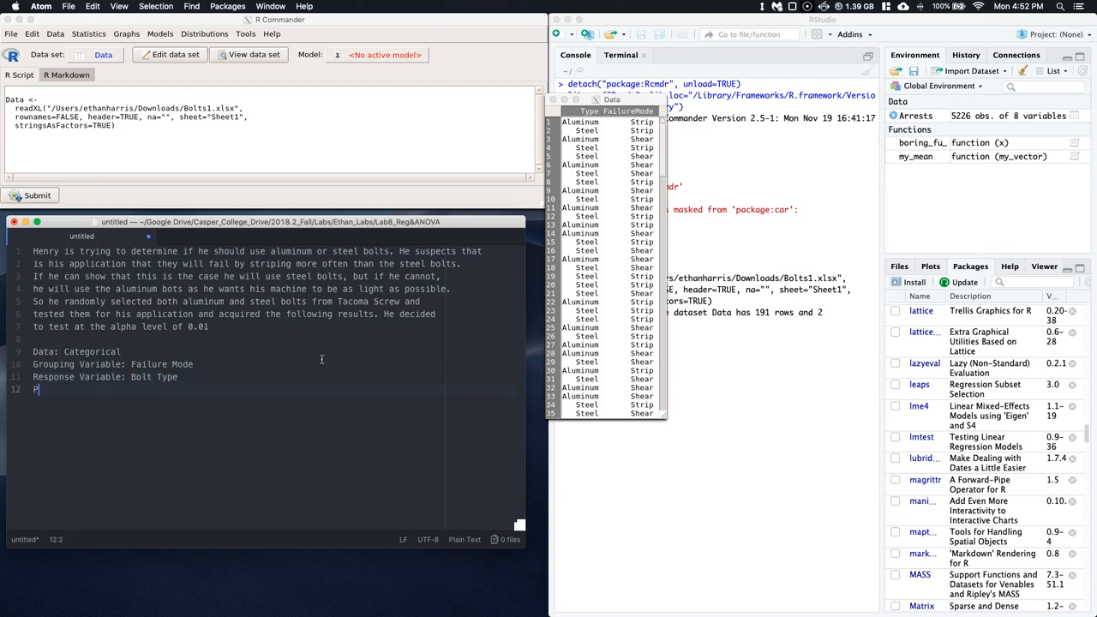
type("opulation")
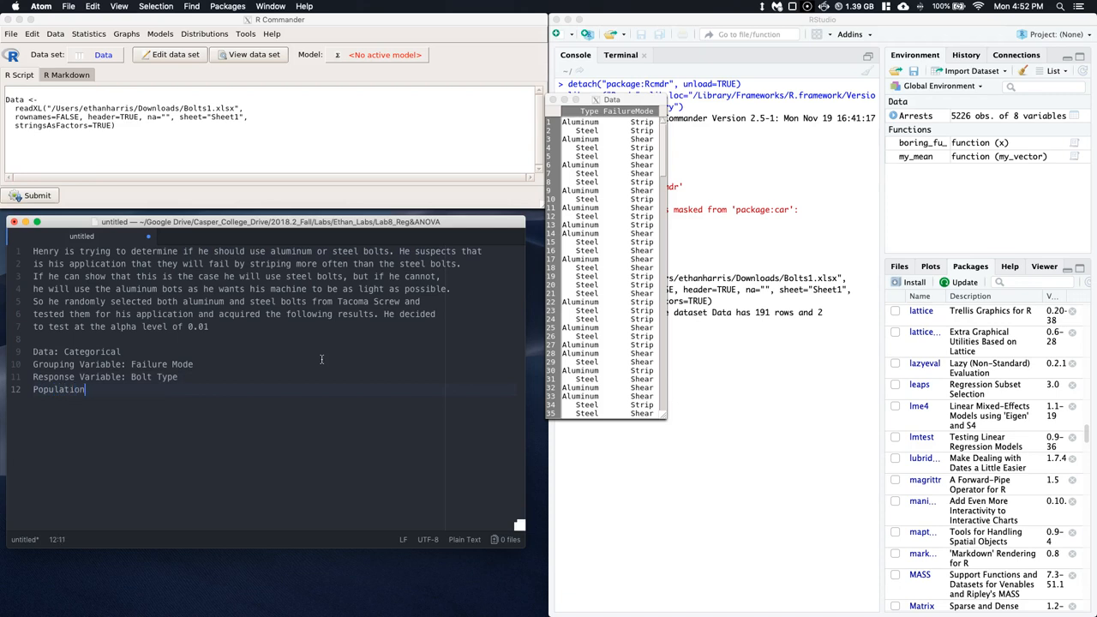
type("(s)")
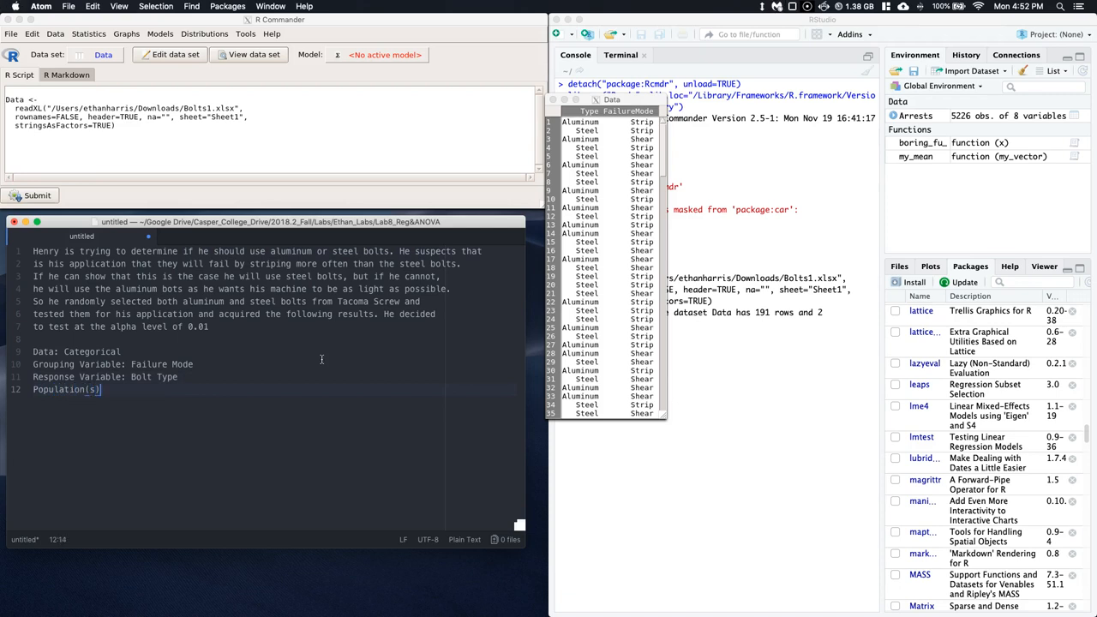
type(":")
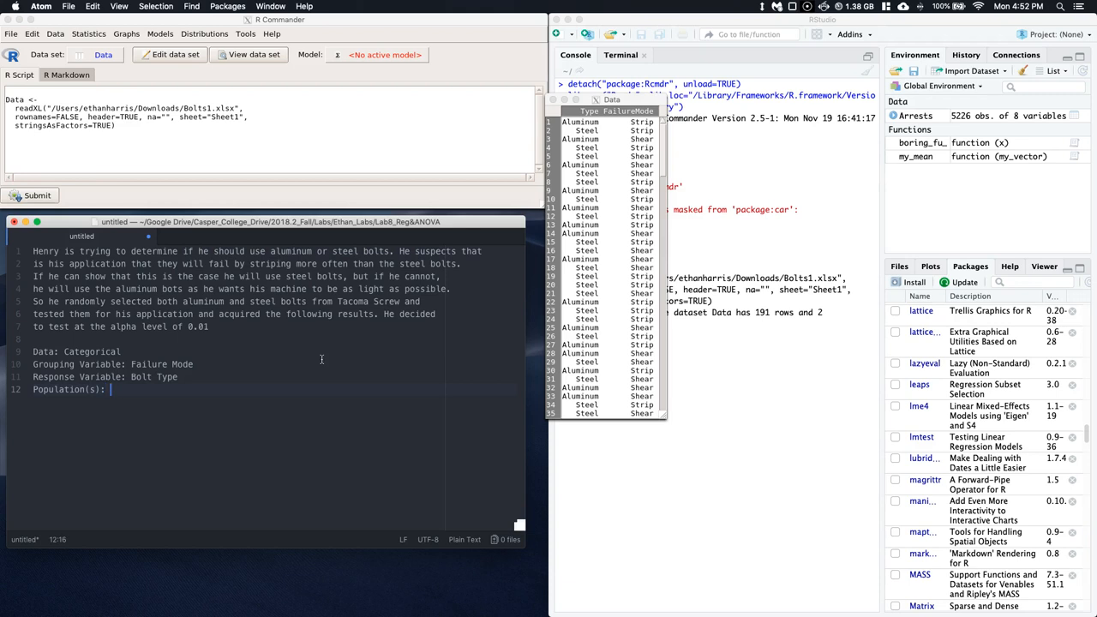
- Enter the populations 'Steel and Aluminum bolts from Tacoma Screw'
type("Steel a")
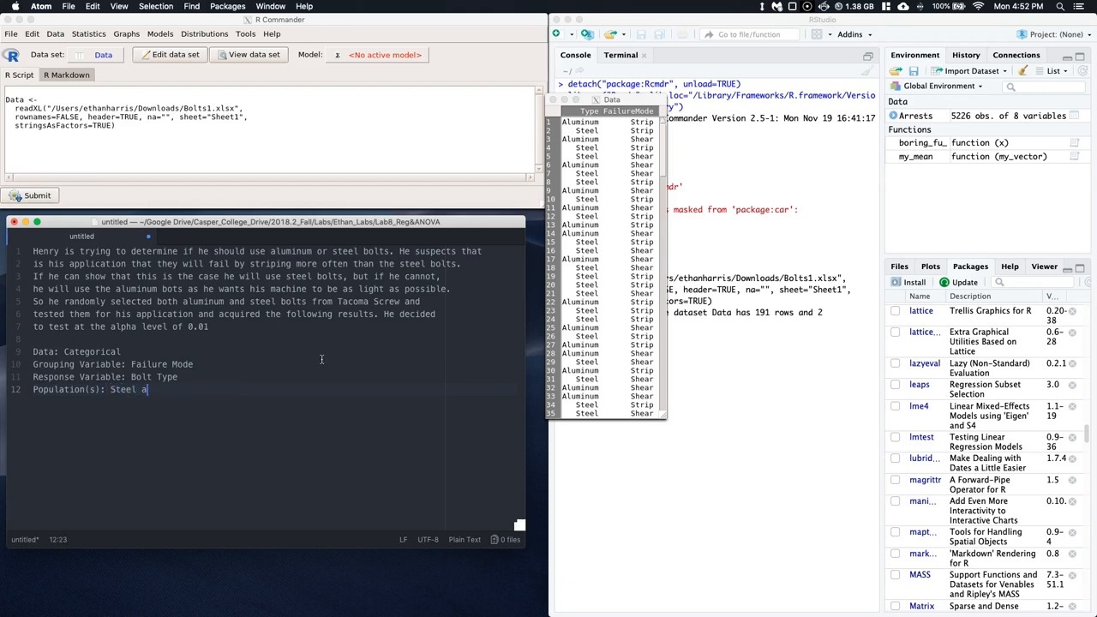
type("nd Aluminum")
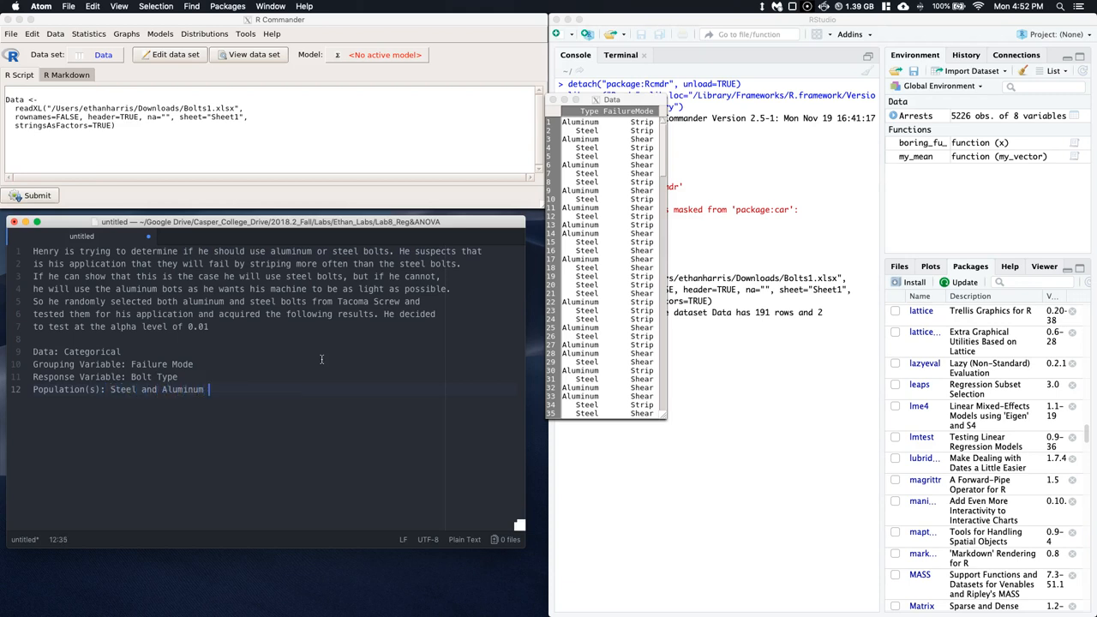
type("bolts fro")
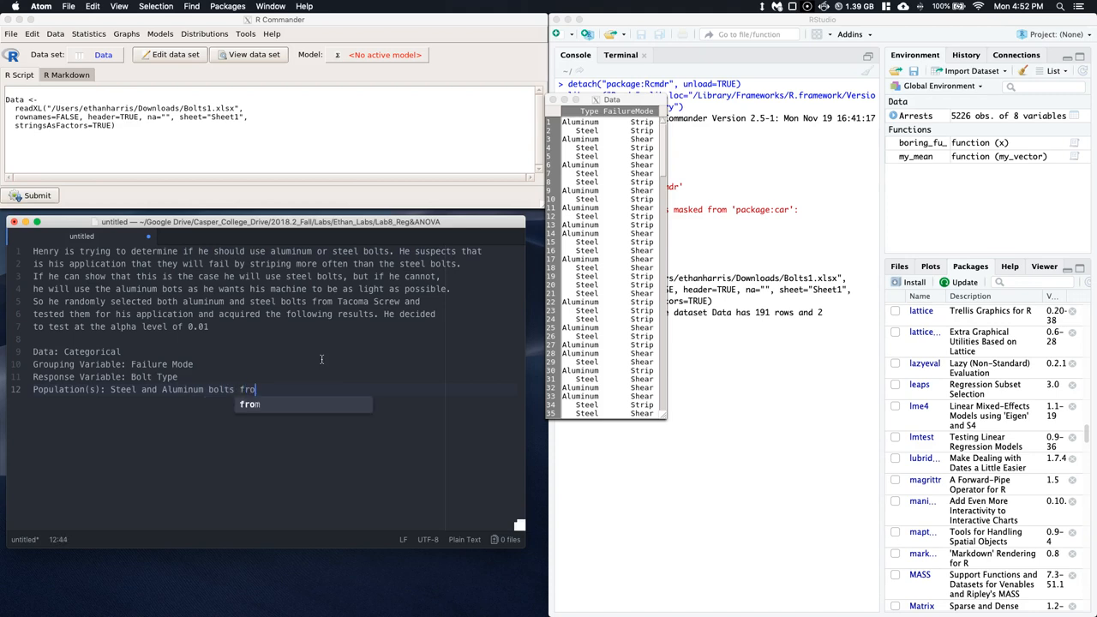
type("Tacoma Stre")
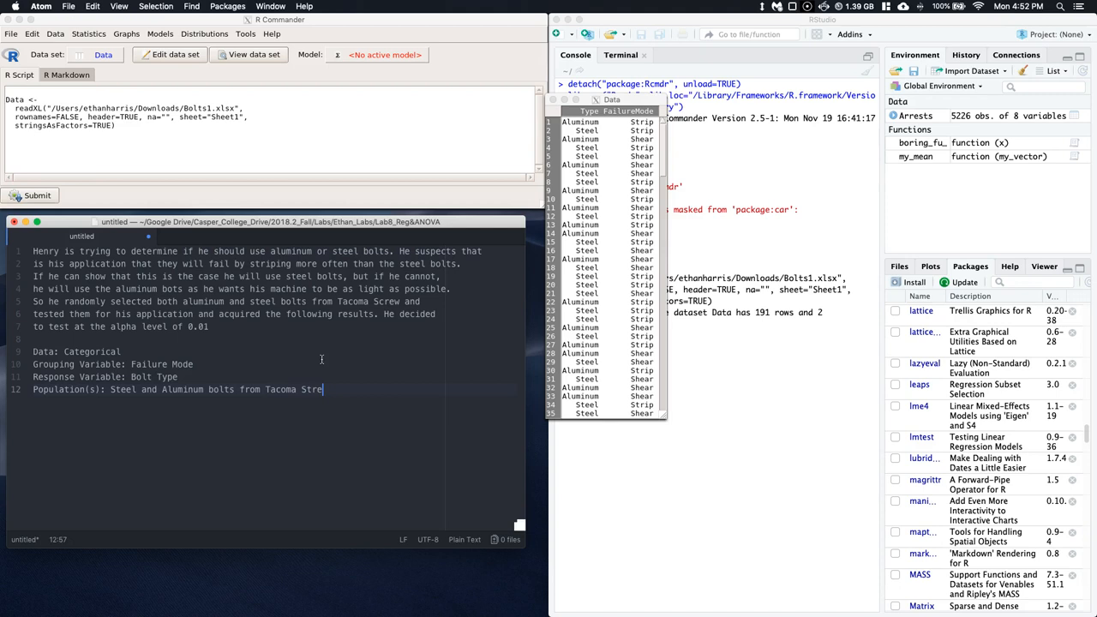
type("w")
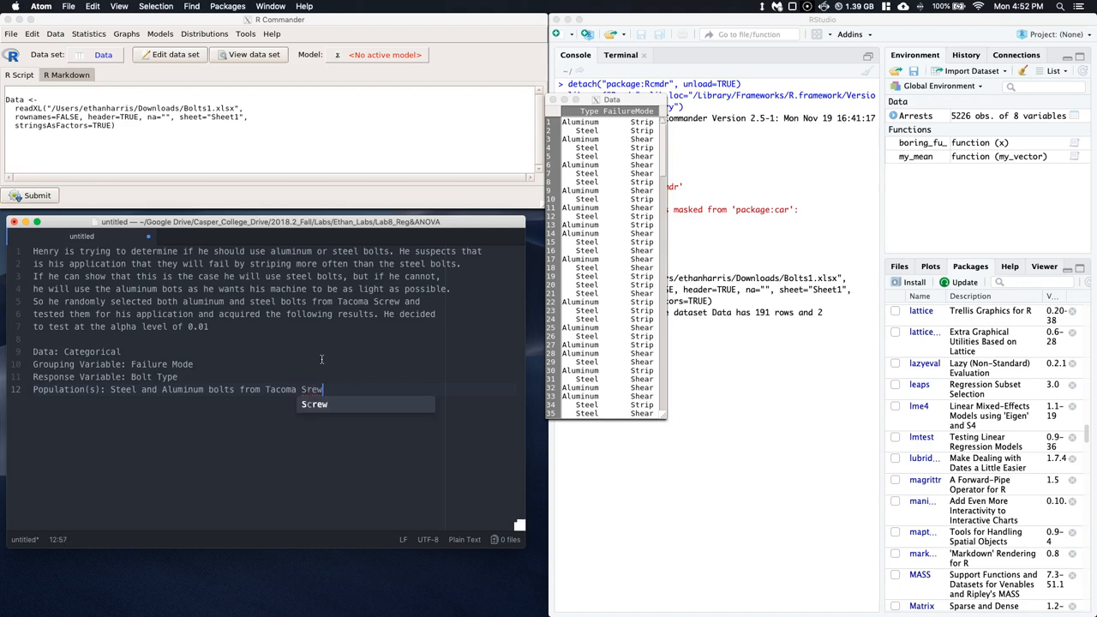
key("Backspace")
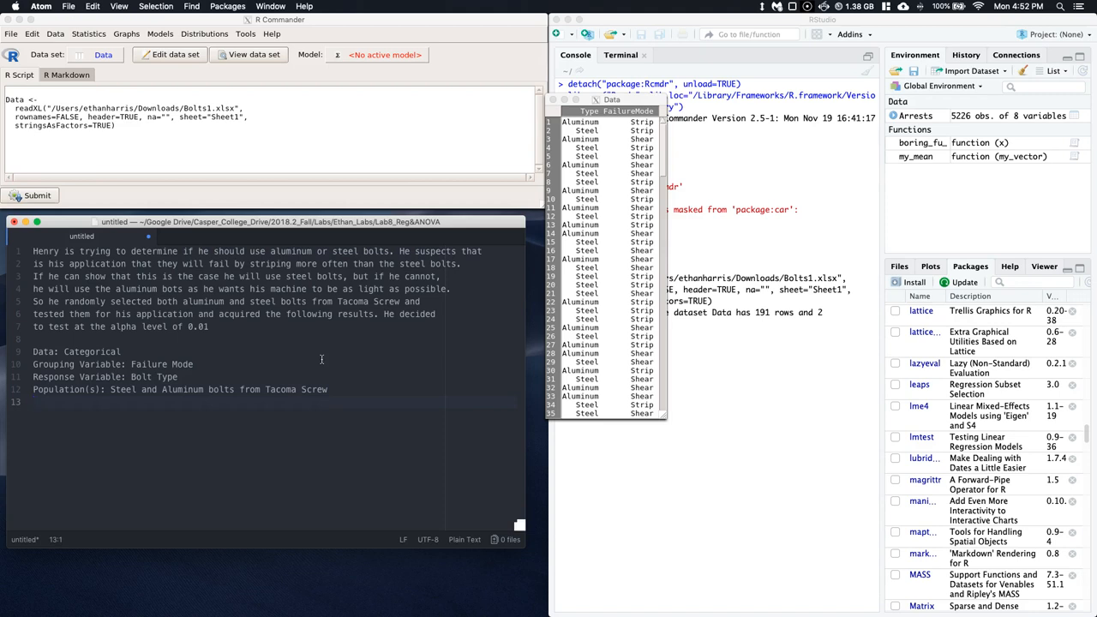
- Write the Parameter line 'True proportion of failures by stripping' in Atom
type("Parameter:")
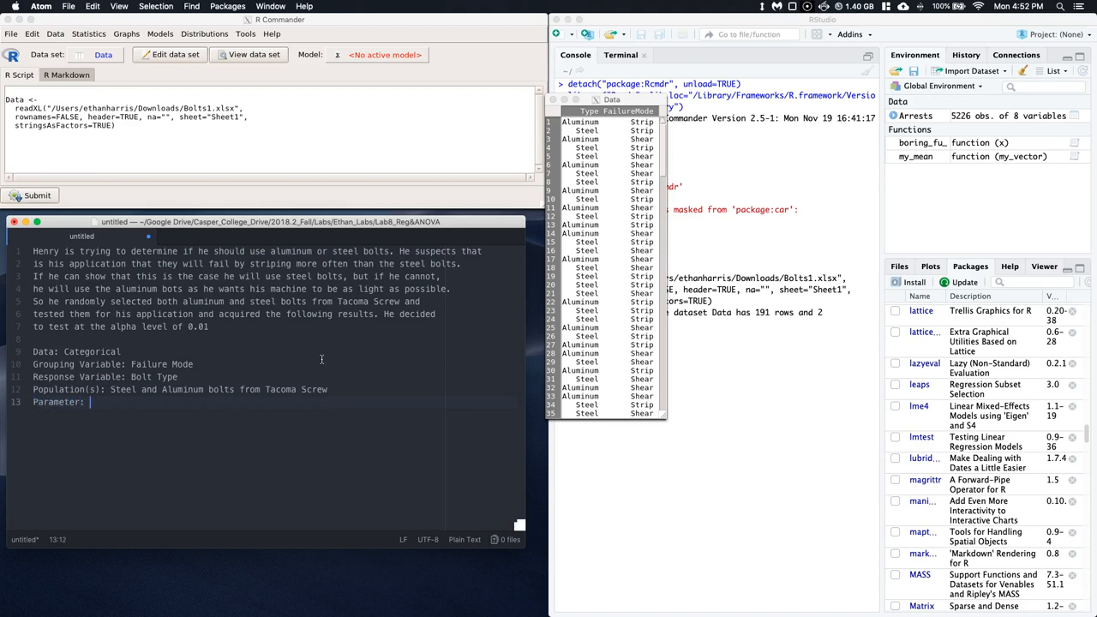
type("Tru")
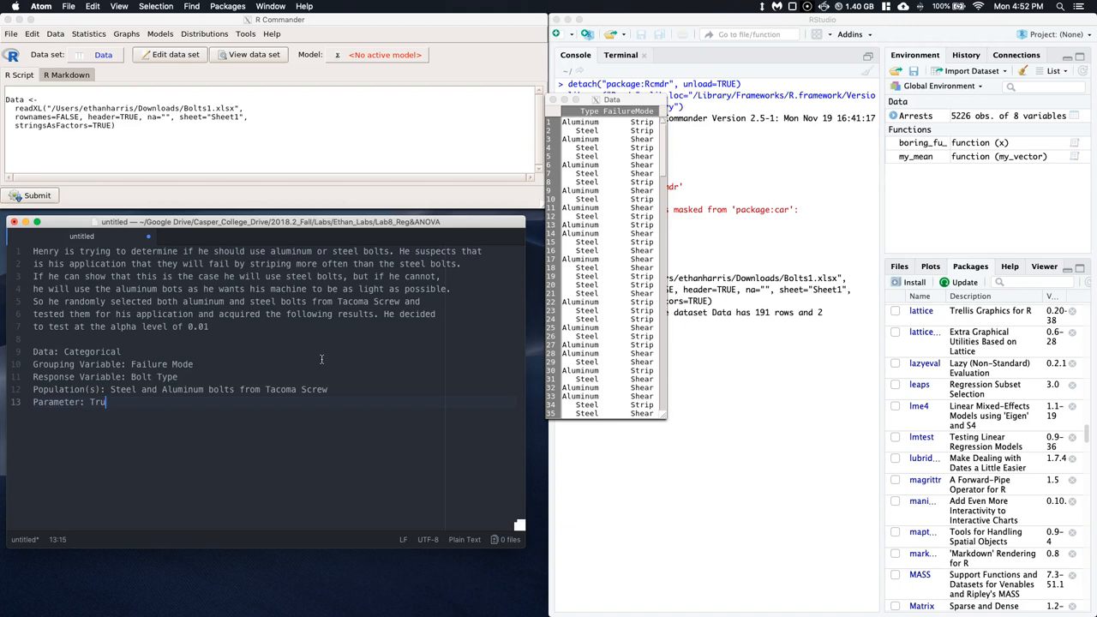
type("e proporit")
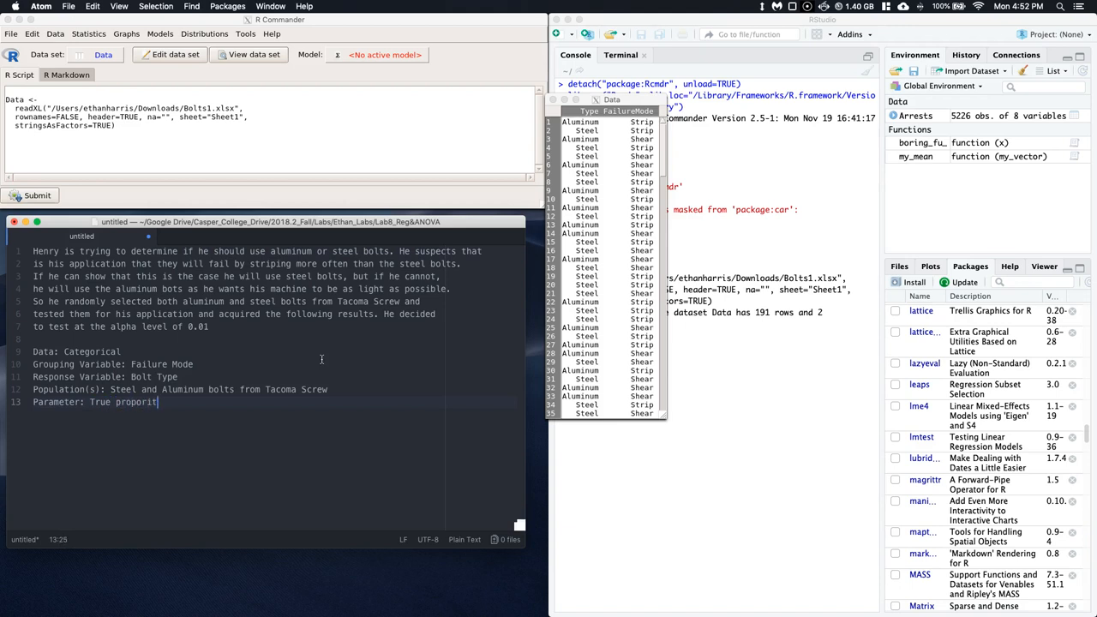
key("Backspace")
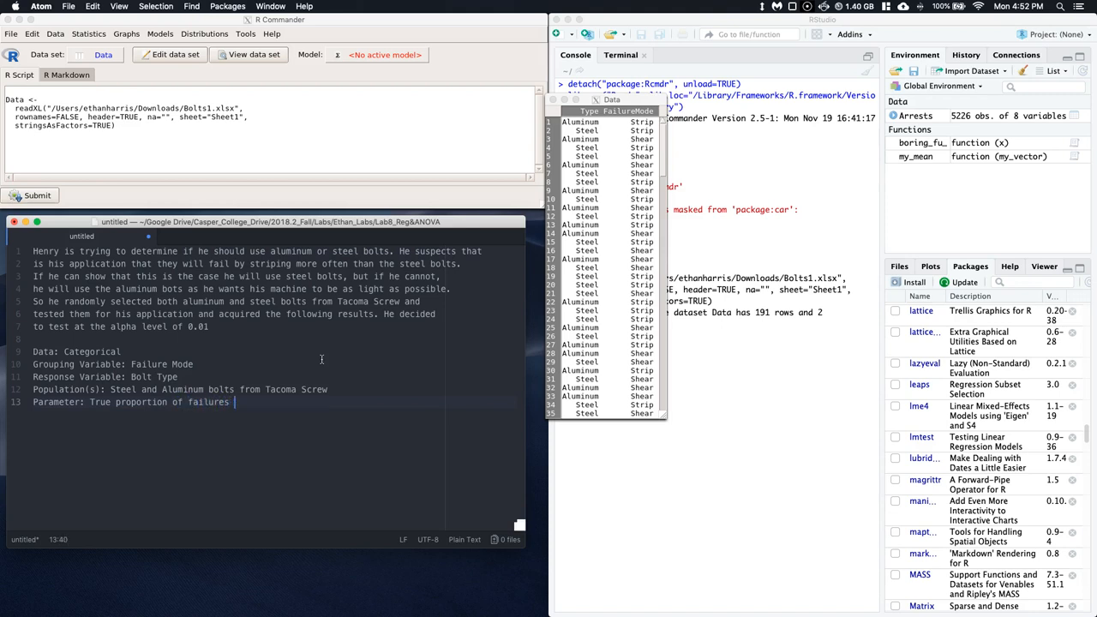
type("by")
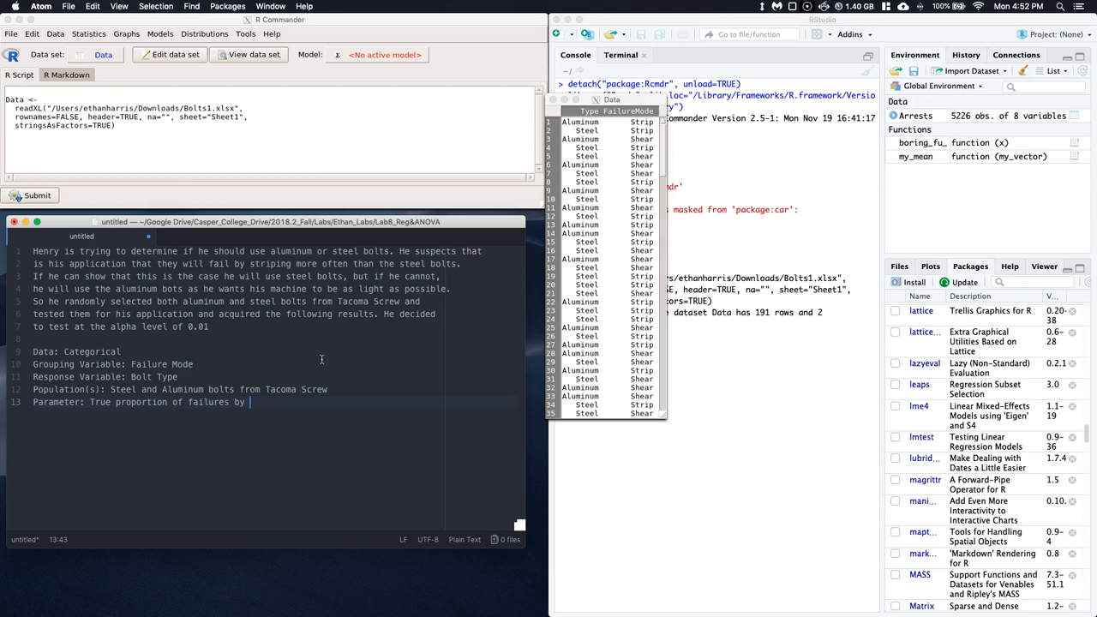
type("streip")
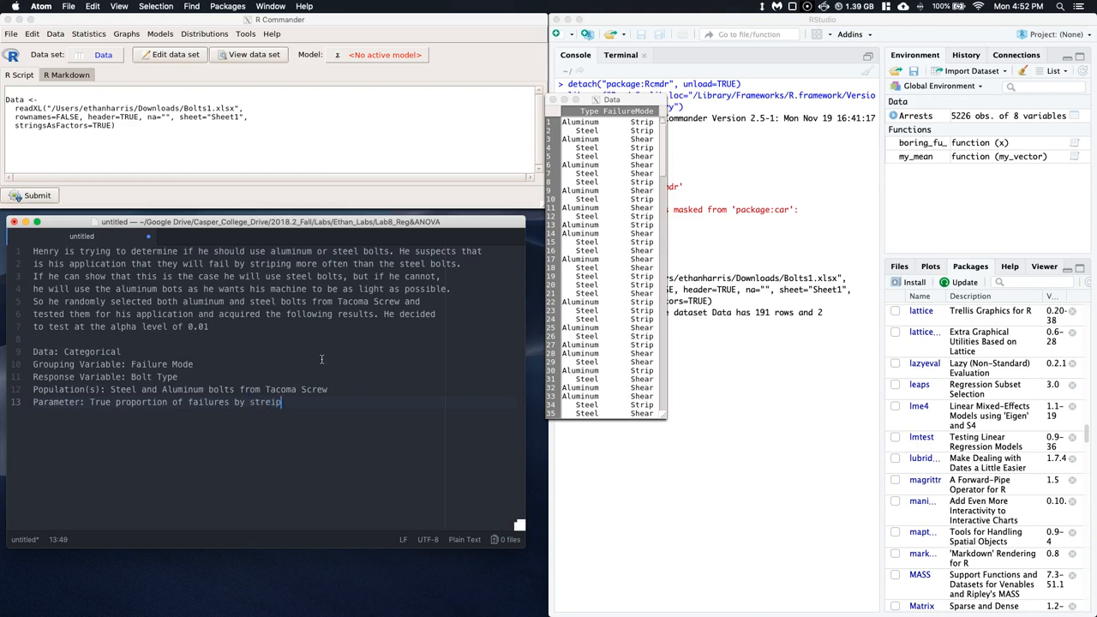
type("ping")
type("H")
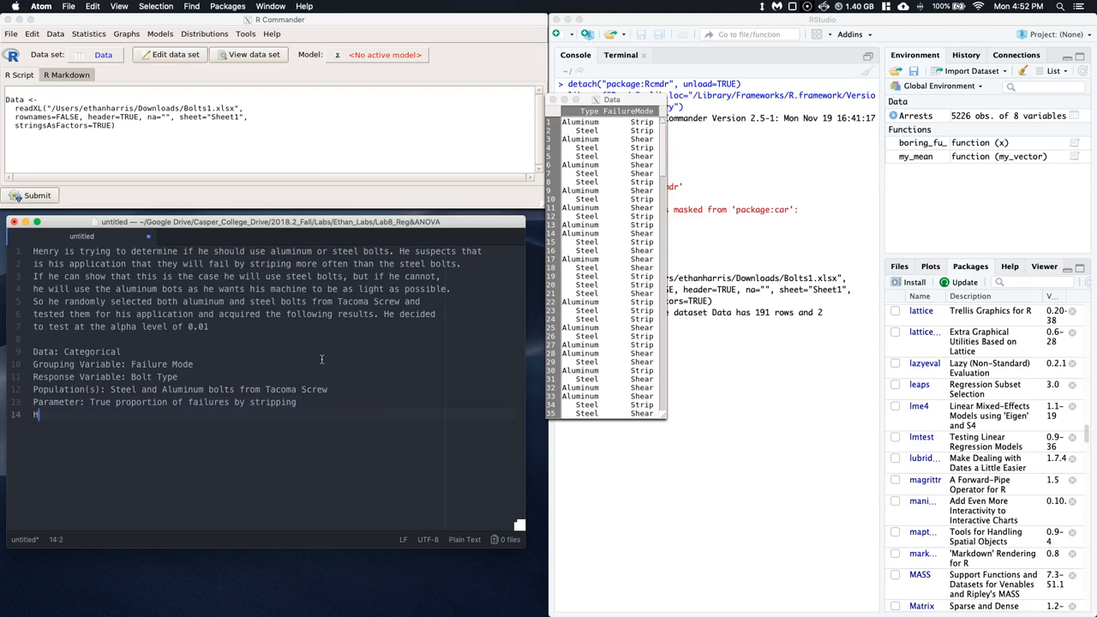
- Write the hypotheses H0: p1-p2=0 and H1: p1-p2>0
type("0:")
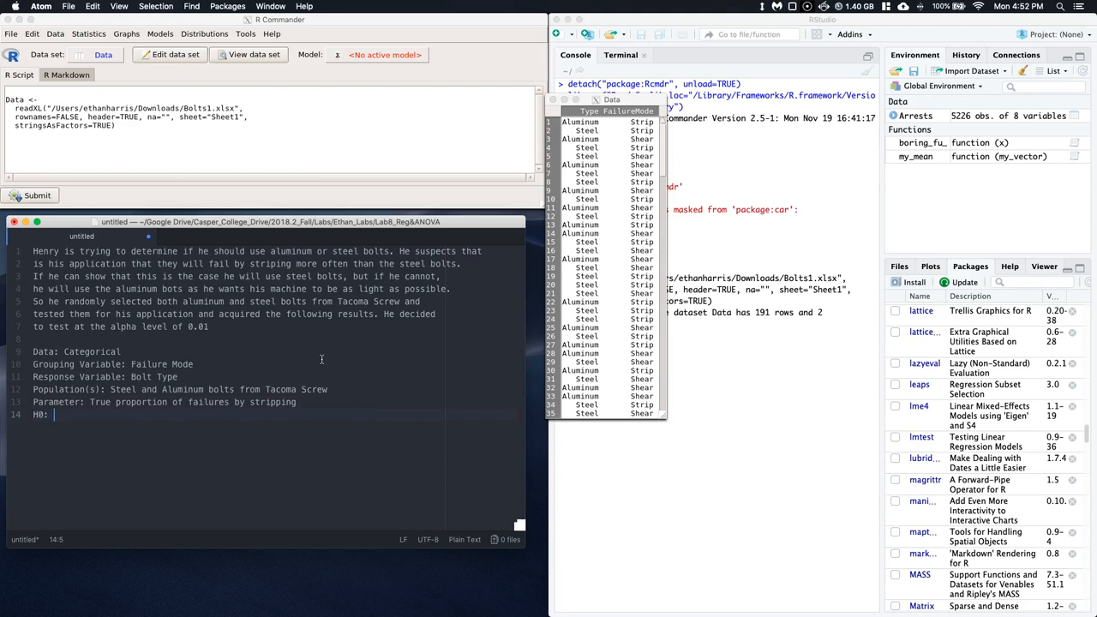
type("p1")
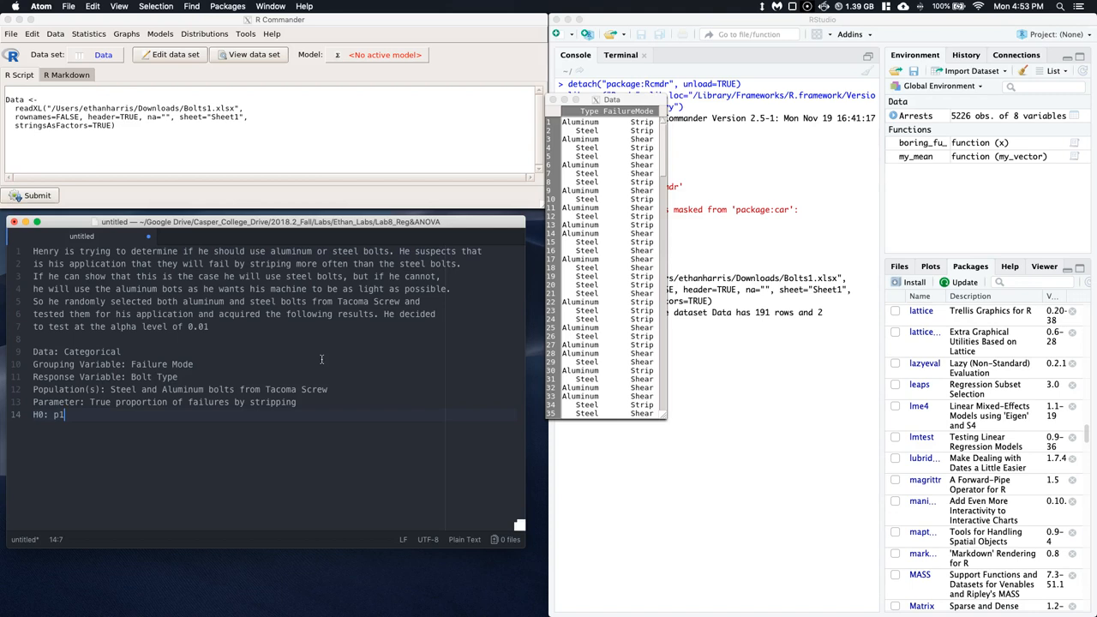
type("-p2")
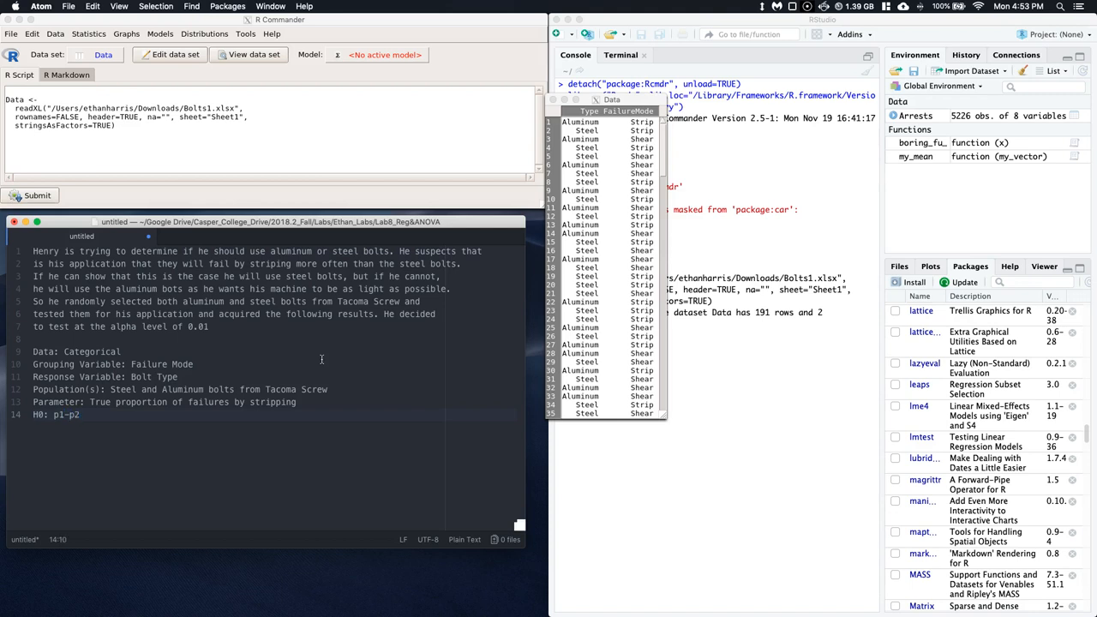
type("=0")
type("H")
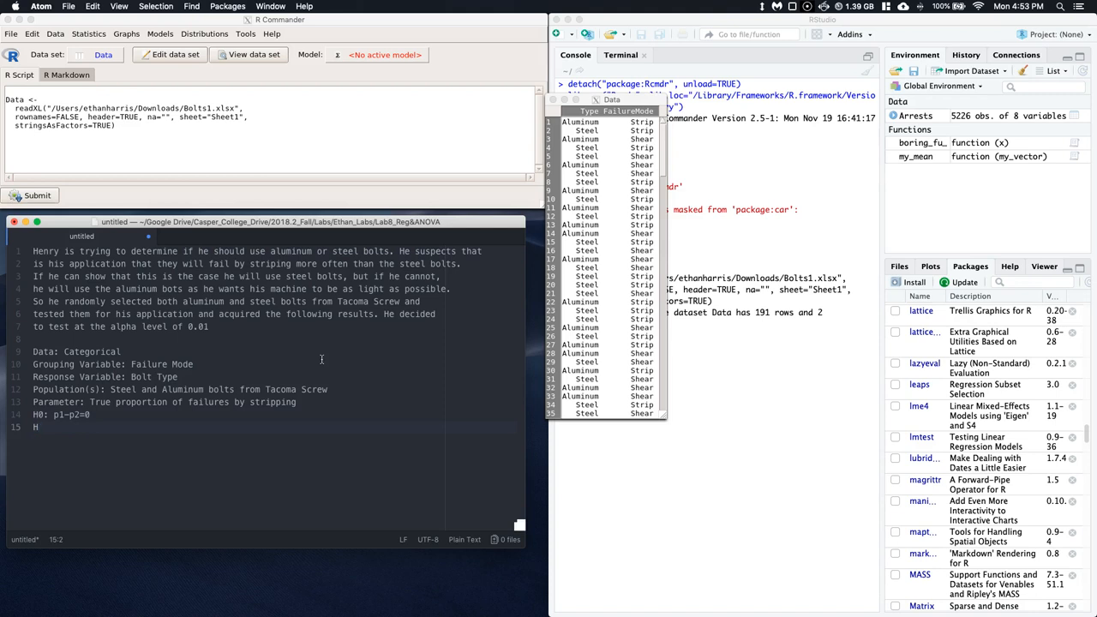
type("1:")
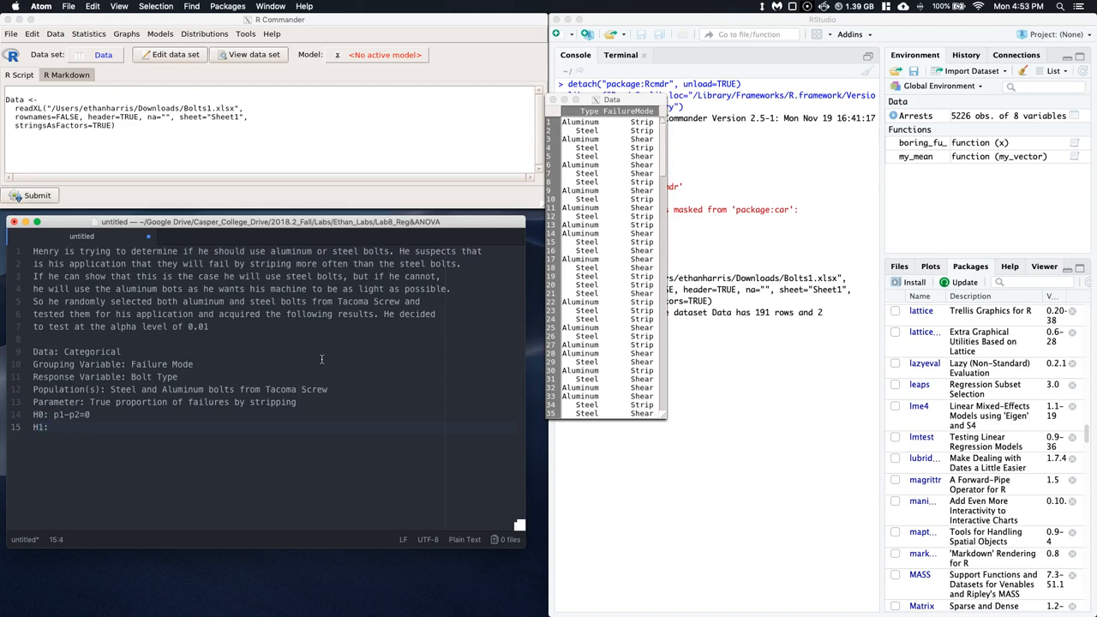
type("p")
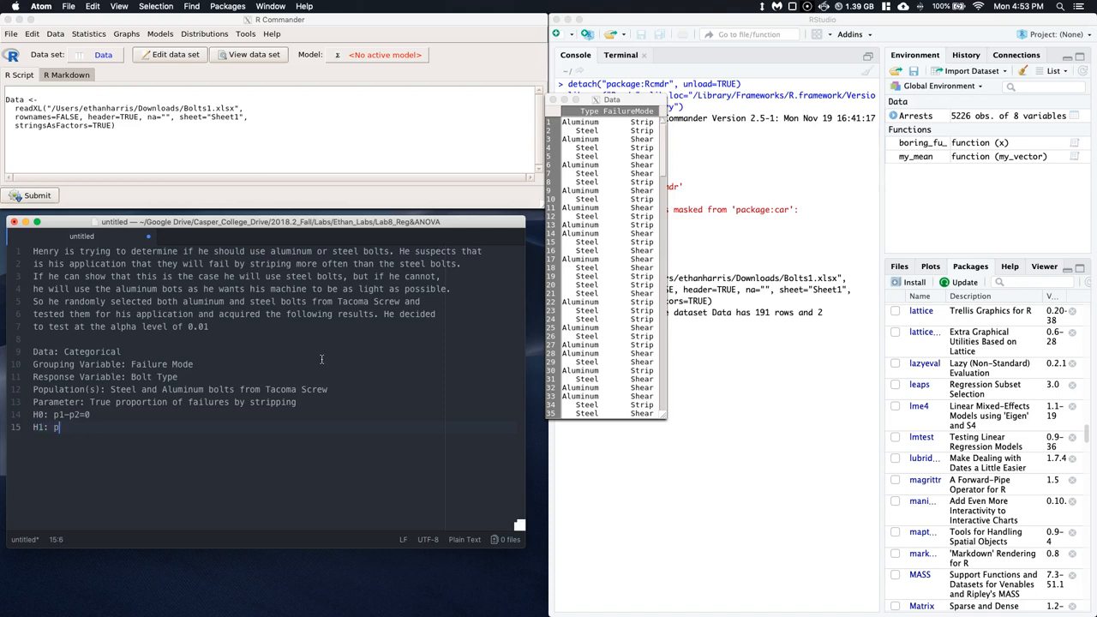
type("1")
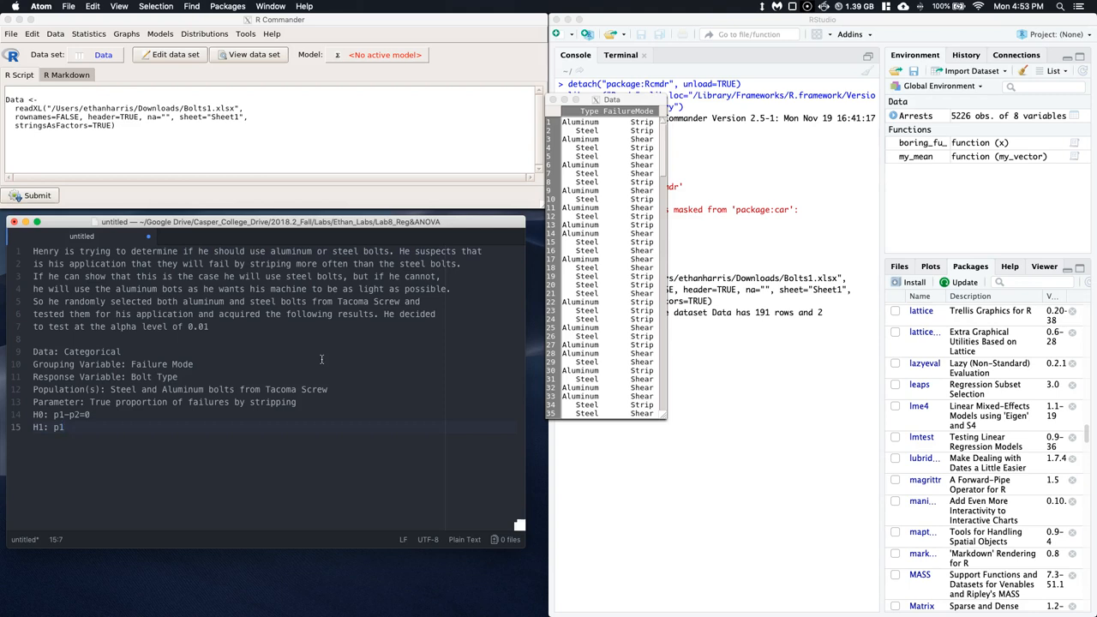
type("-p")
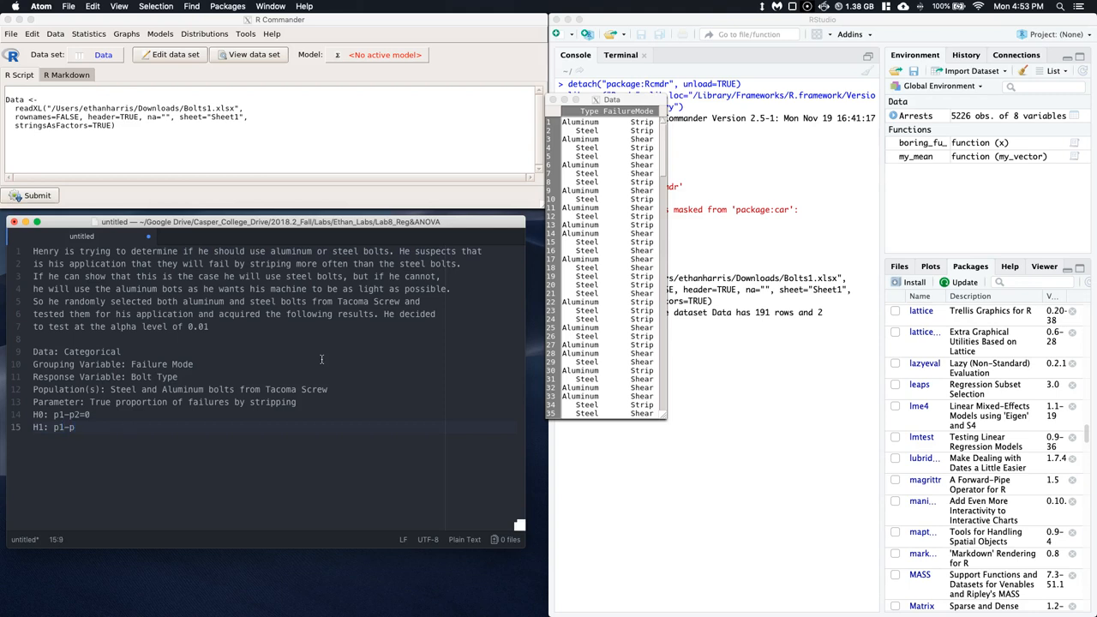
type("2>0")
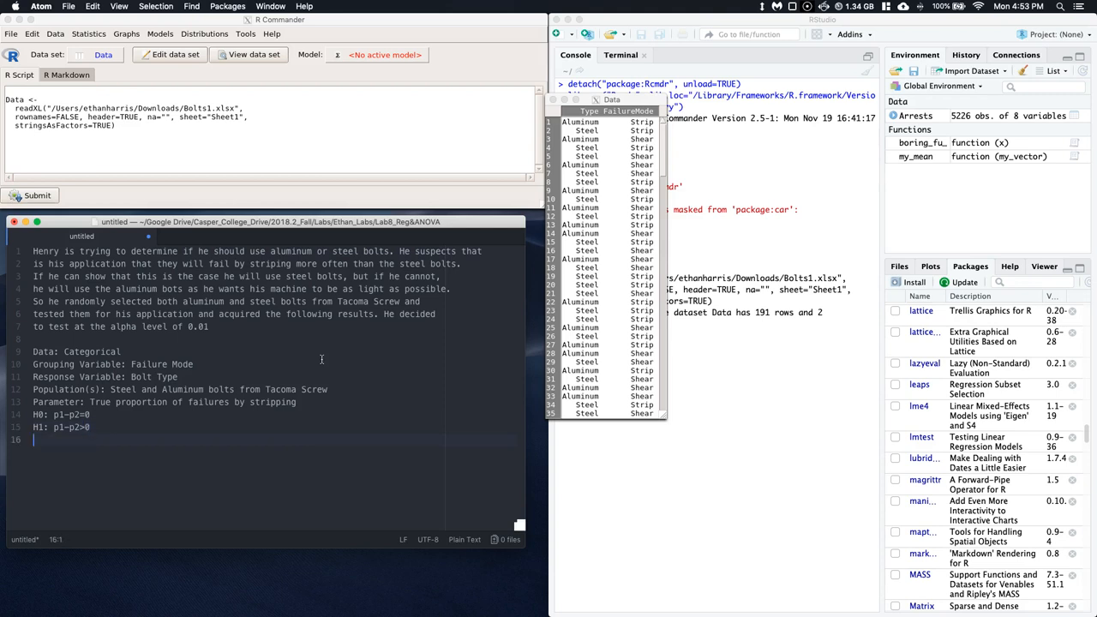
- Add the significance level alpha=0.01
type("alpha")
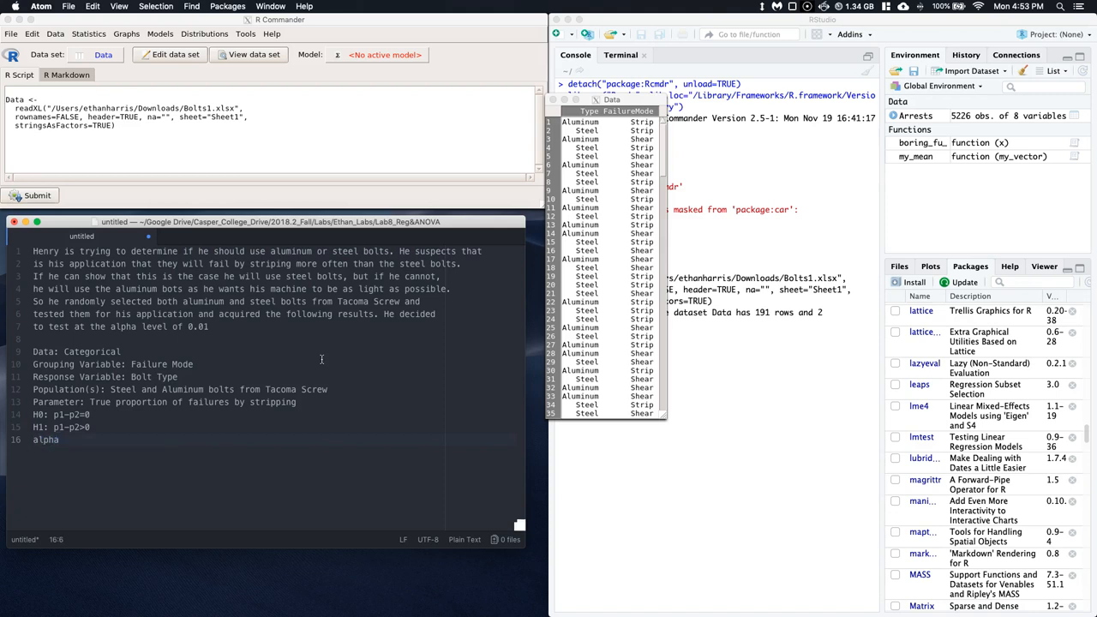
type("=0.0")
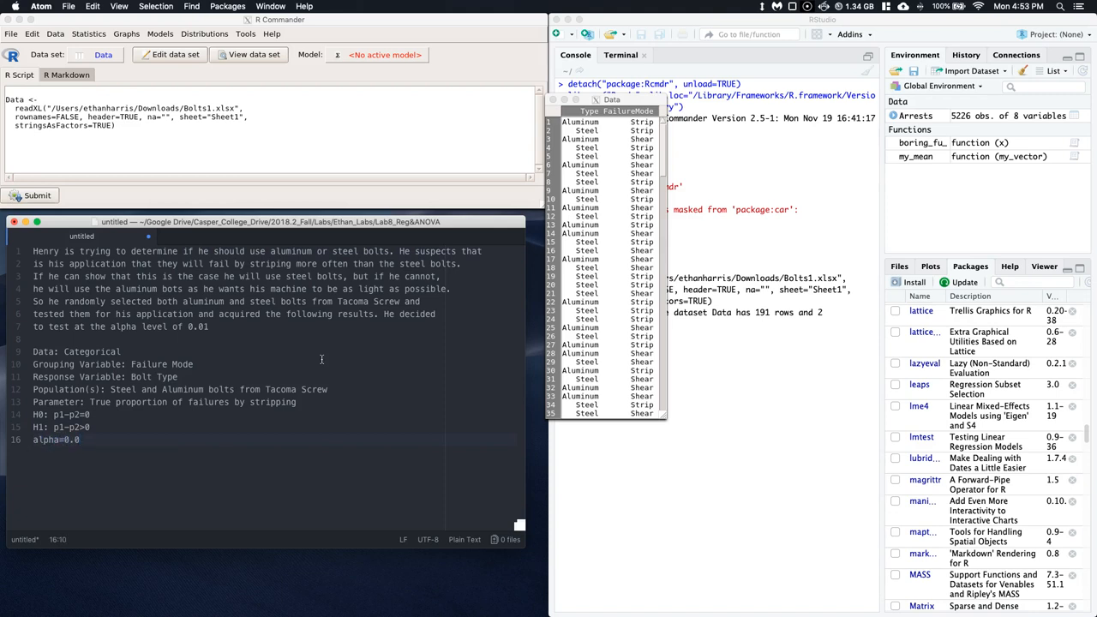
type("1")
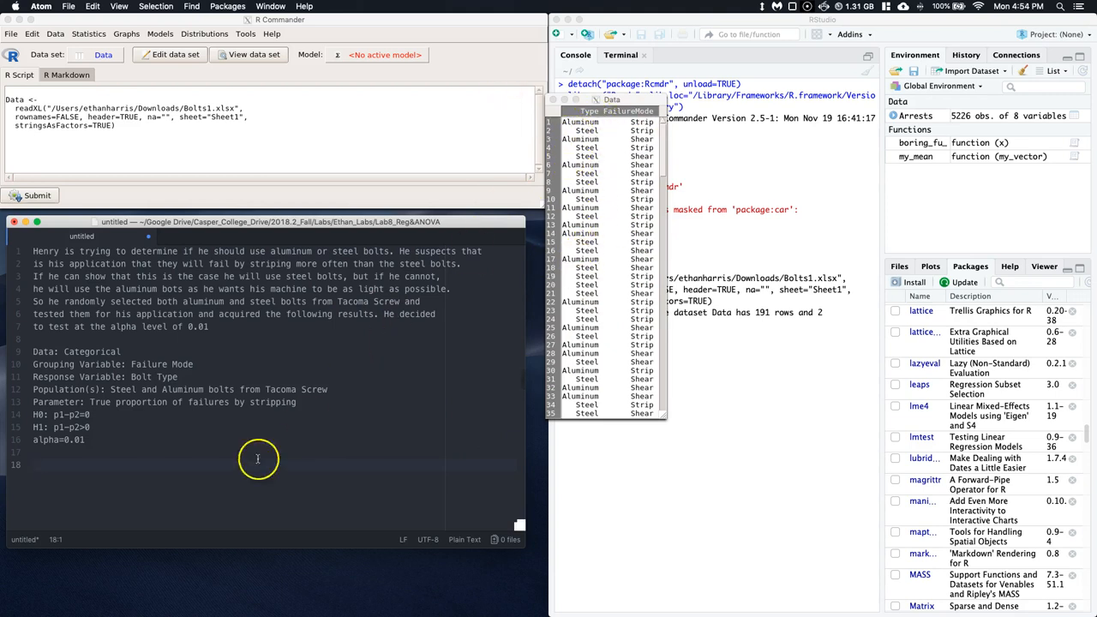
mouse_move(579, 244)
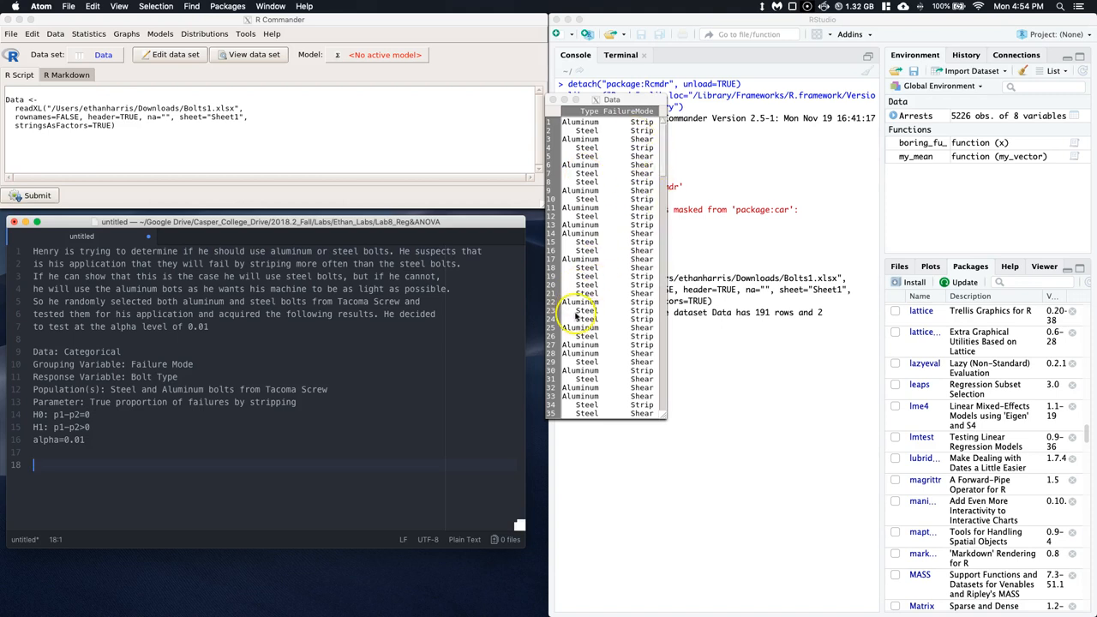
mouse_move(641, 350)
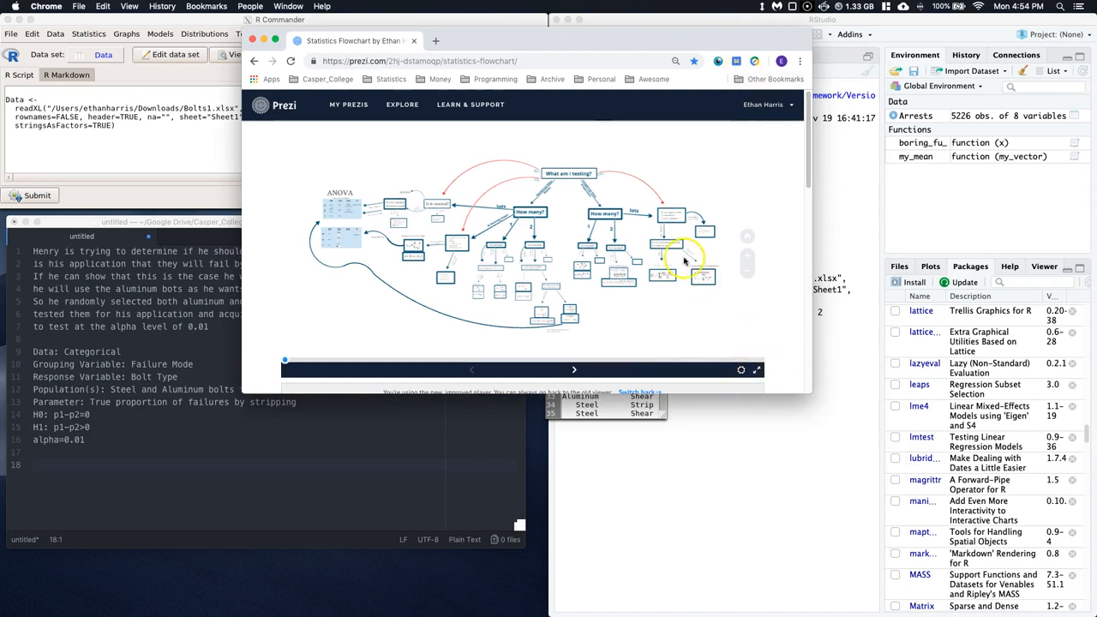
- Zoom the Prezi flowchart to the two-sample z-test for difference in proportions
left_click(757, 369)
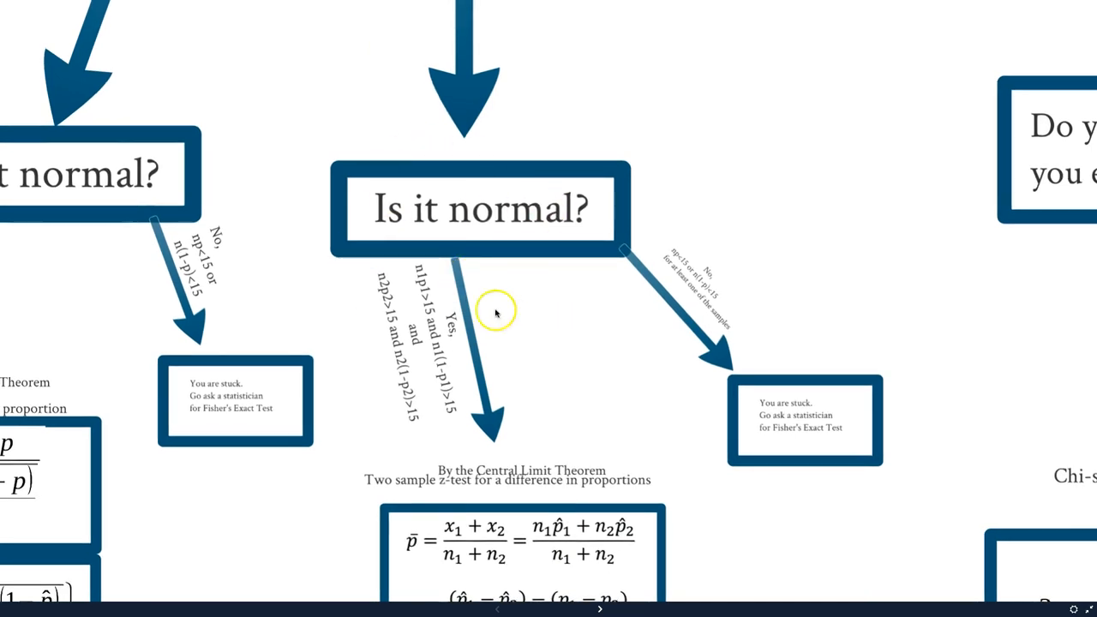
mouse_move(469, 439)
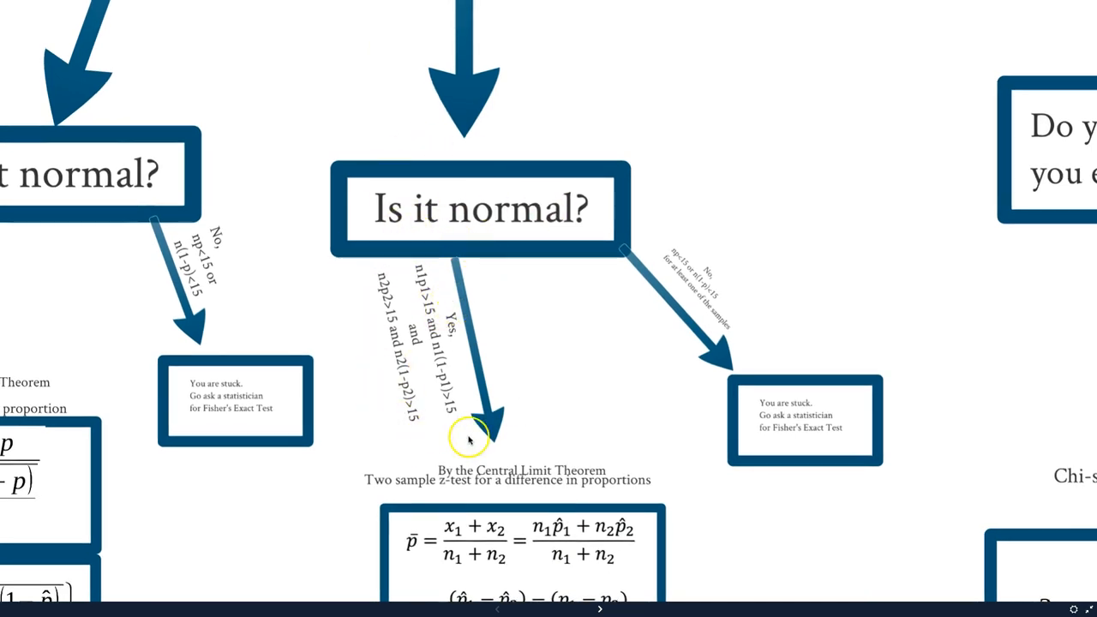
scroll("down", 3)
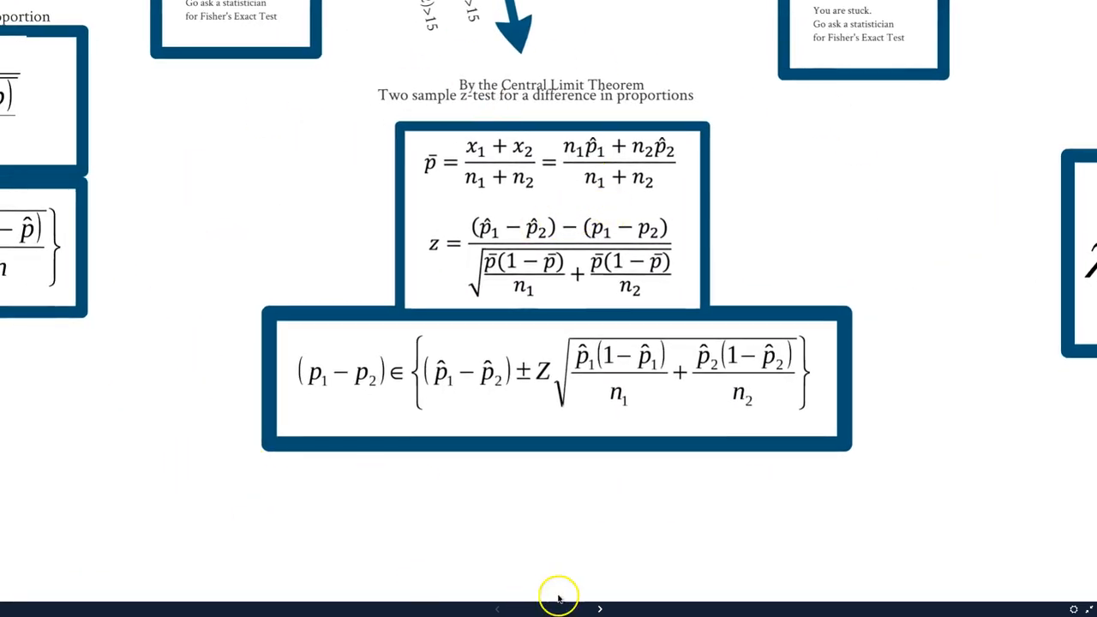
mouse_move(495, 76)
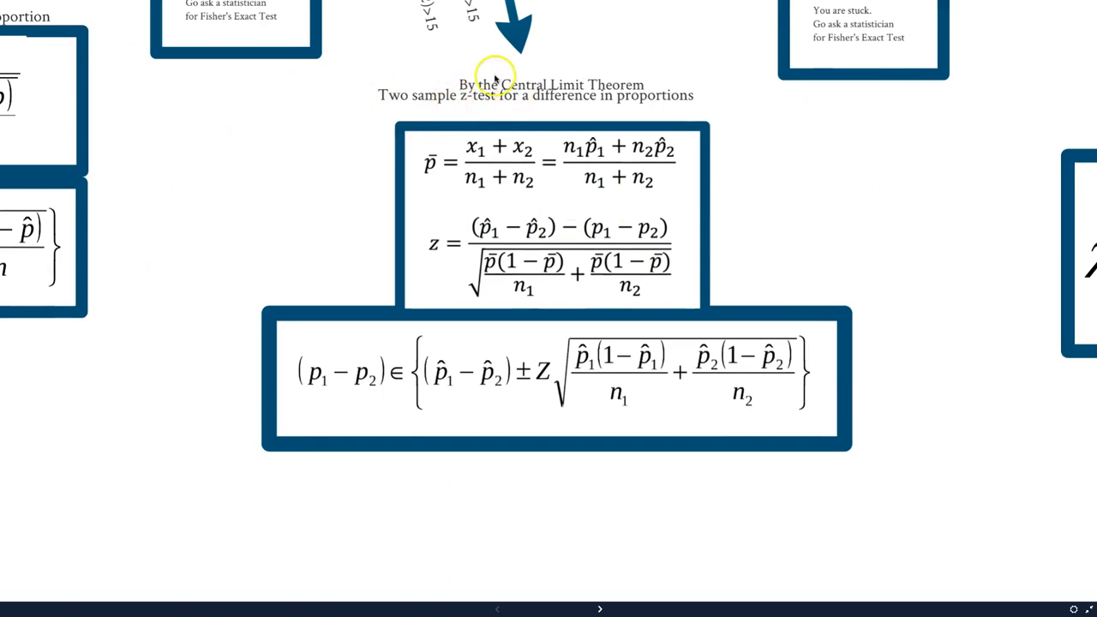
mouse_move(699, 103)
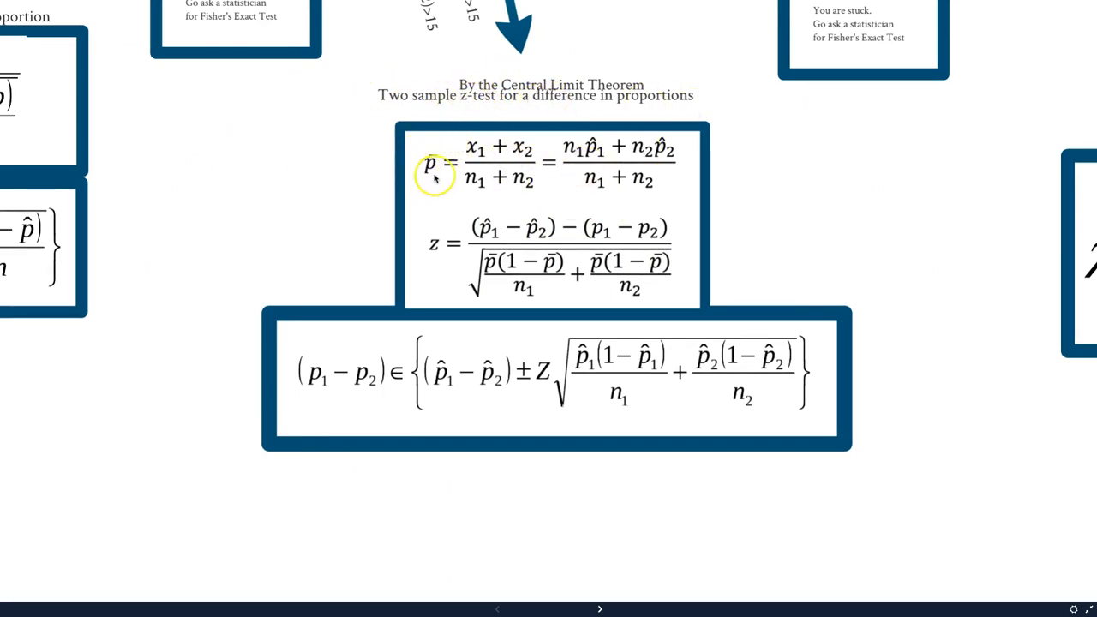
mouse_move(433, 242)
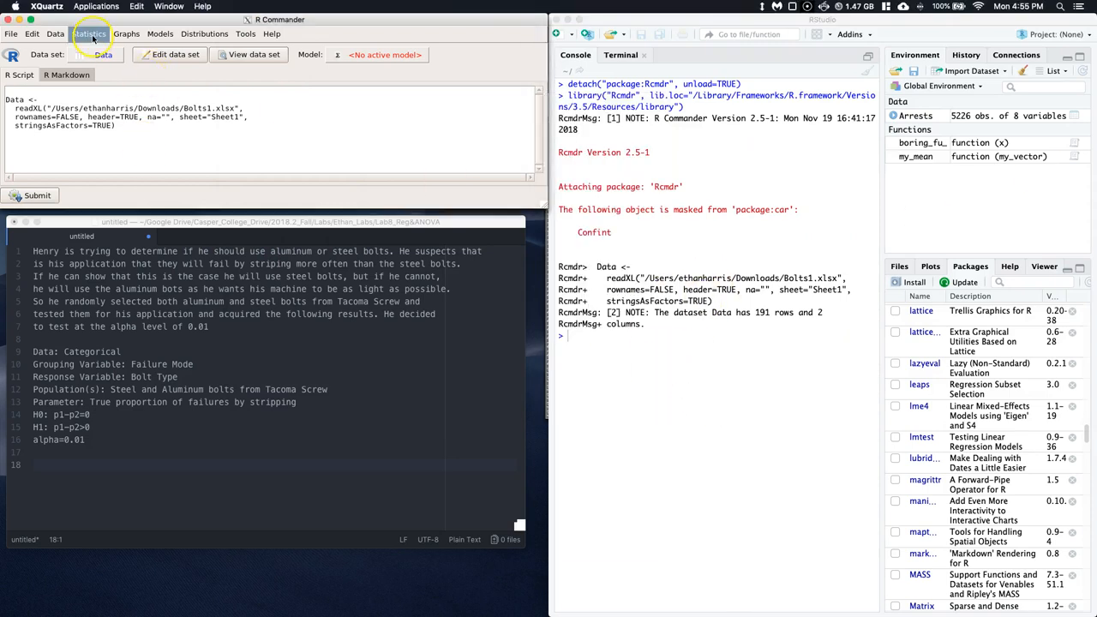
- Run a two-way table of FailureMode by Type with a chi-square test
left_click(90, 34)
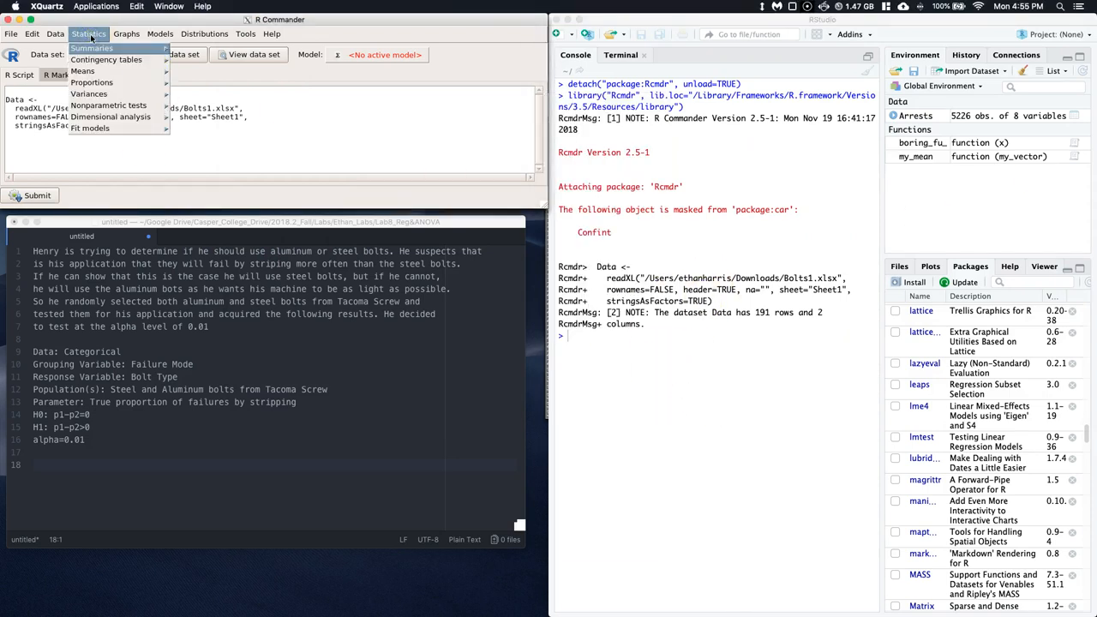
mouse_move(107, 59)
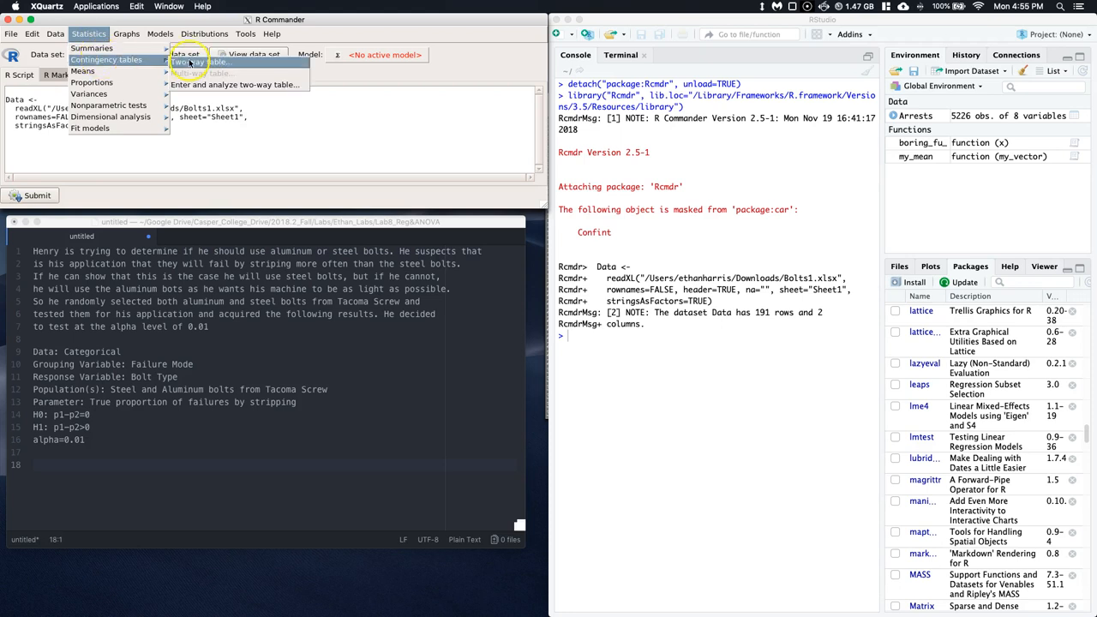
left_click(191, 62)
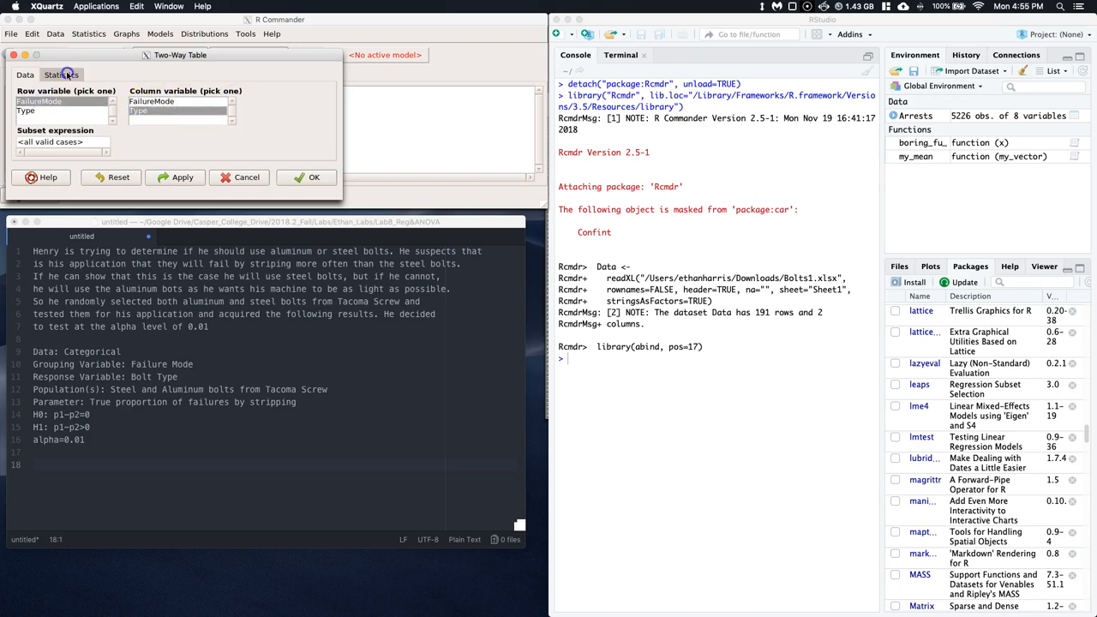
left_click(61, 75)
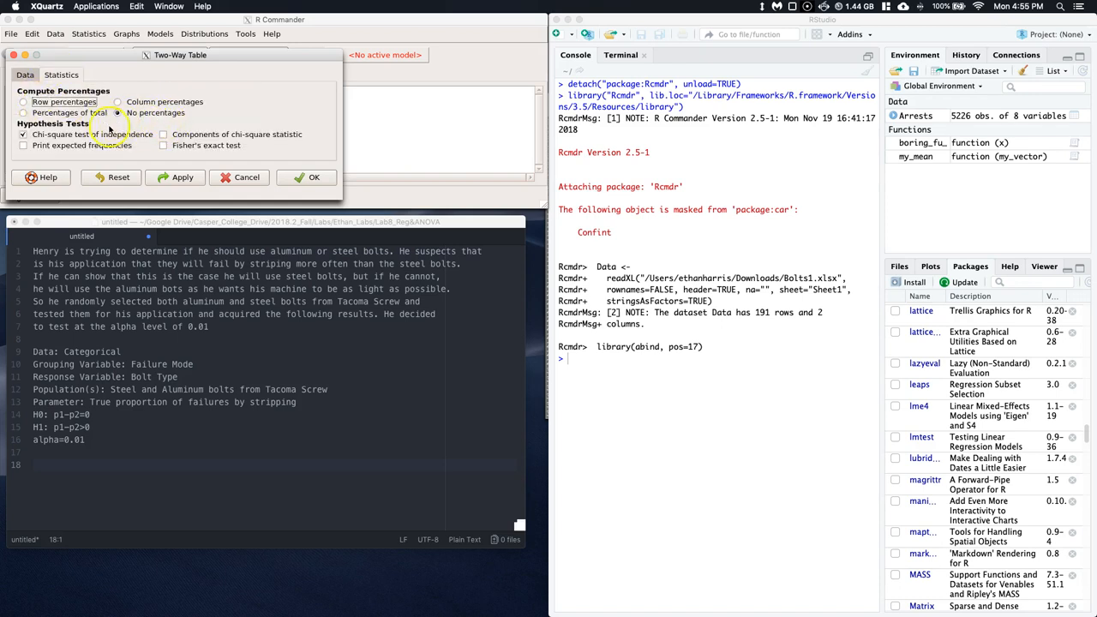
left_click(313, 176)
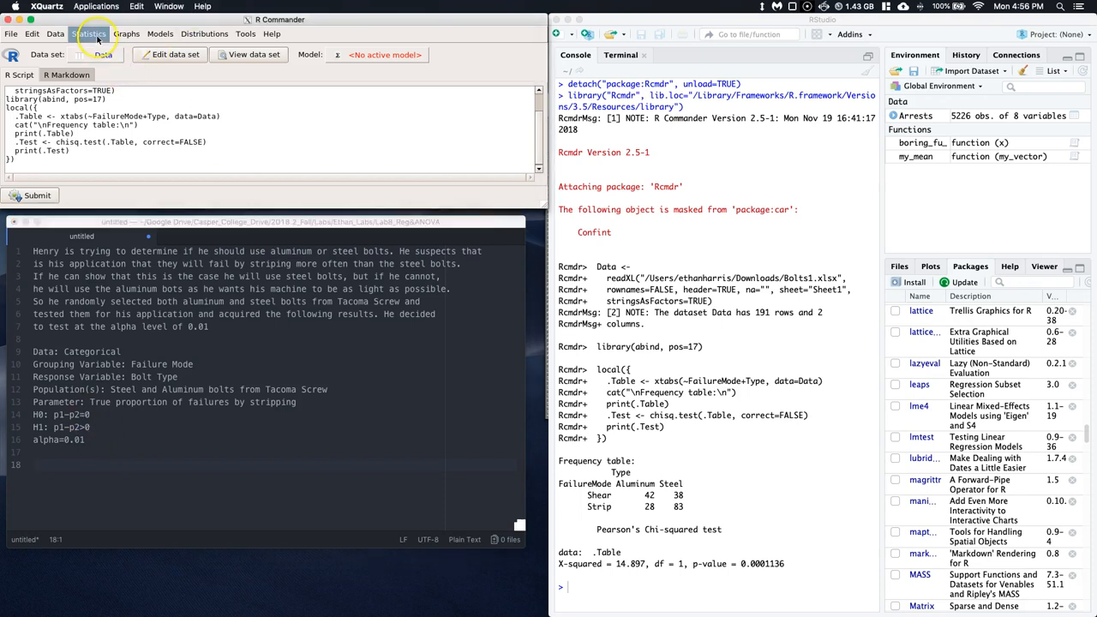
- Run a two-sample proportions test on FailureMode, alternative greater, 99% confidence
left_click(88, 34)
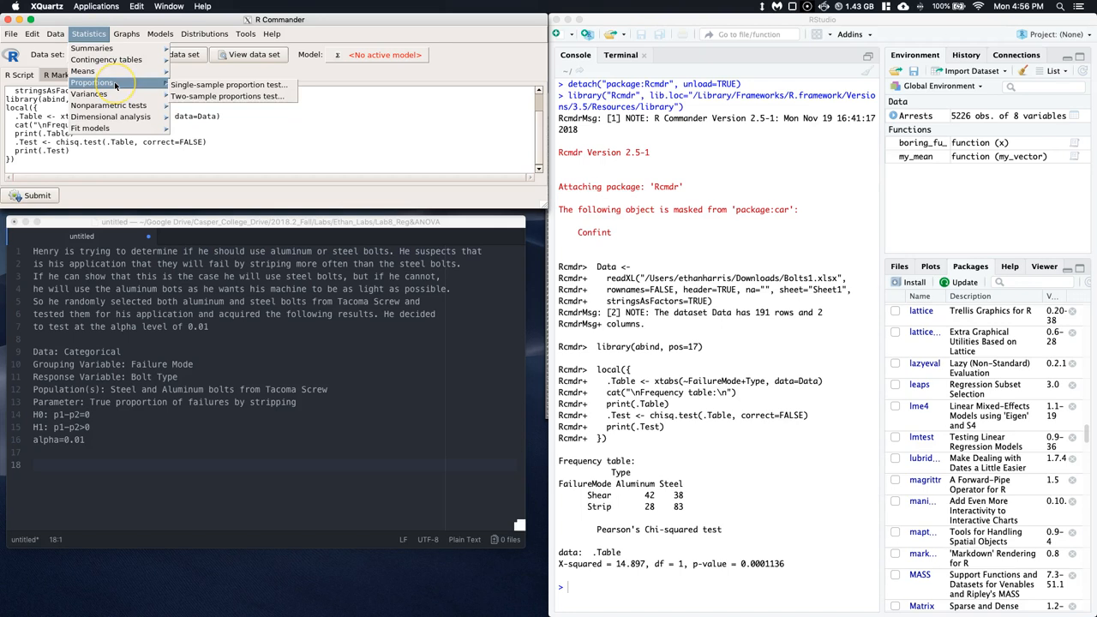
mouse_move(210, 96)
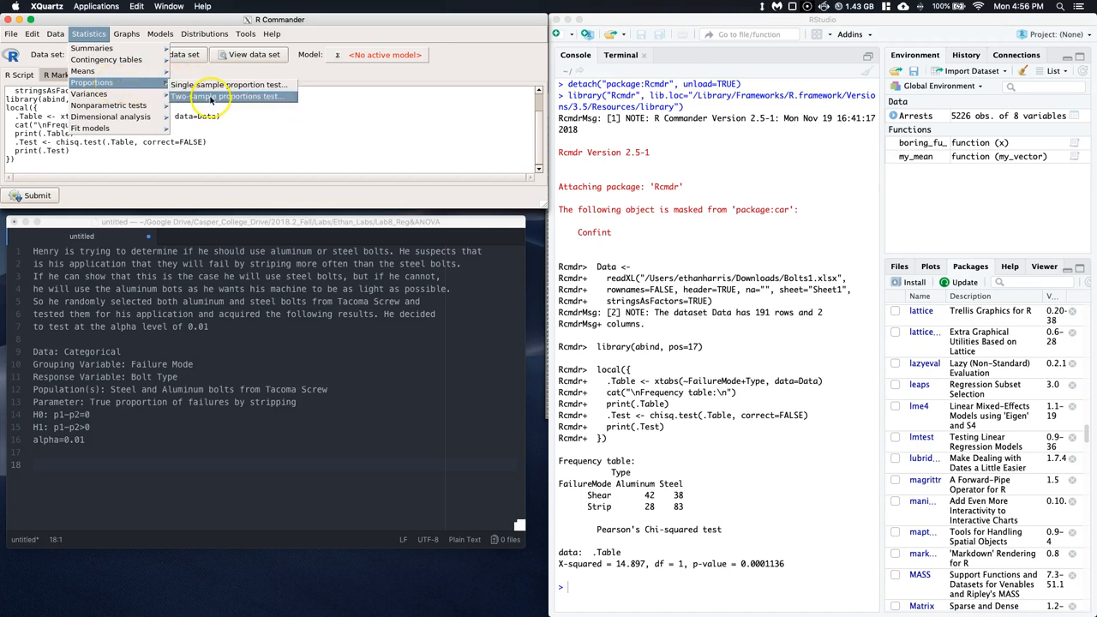
left_click(228, 96)
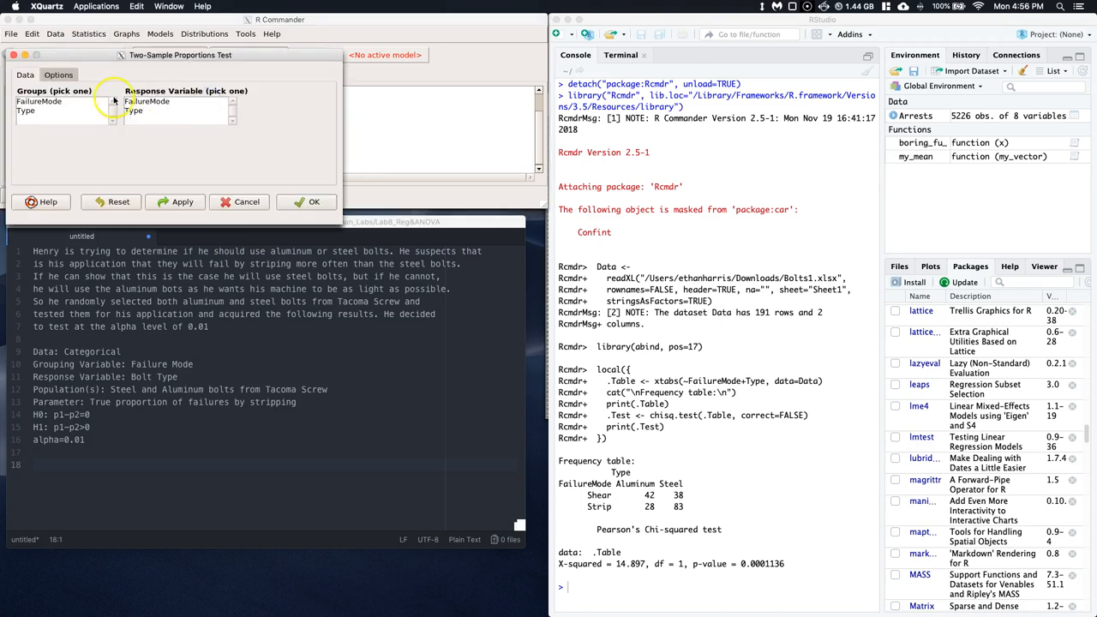
mouse_move(124, 366)
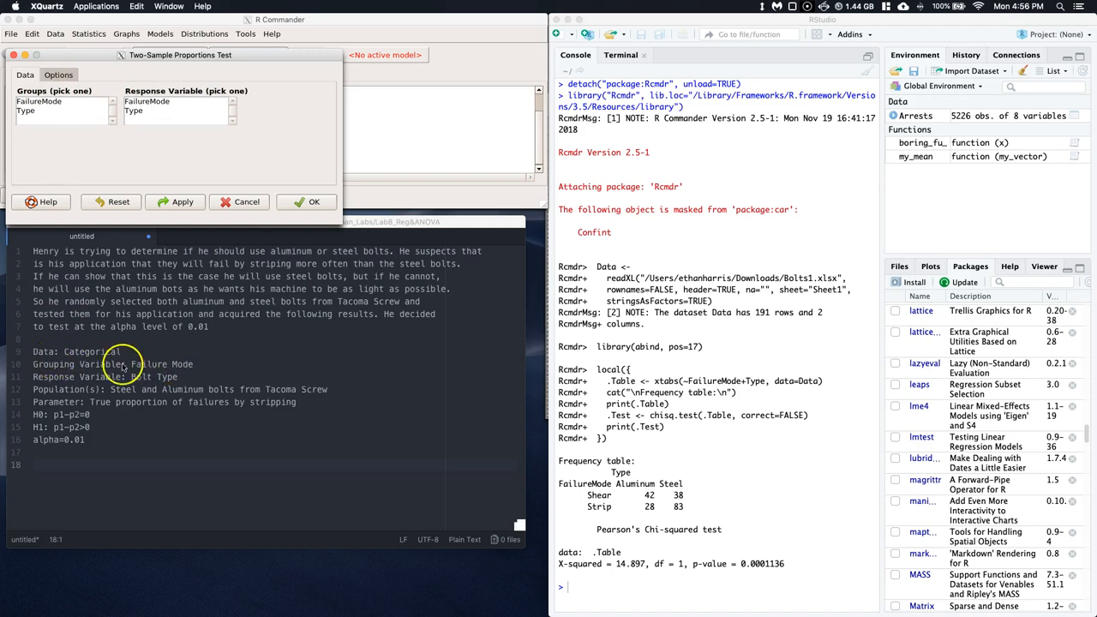
mouse_move(146, 342)
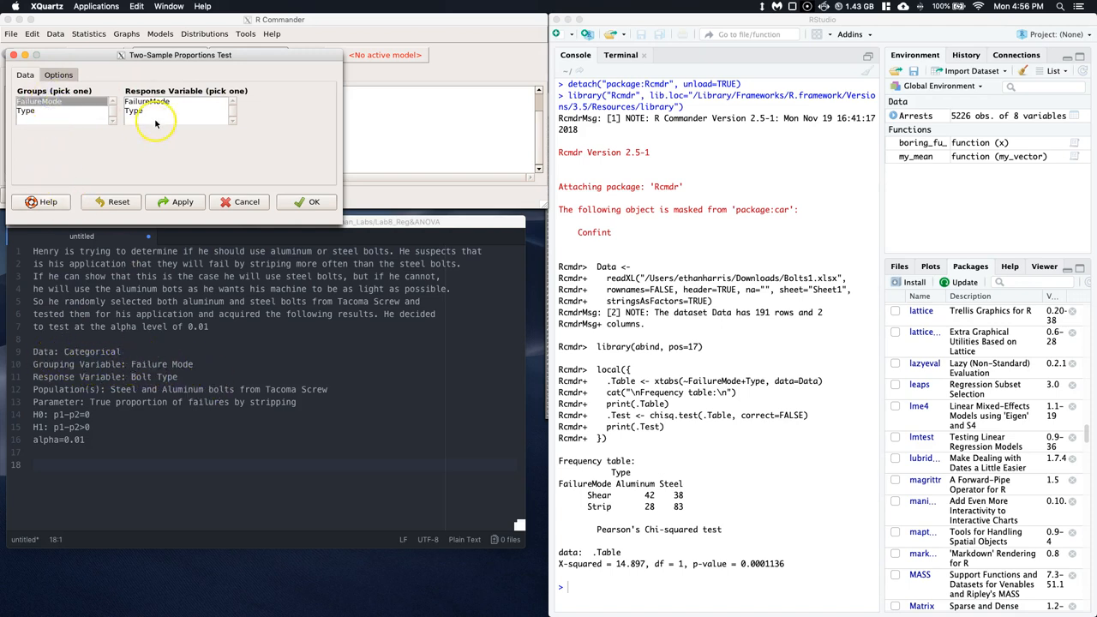
left_click(134, 111)
type(".99")
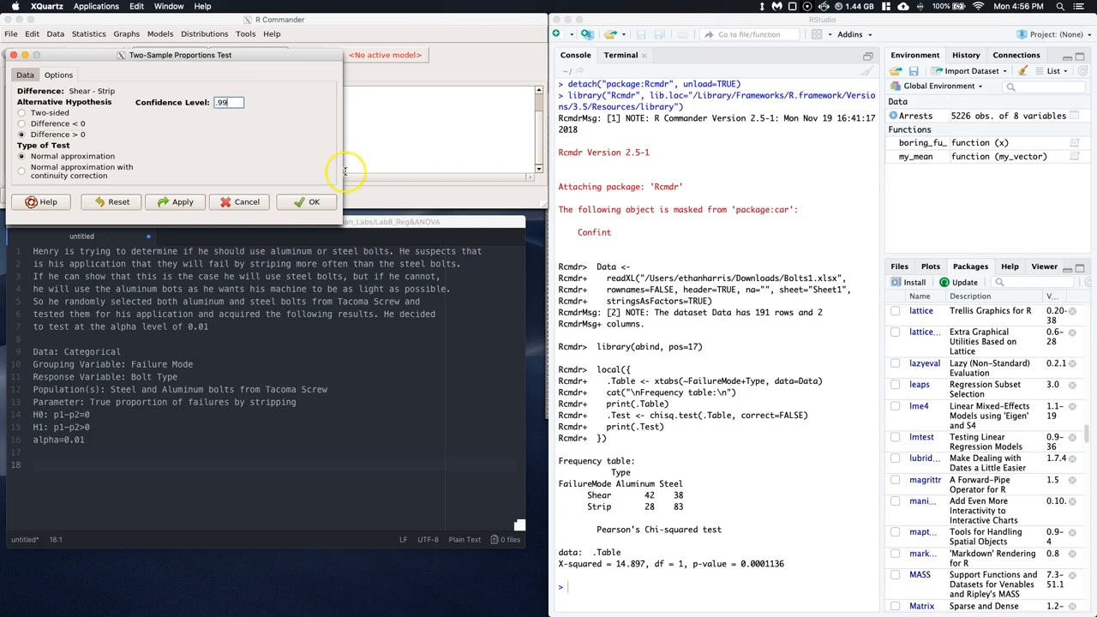
mouse_move(409, 221)
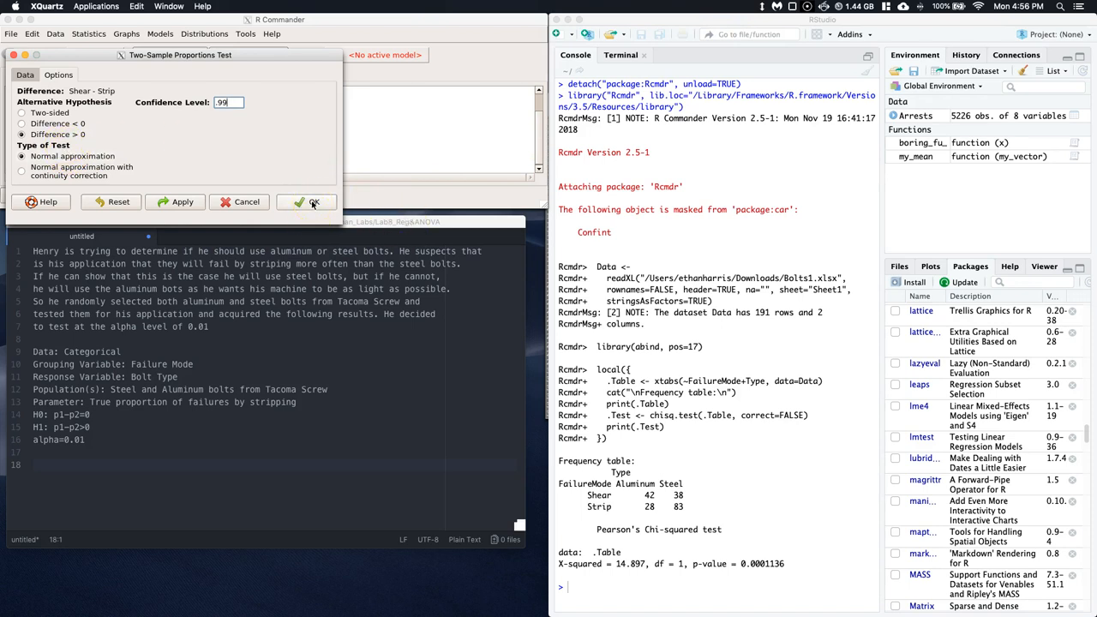
left_click(307, 203)
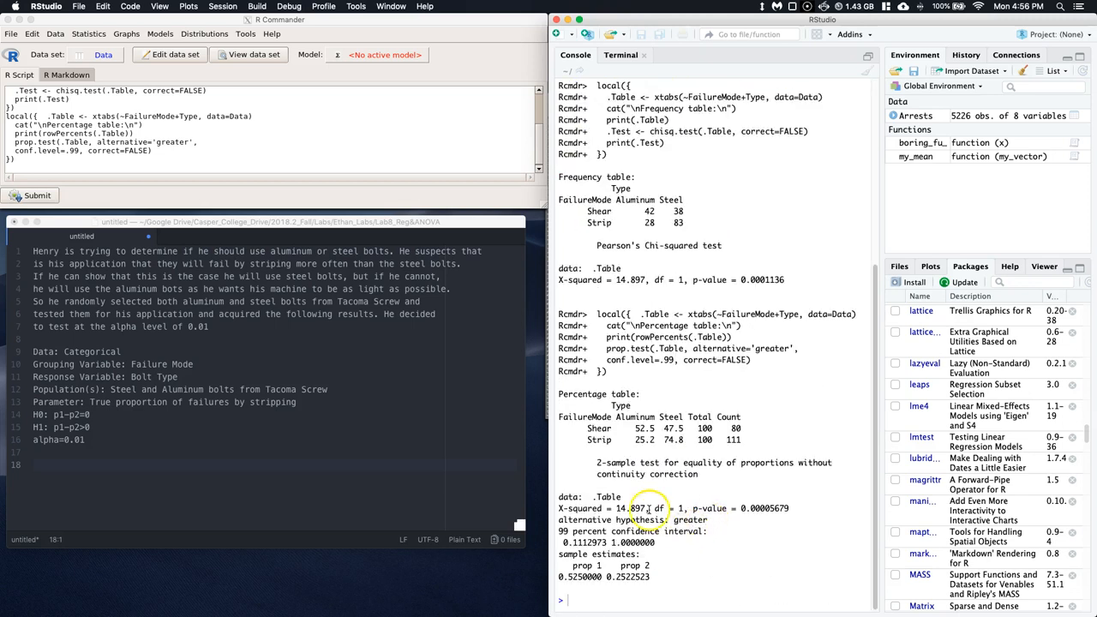
mouse_move(636, 422)
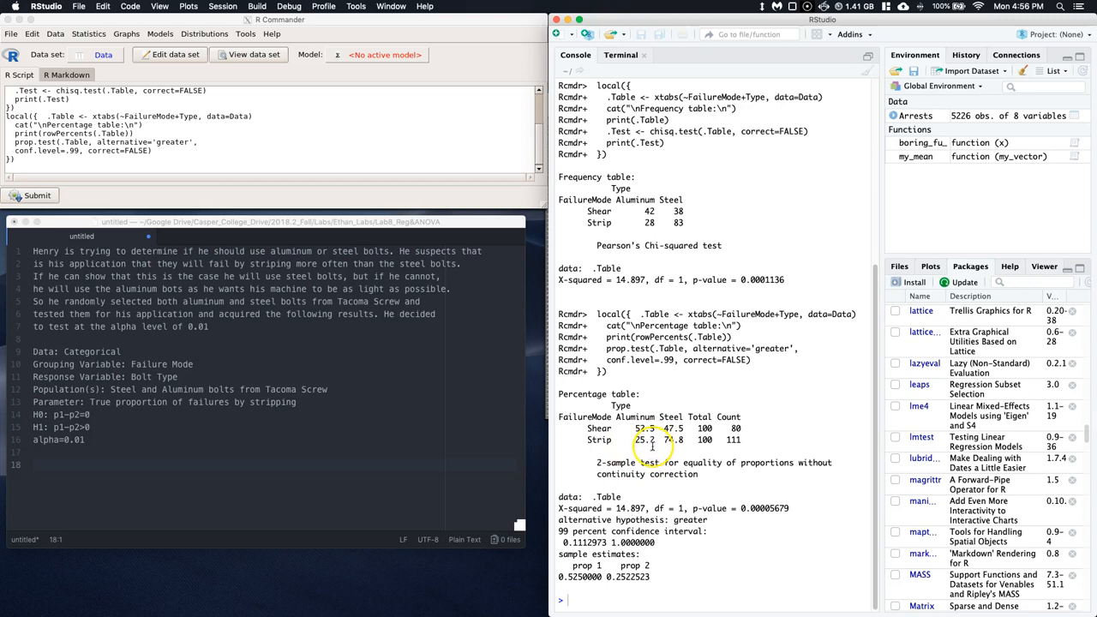
mouse_move(664, 449)
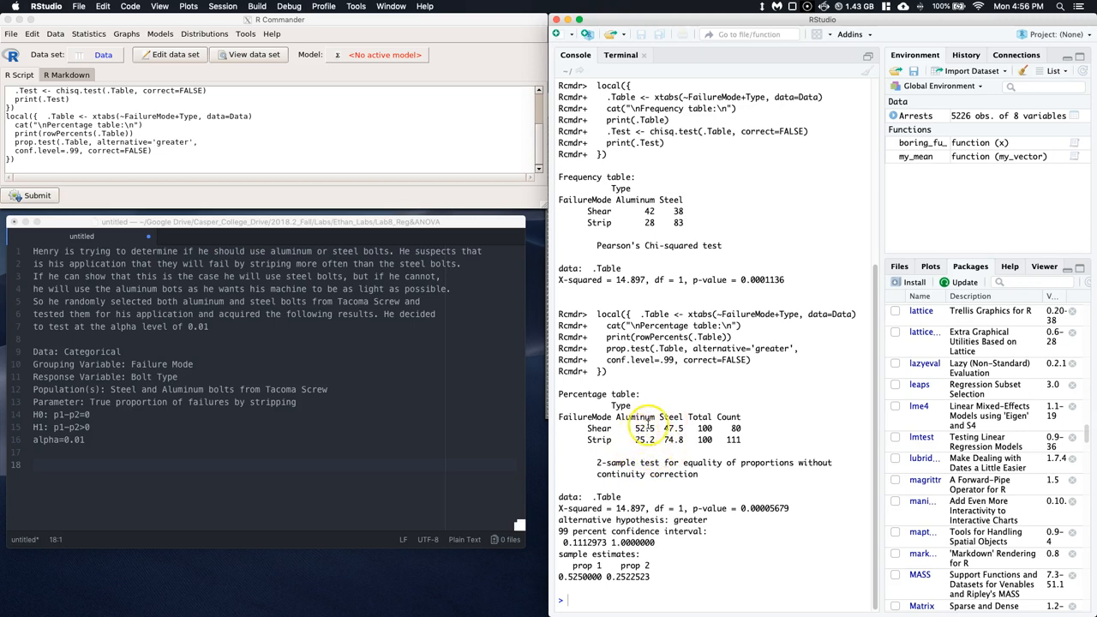
mouse_move(660, 401)
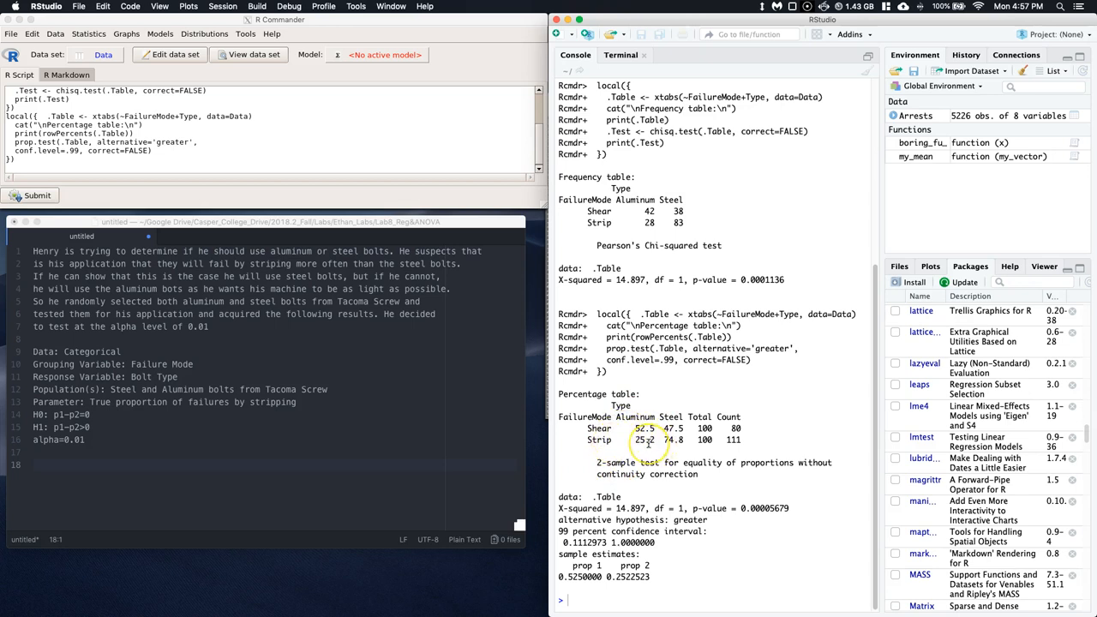
mouse_move(576, 309)
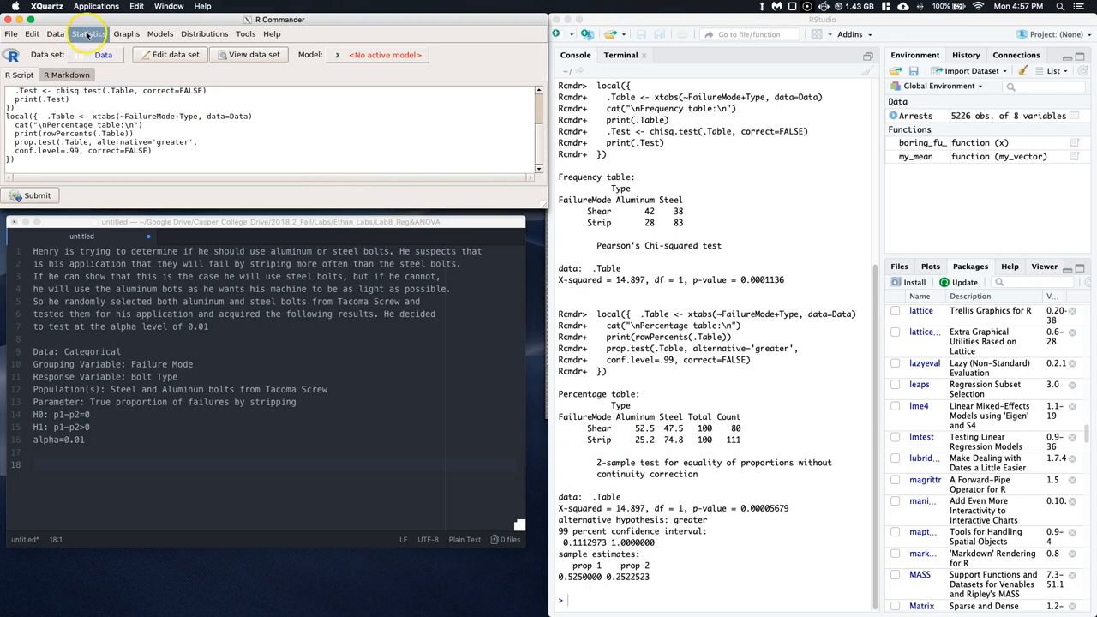
- Rerun the proportions test with Type as groups and FailureMode as response
left_click(88, 34)
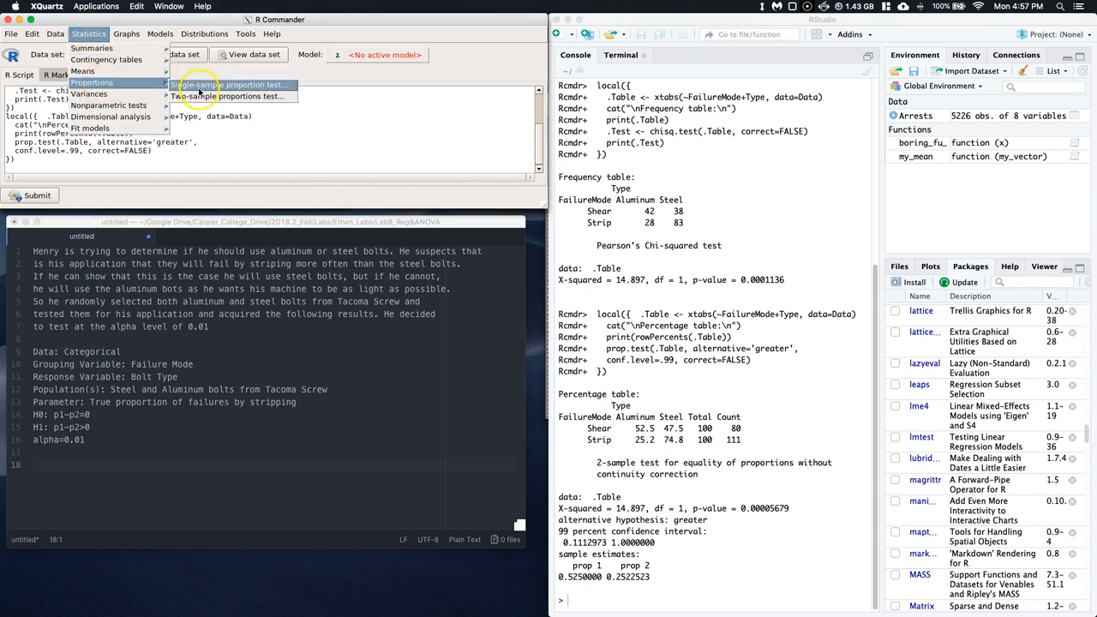
left_click(227, 96)
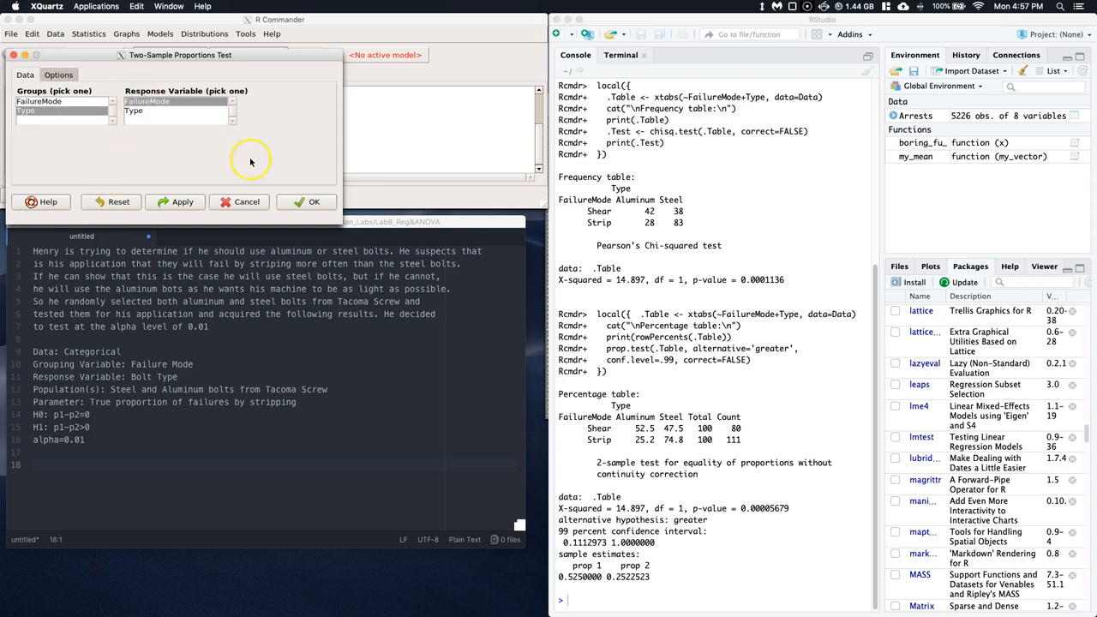
mouse_move(251, 161)
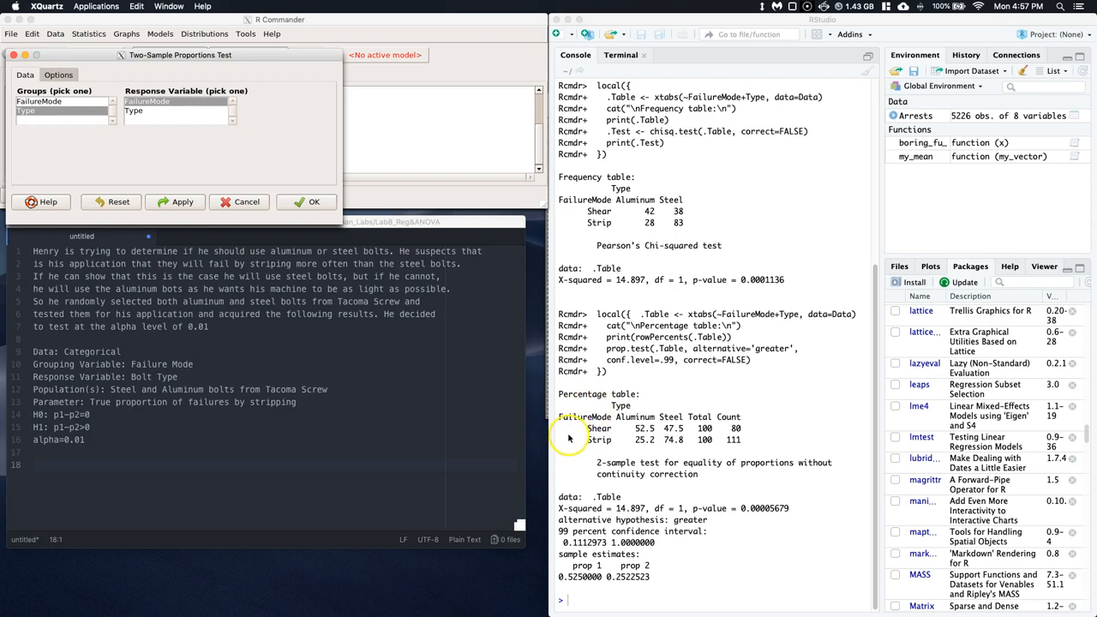
mouse_move(300, 197)
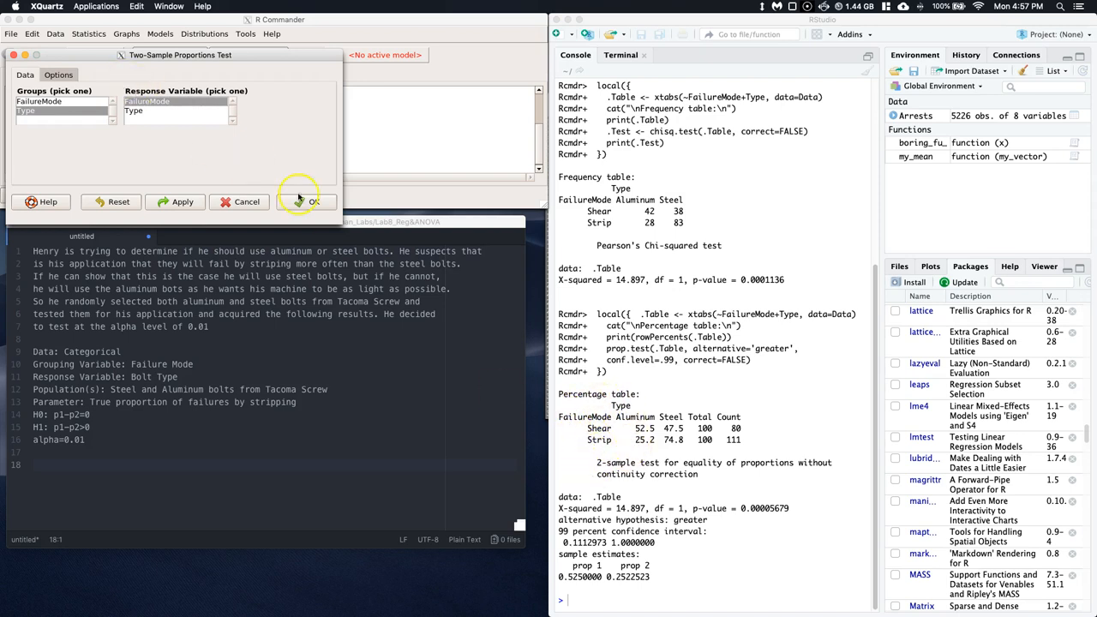
left_click(305, 201)
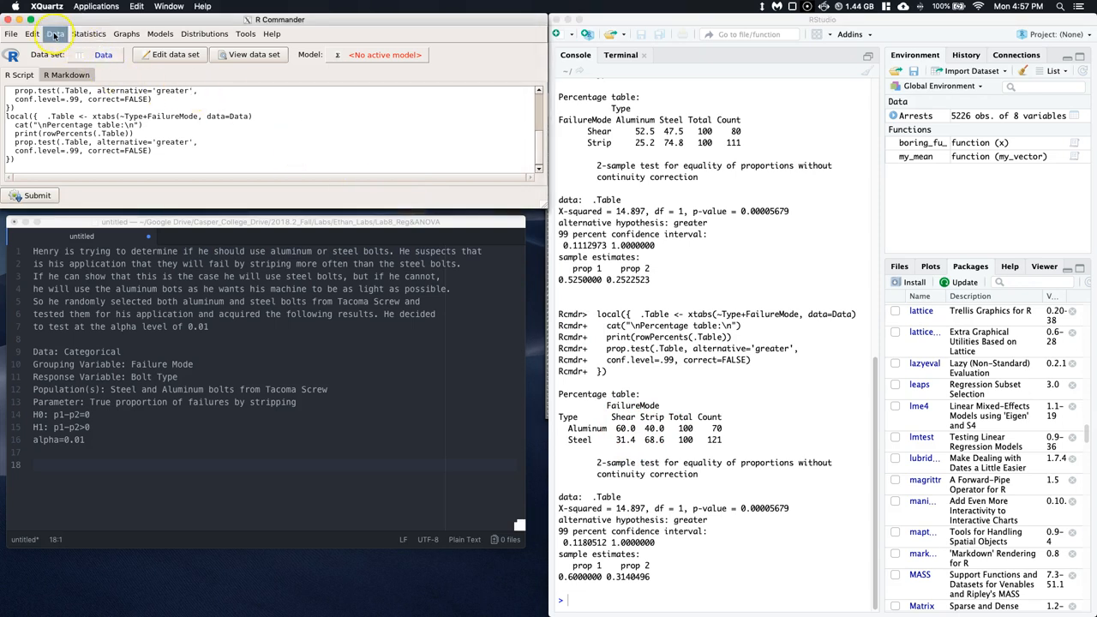
- Reorder FailureMode into new factor FailureMode2 with Strip before Shear
left_click(55, 33)
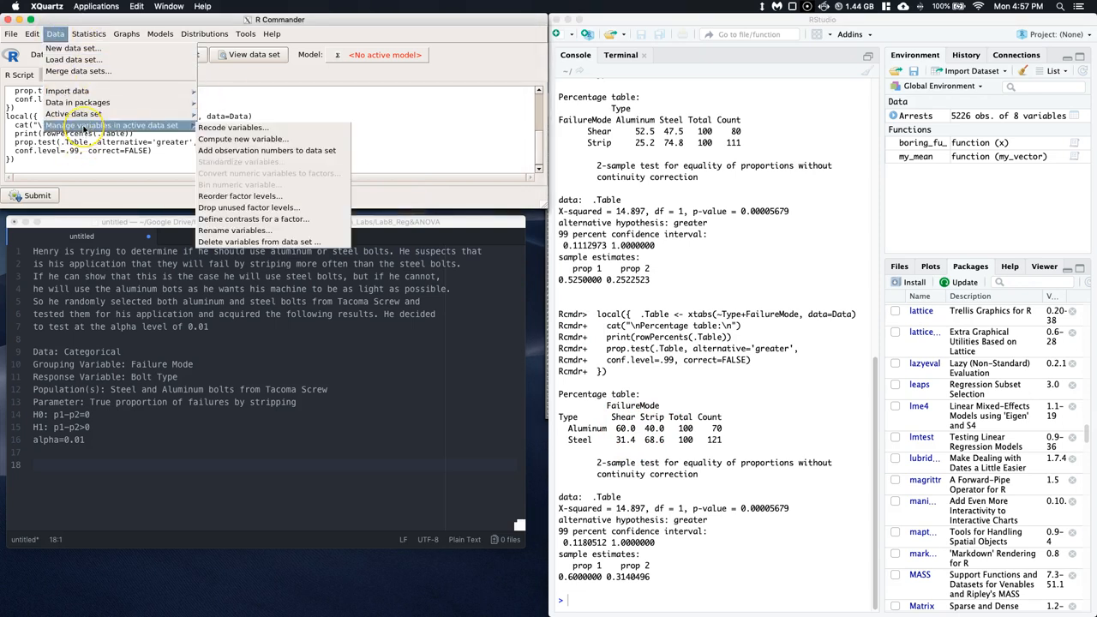
mouse_move(248, 207)
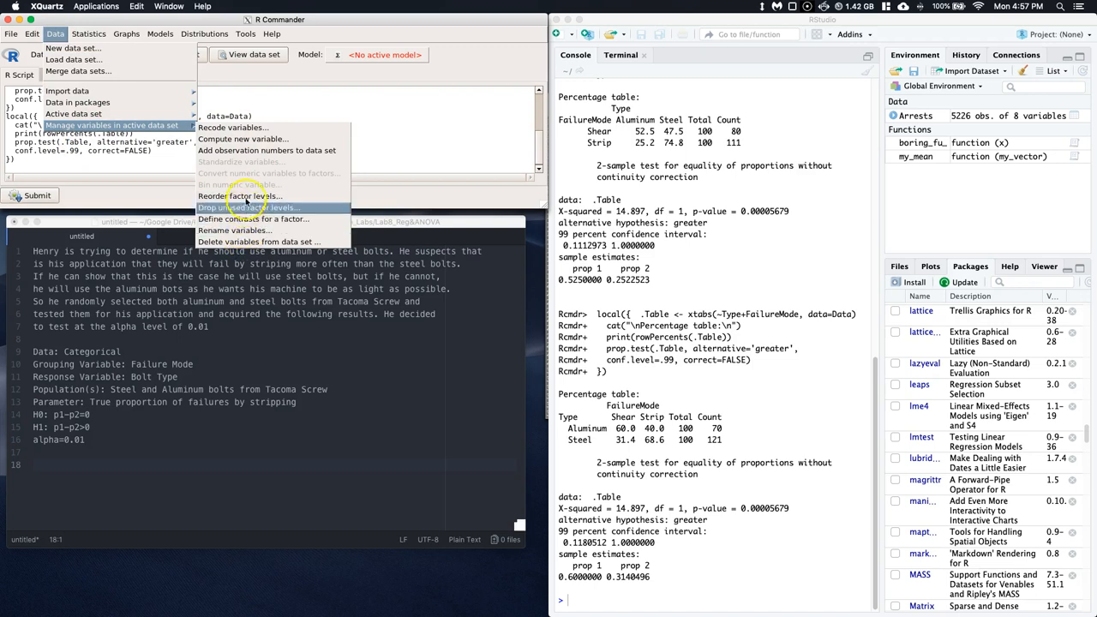
left_click(248, 207)
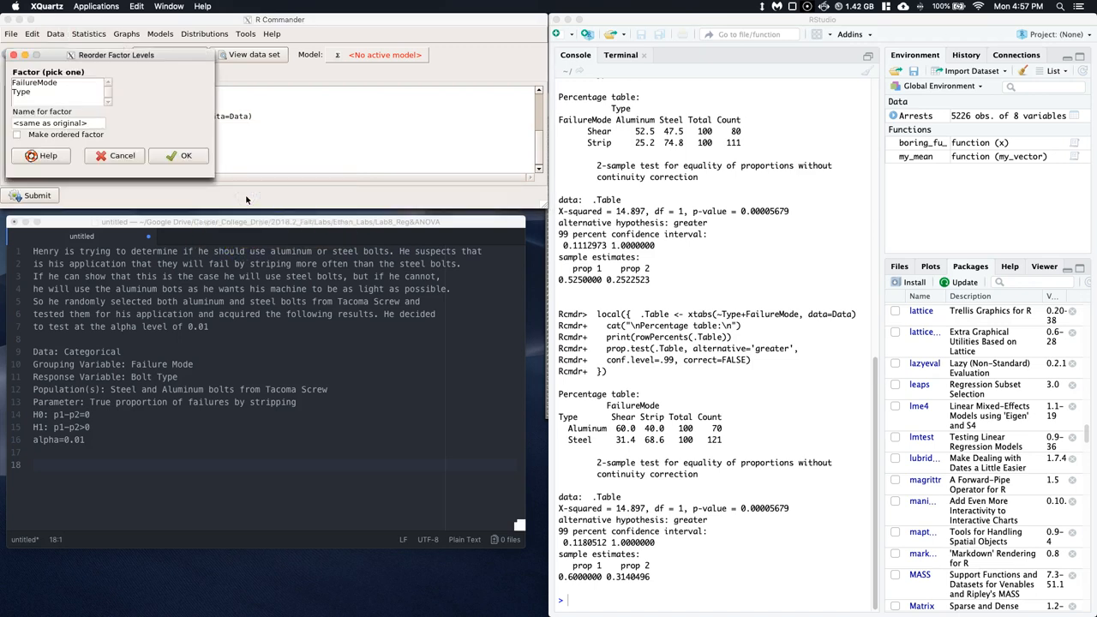
mouse_move(873, 350)
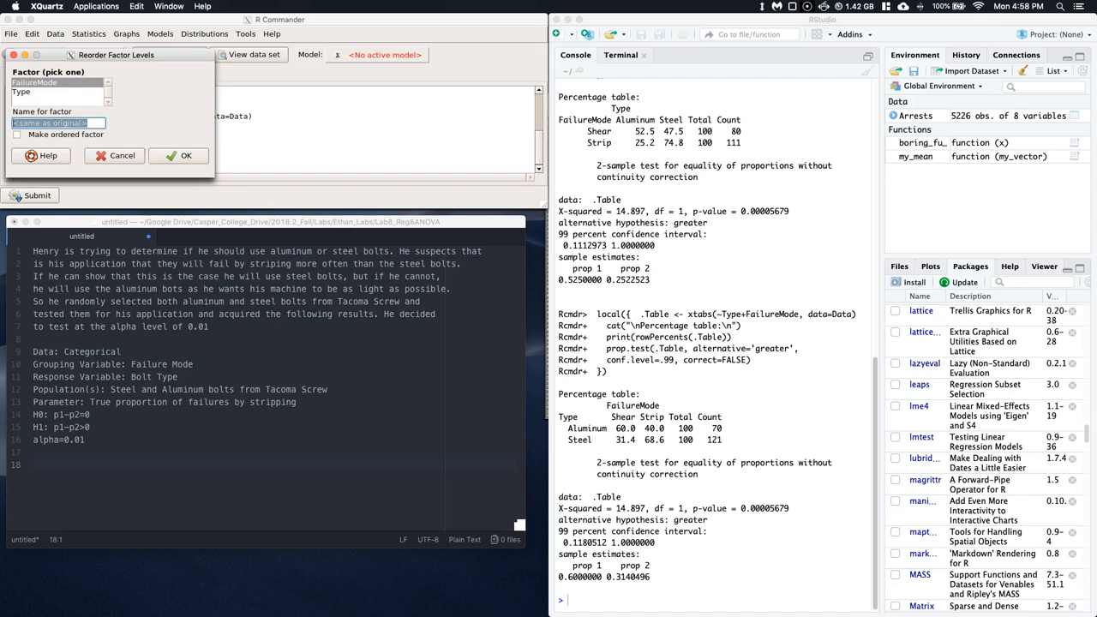
type("FailureM")
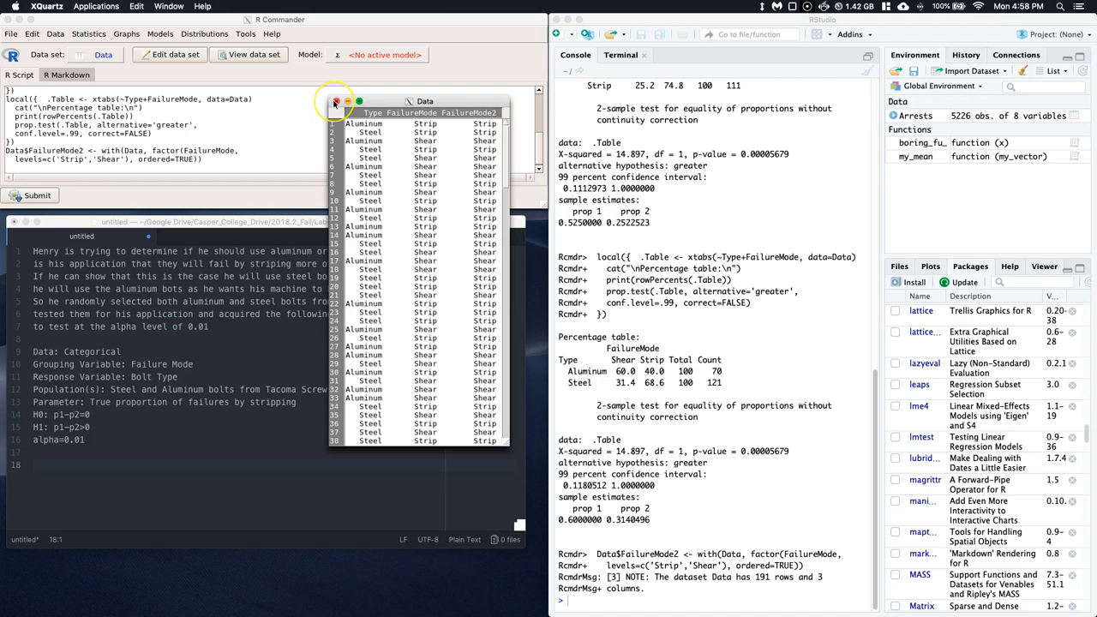
mouse_move(336, 101)
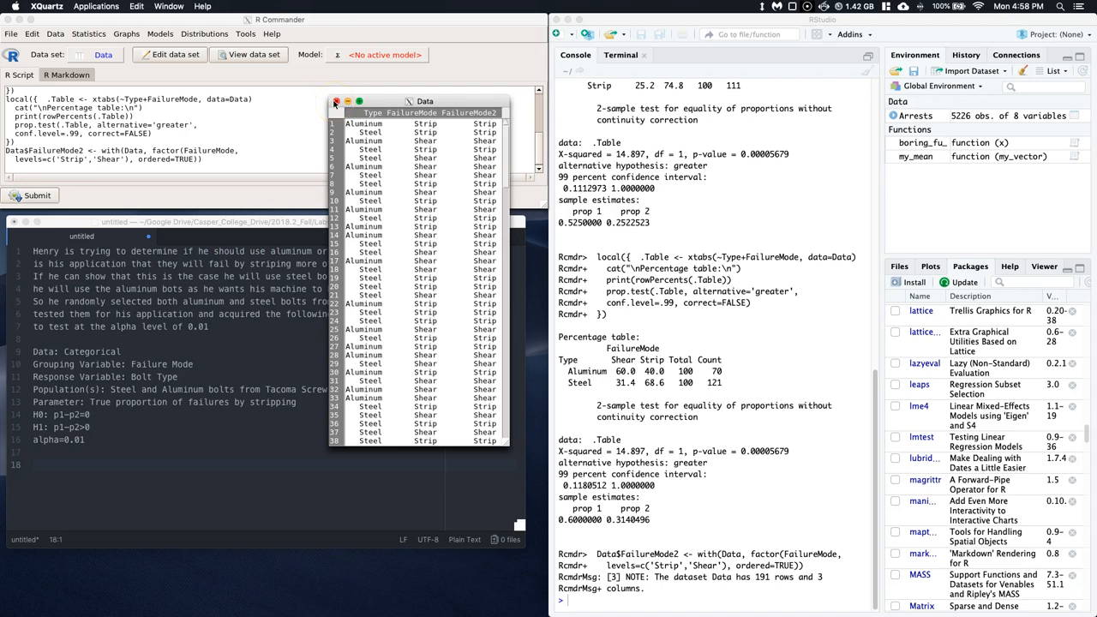
left_click(88, 34)
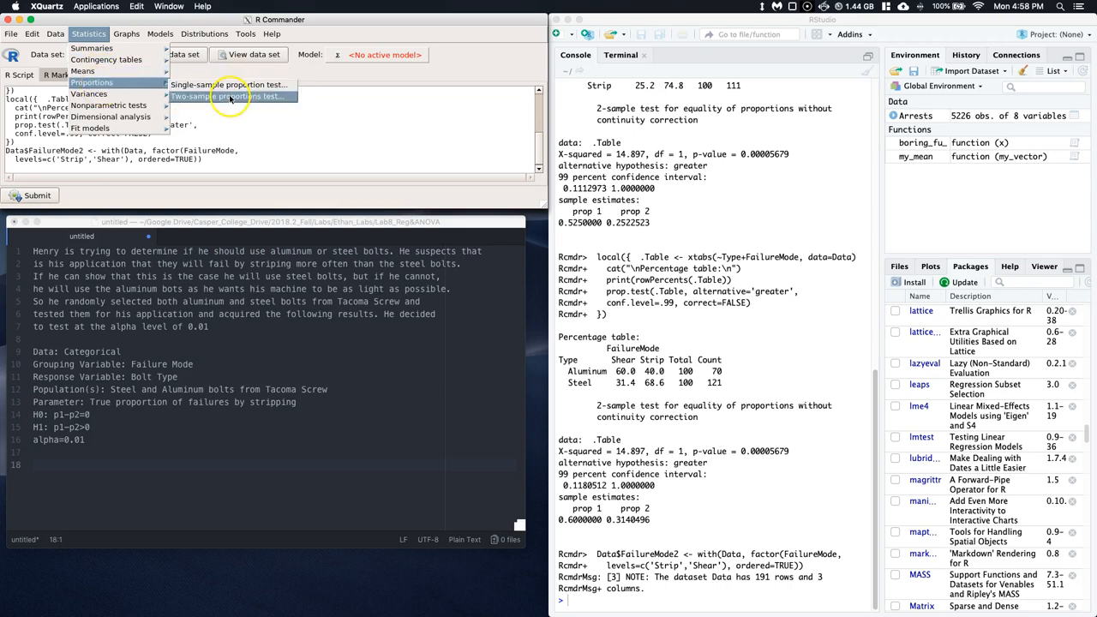
- Run the proportions test of FailureMode2 by Type, giving p = 0.9999
left_click(225, 96)
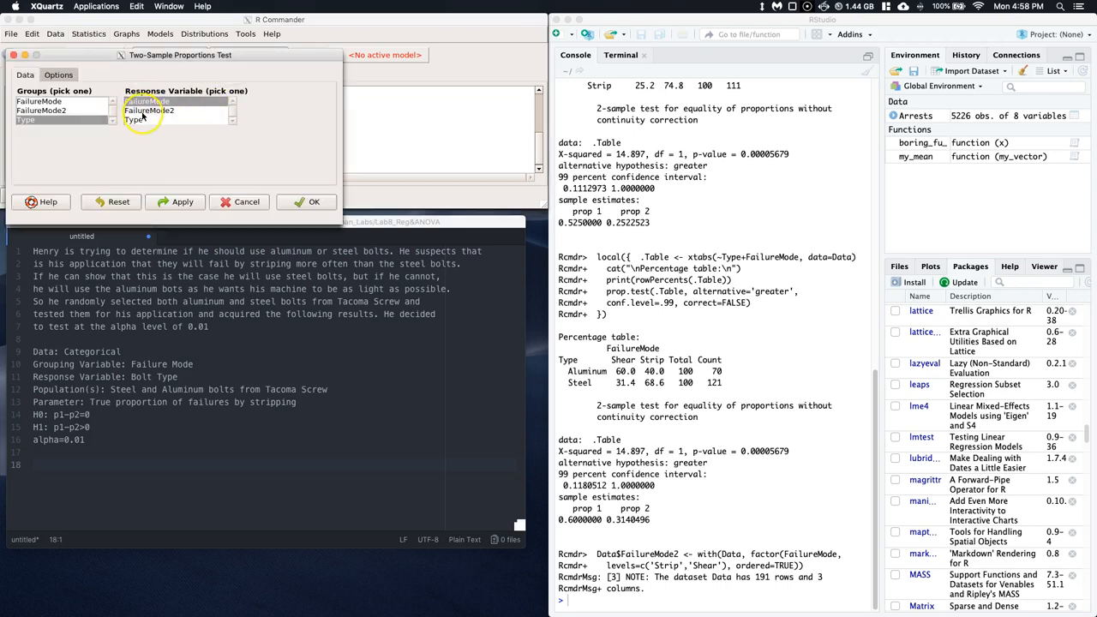
left_click(314, 201)
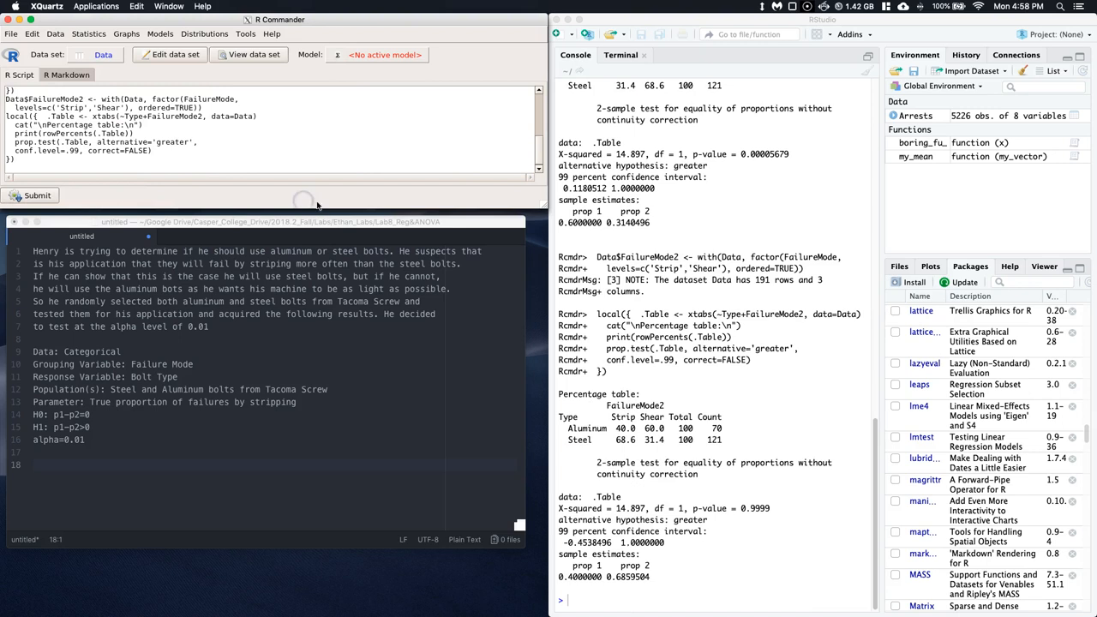
left_click(723, 457)
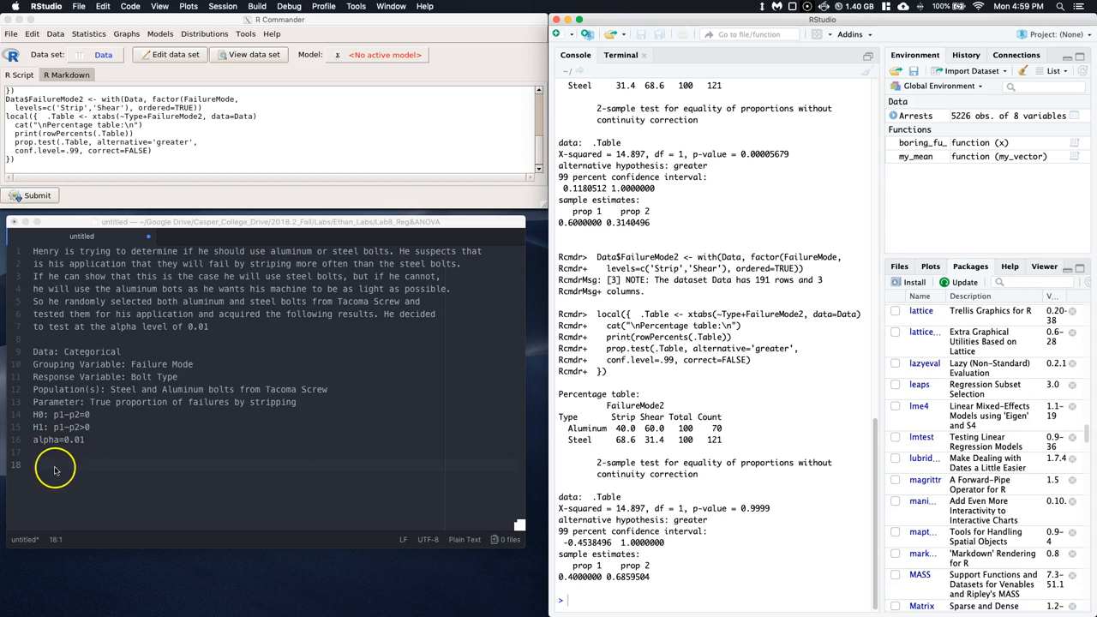
- Write pvalue=0.9999, pvalue>alpha, and 'fail to reject' on new lines below the hypotheses
type("pvalue=")
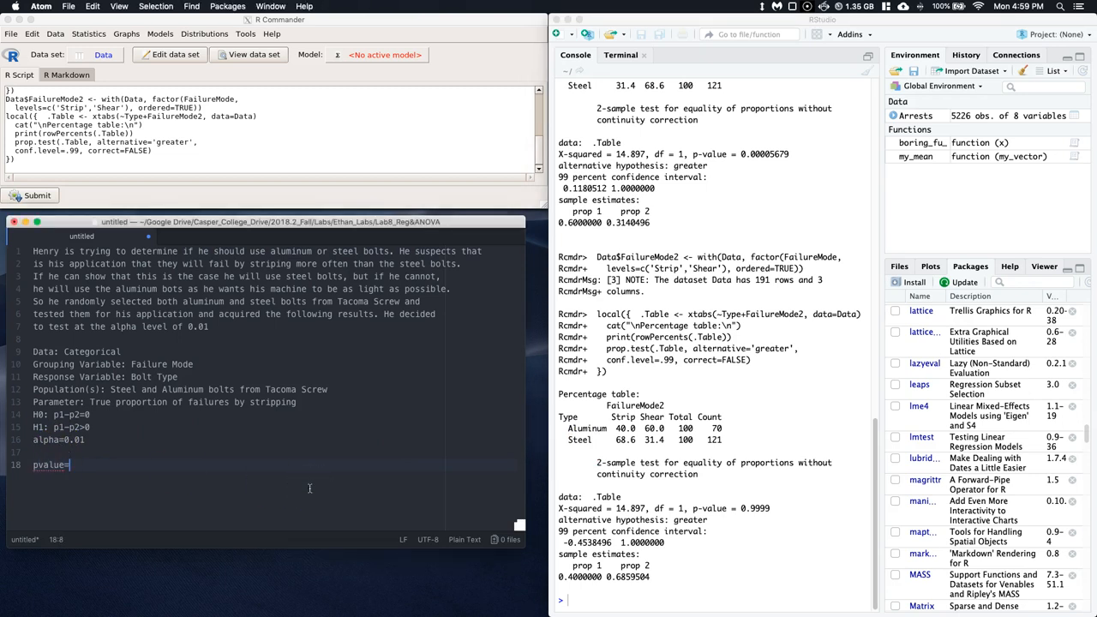
type("0.9999")
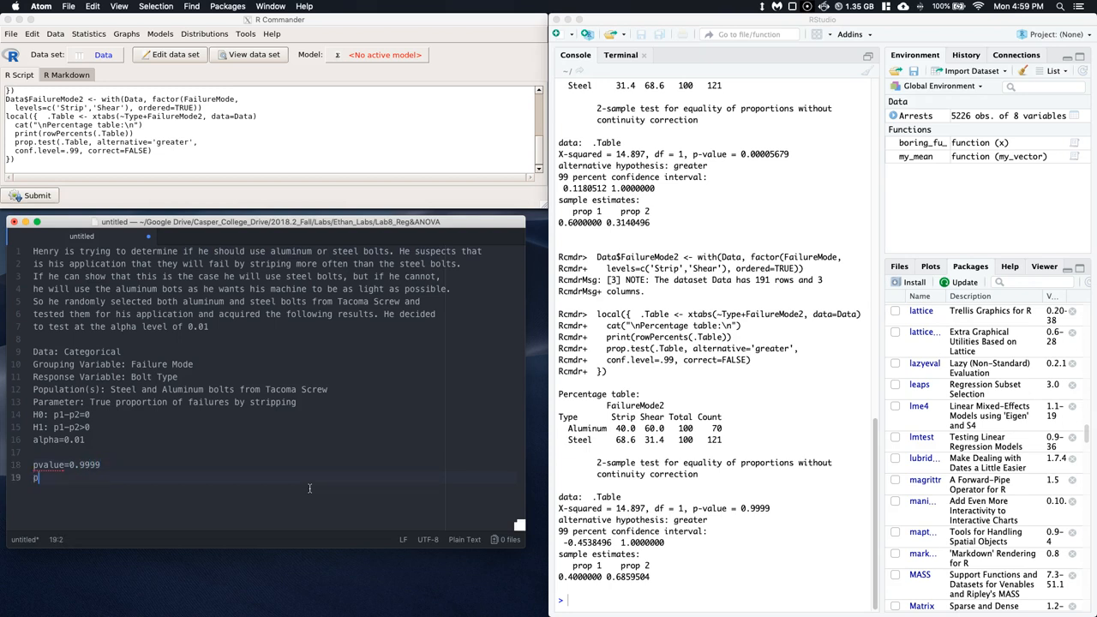
type("pvaelue>alpha")
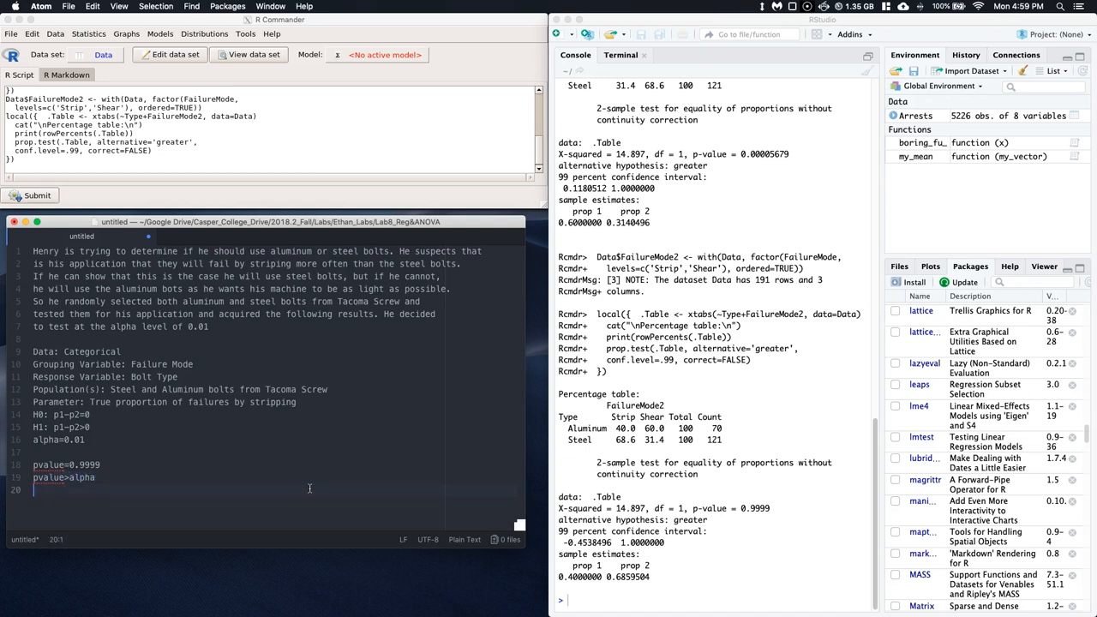
type("fail to reject")
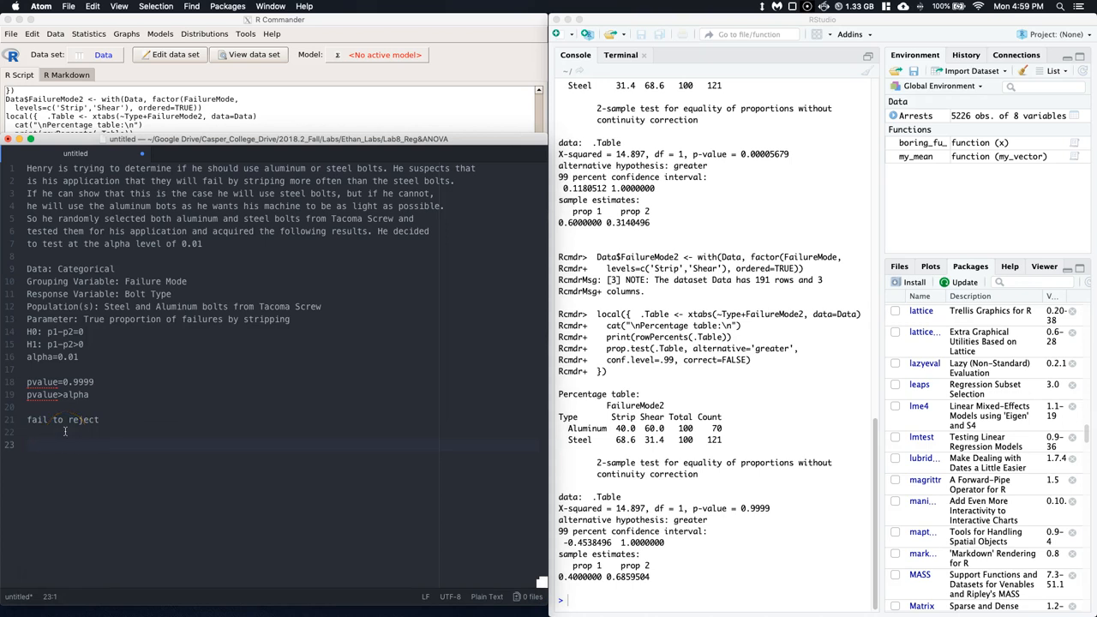
- Begin the conclusion: insufficient data at alpha 0.01 about the true proportion of aluminum bolts
type("Henry collected")
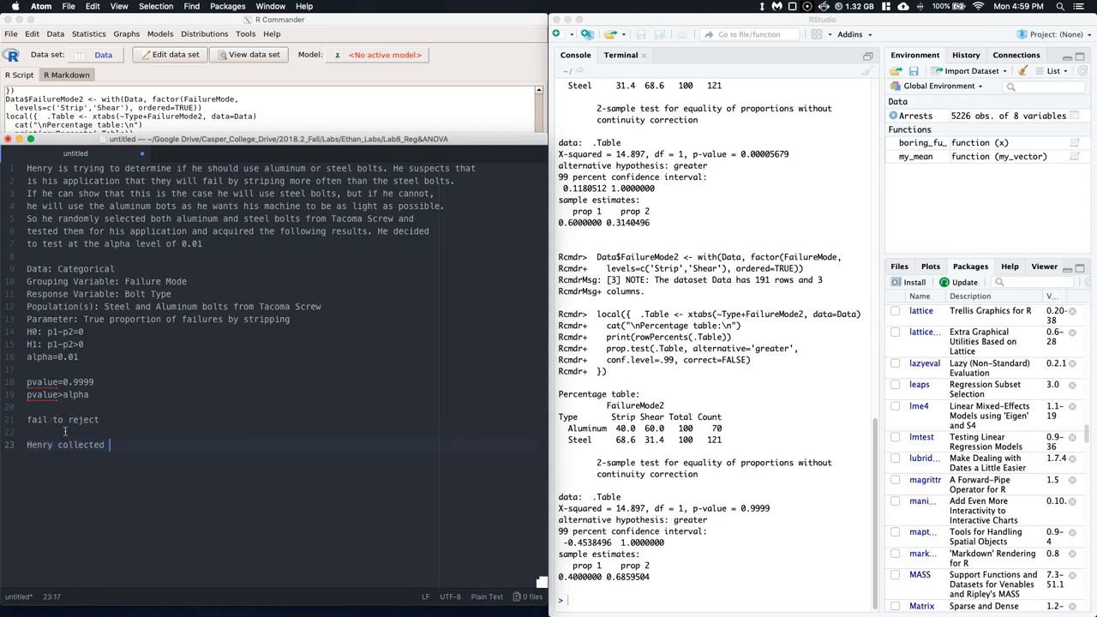
type("insufficient dat")
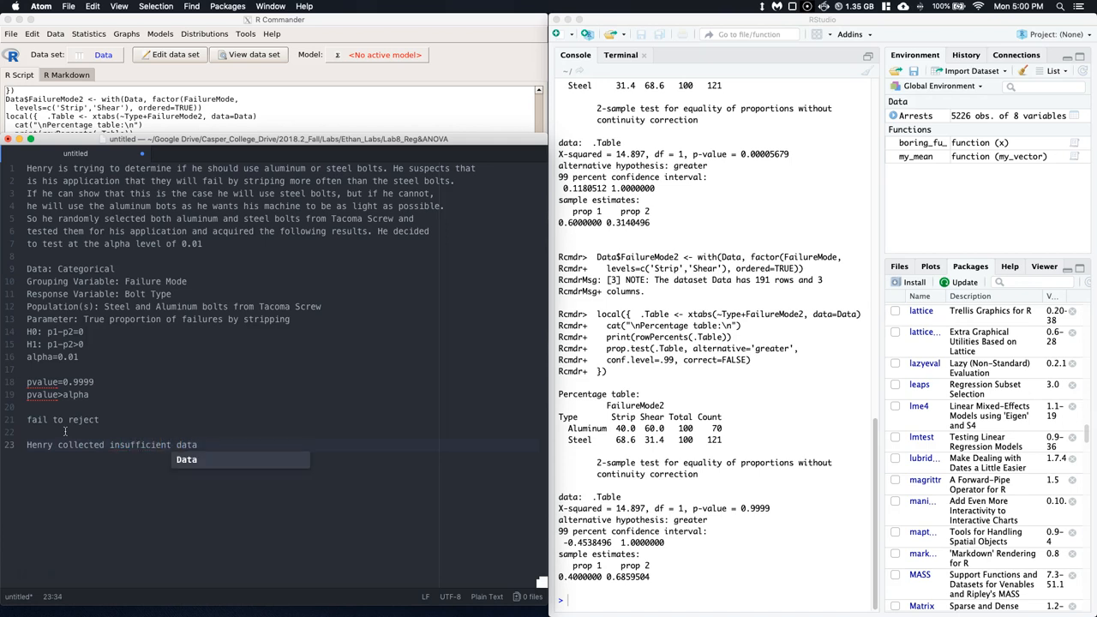
type("at the alpha level of 0.01")
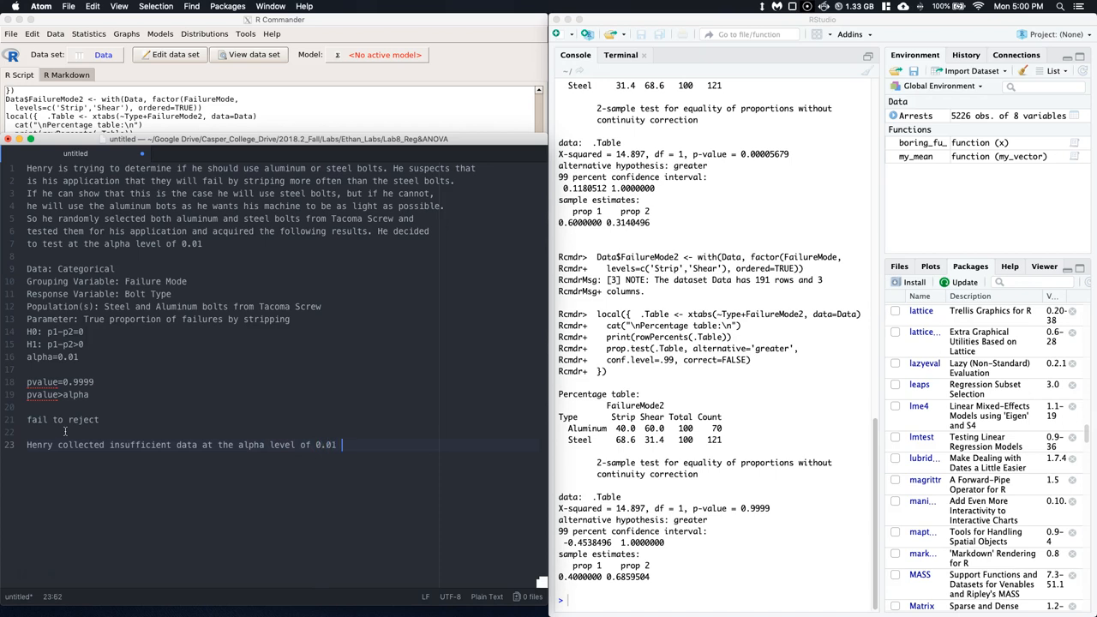
type("to conclude that the")
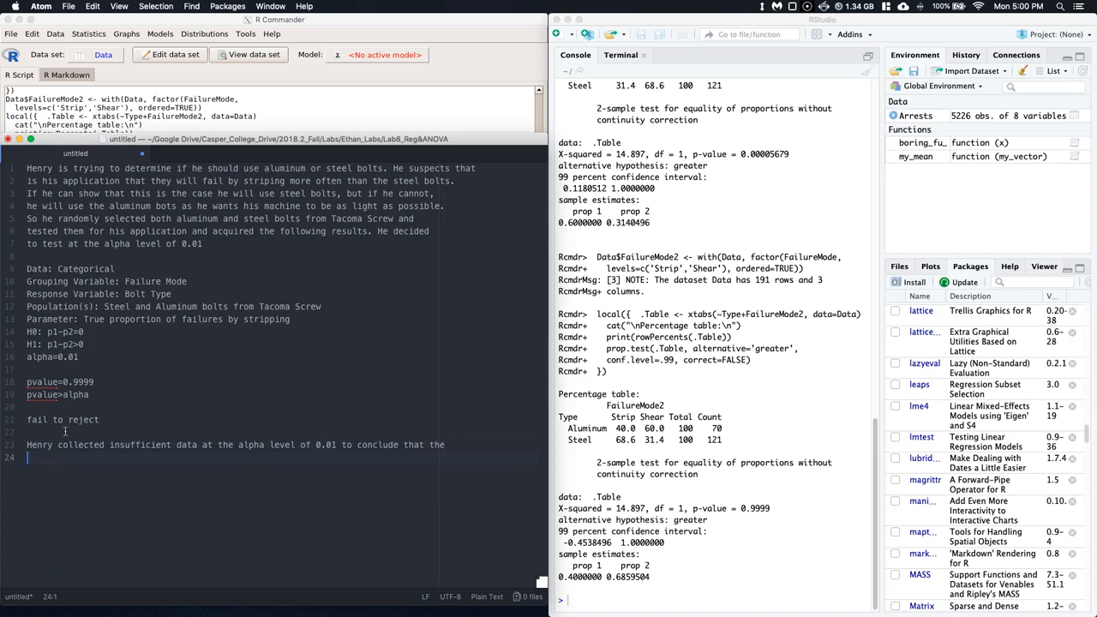
type("true")
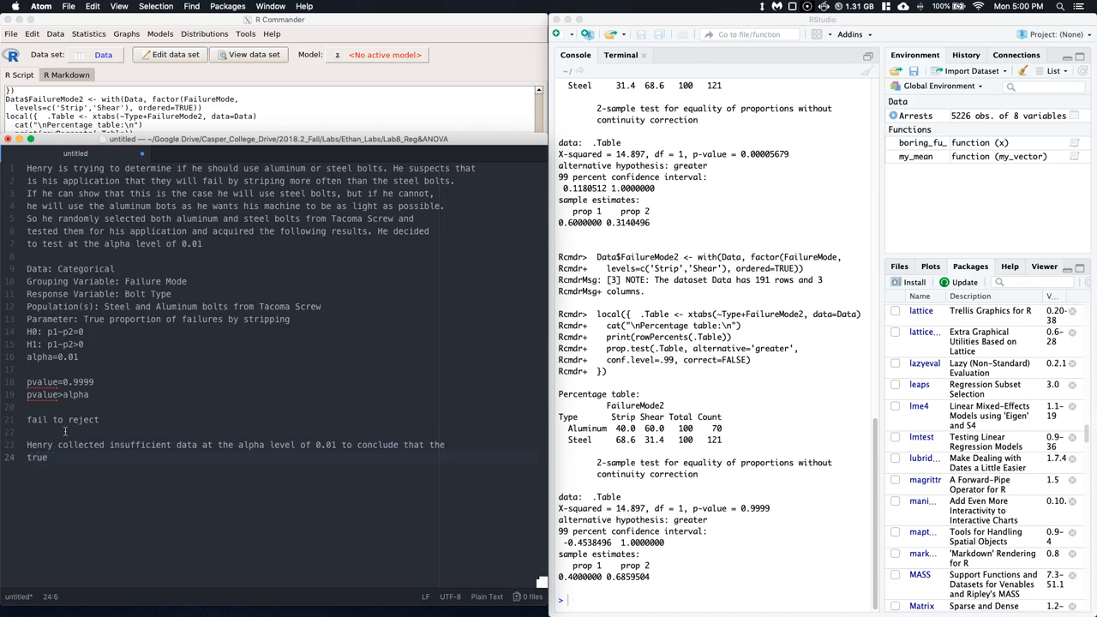
type("proportion of")
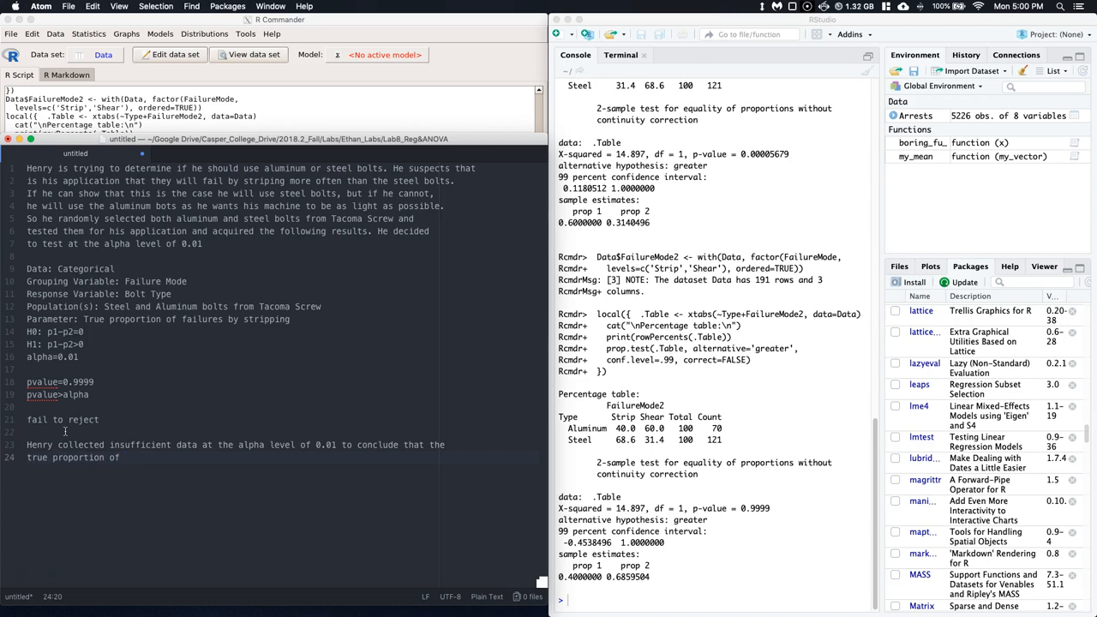
type("a")
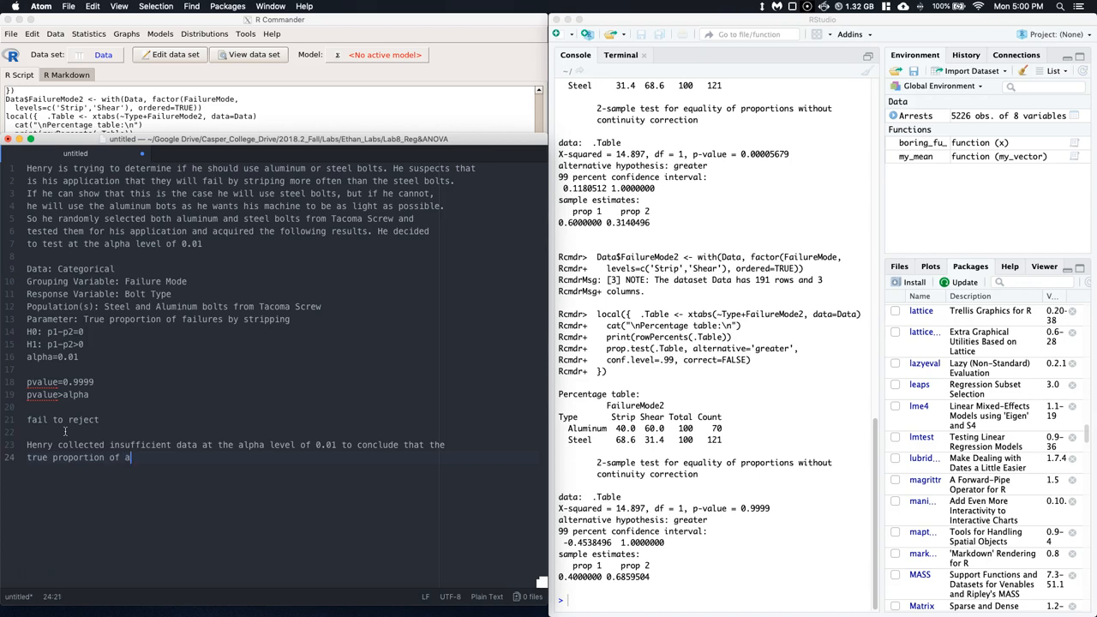
type("luminum")
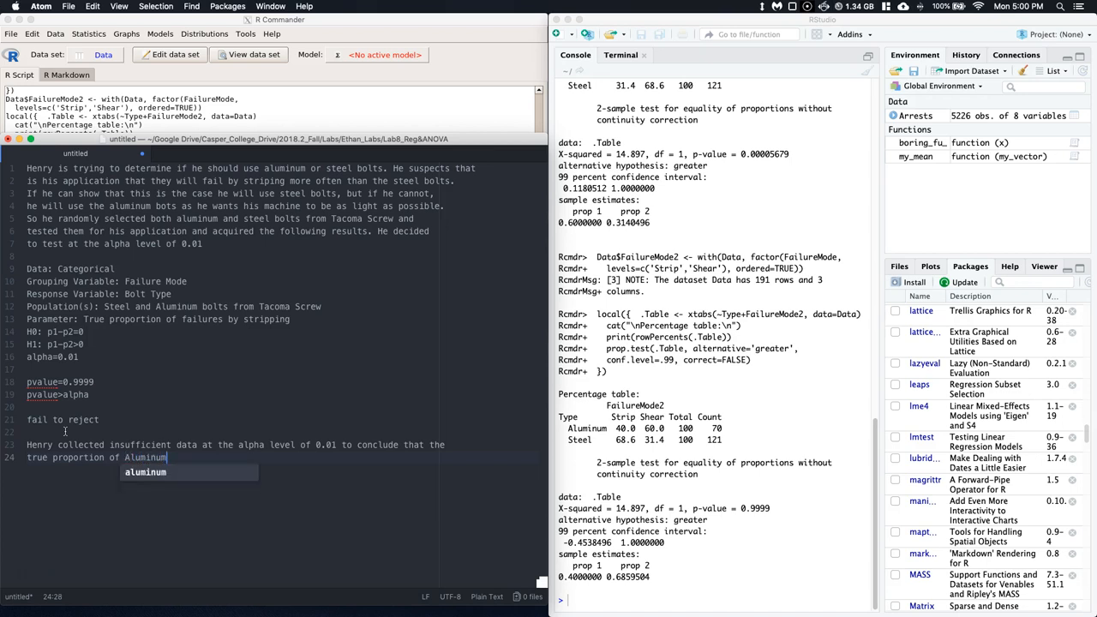
type("bol")
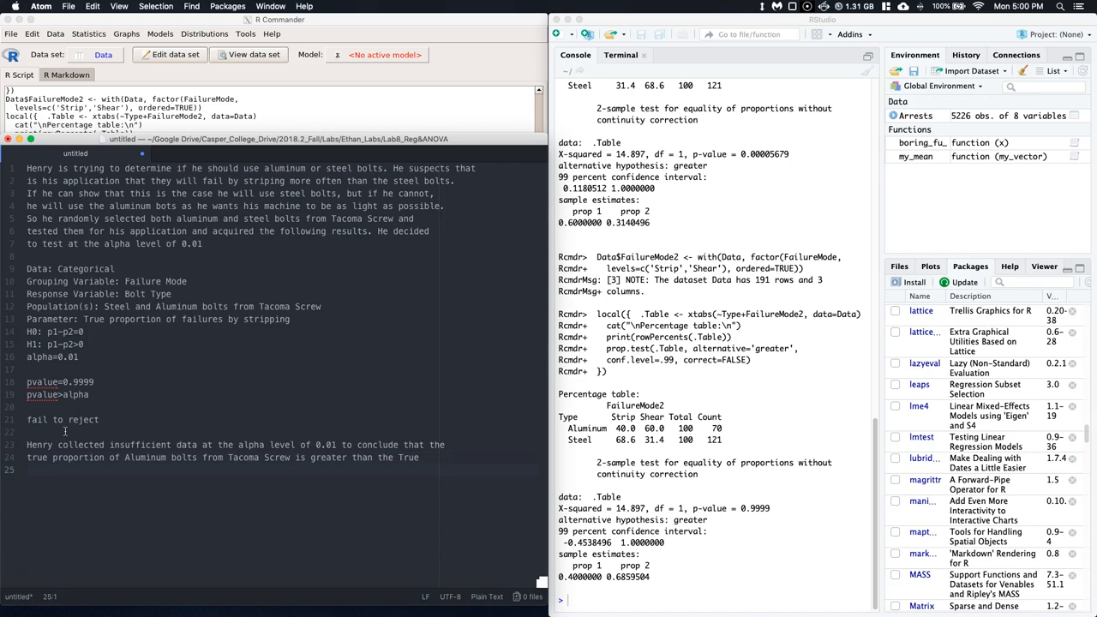
- Finish the comparison with steel bolts, adding 'that fail by stripping' after both bolt types
type("proportion")
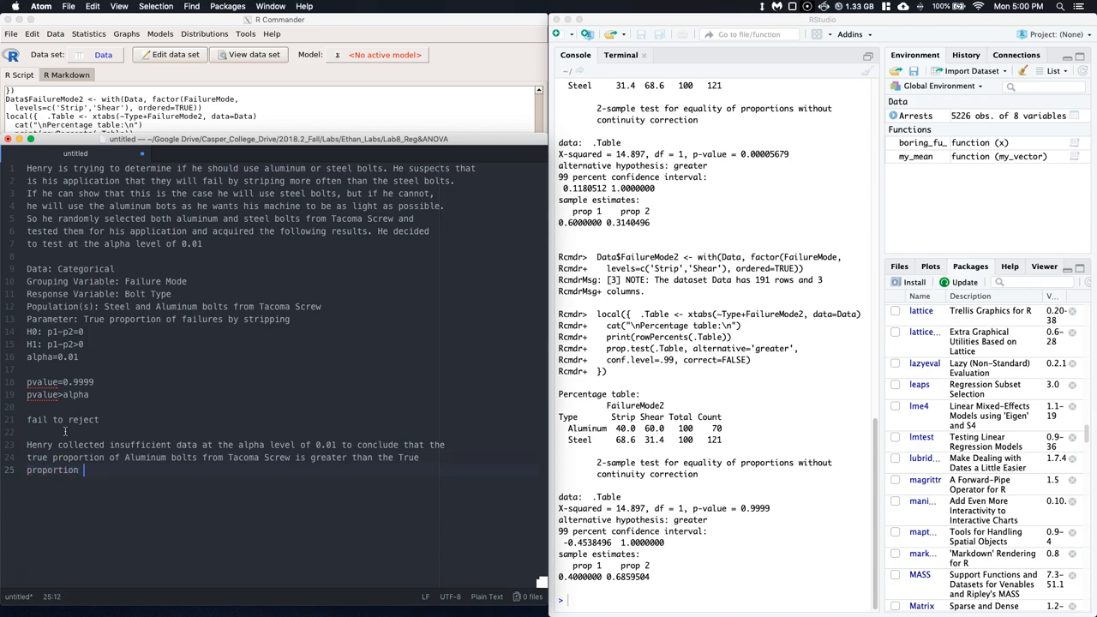
type("of")
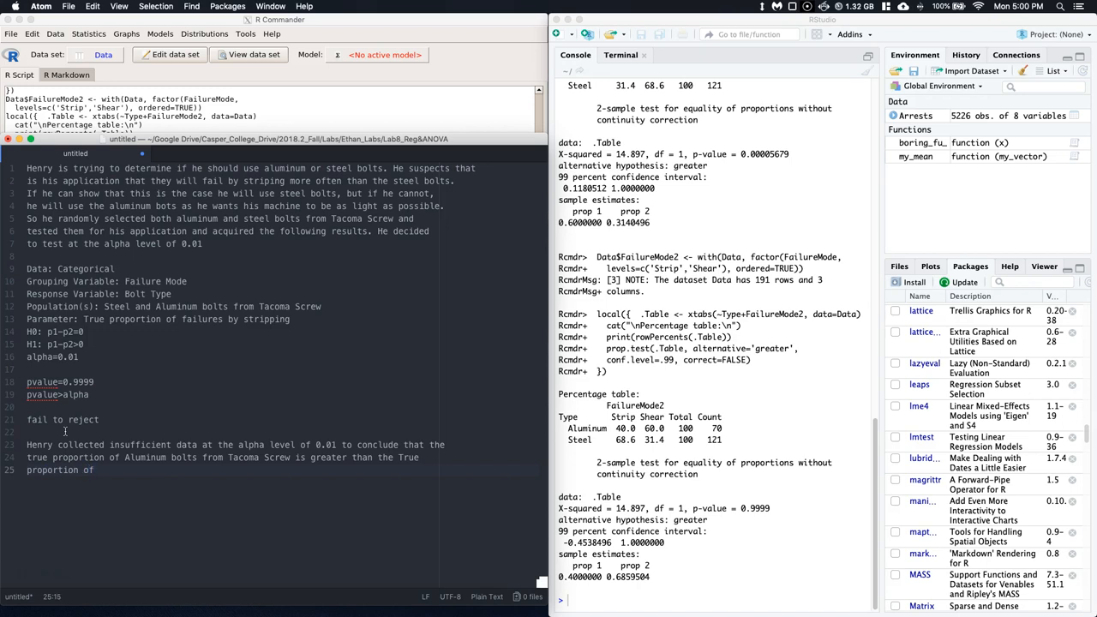
type("steel")
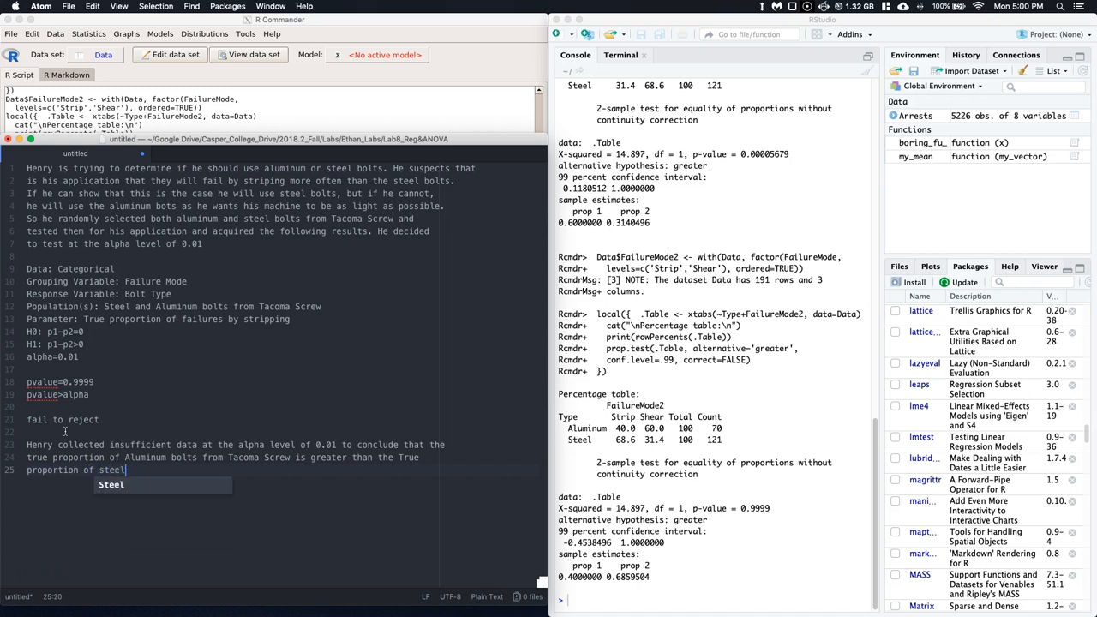
type("bolts from Tacoma Screw.")
left_click(235, 457)
type(" that fail")
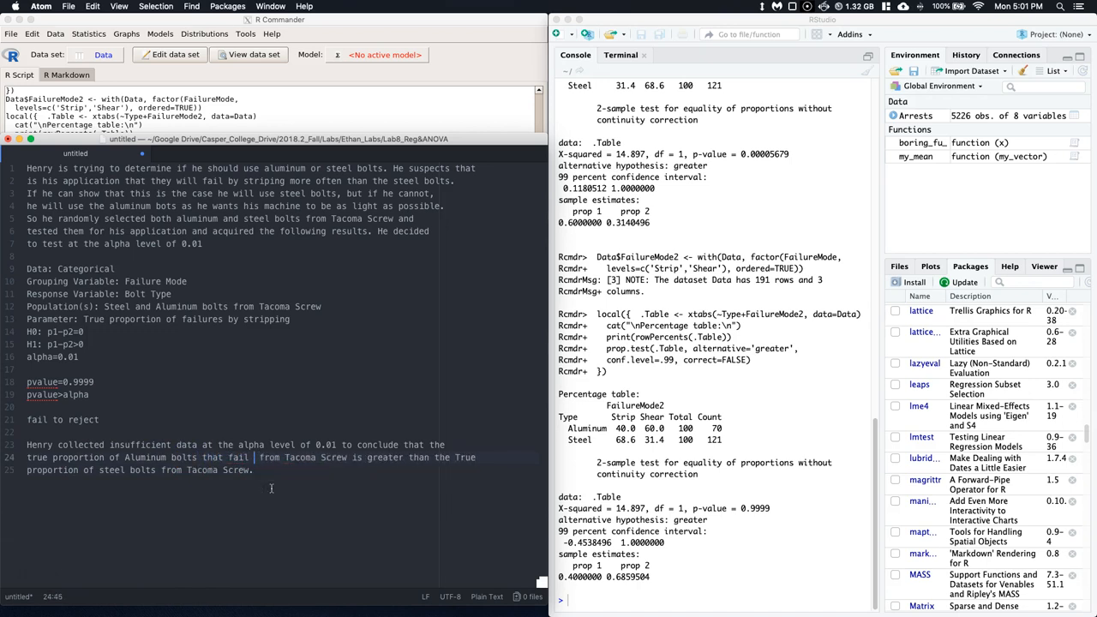
type("by")
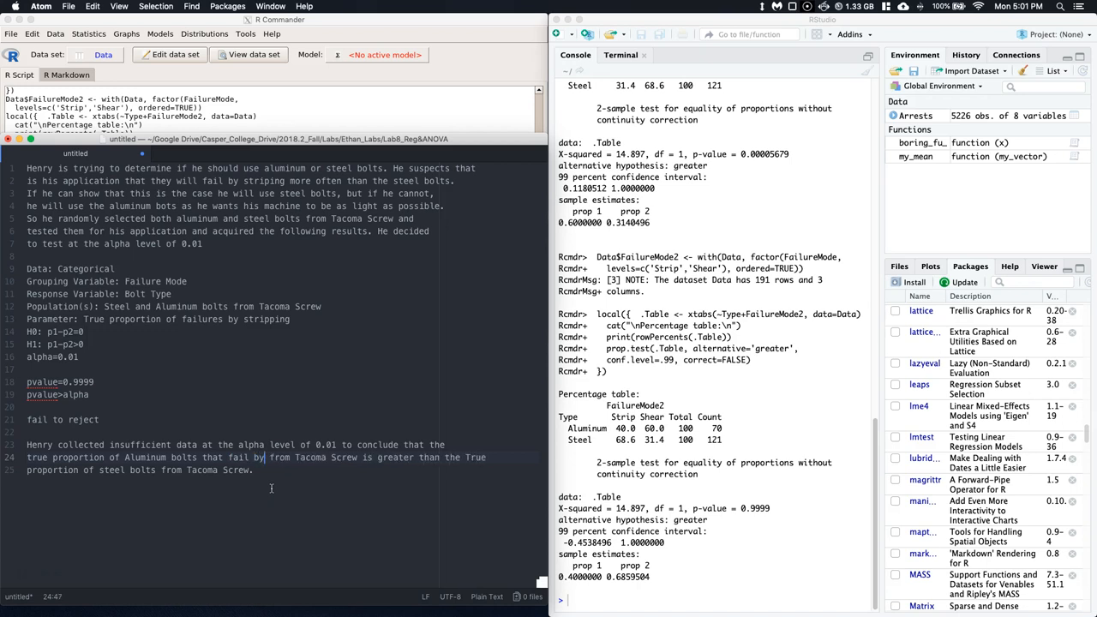
type("stripping")
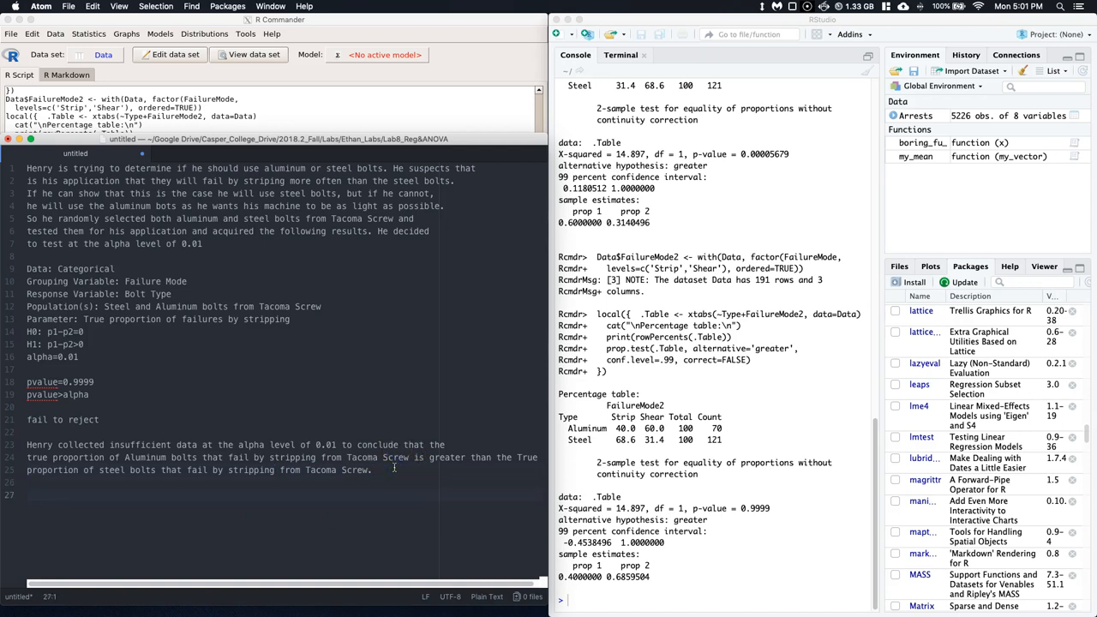
- Type the final line 'Henry is going to use the Aluminum bolts in his machine.'
type("He")
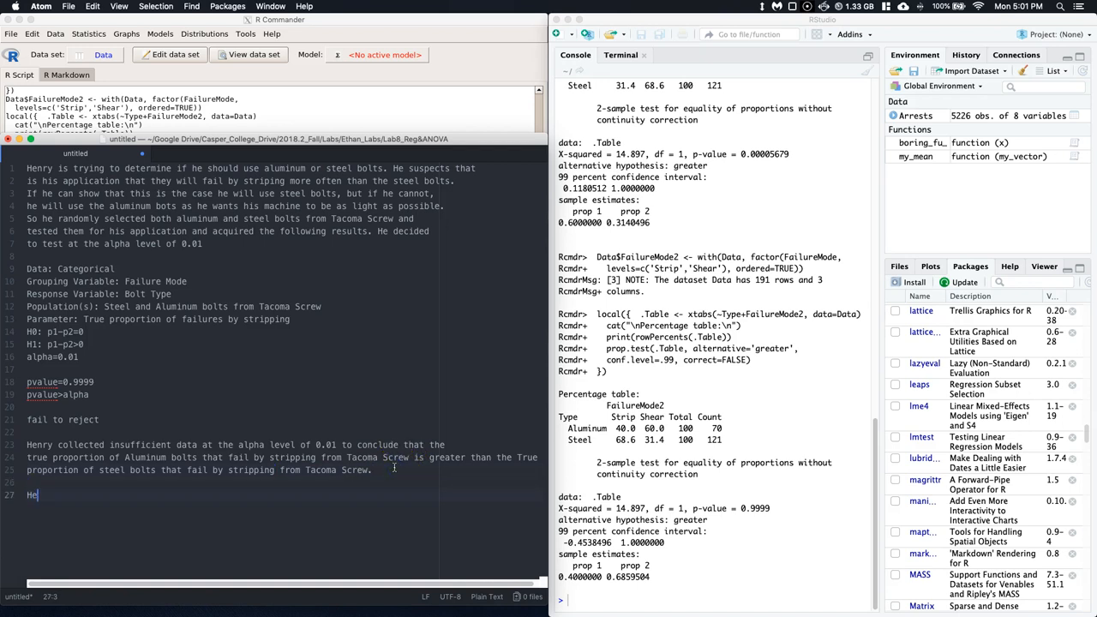
type("ner")
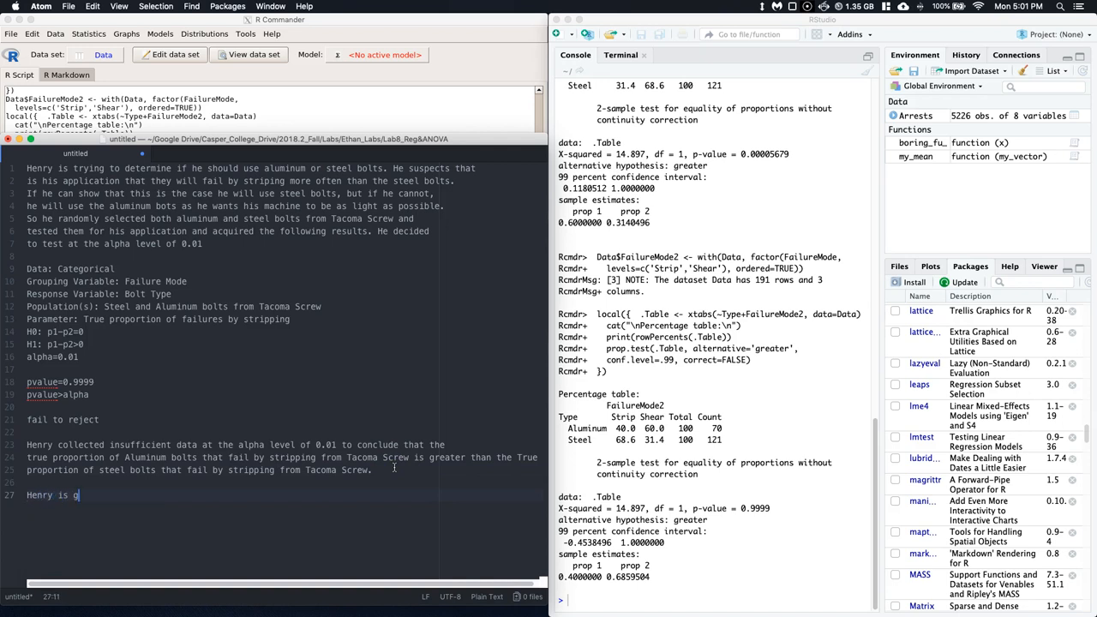
type("oing to use the")
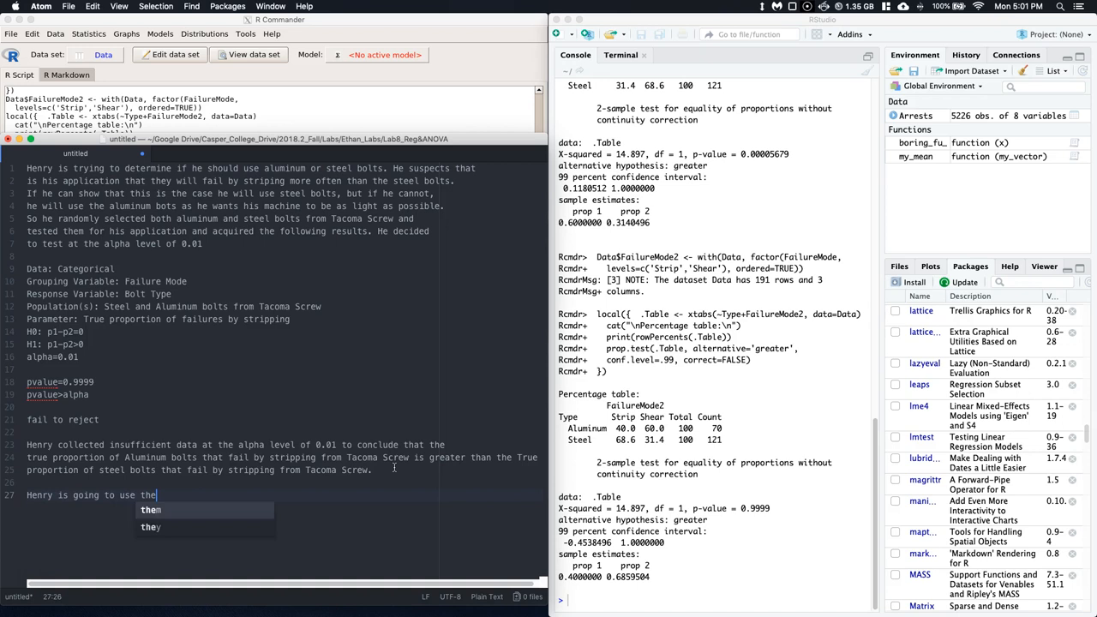
type("Aluminum")
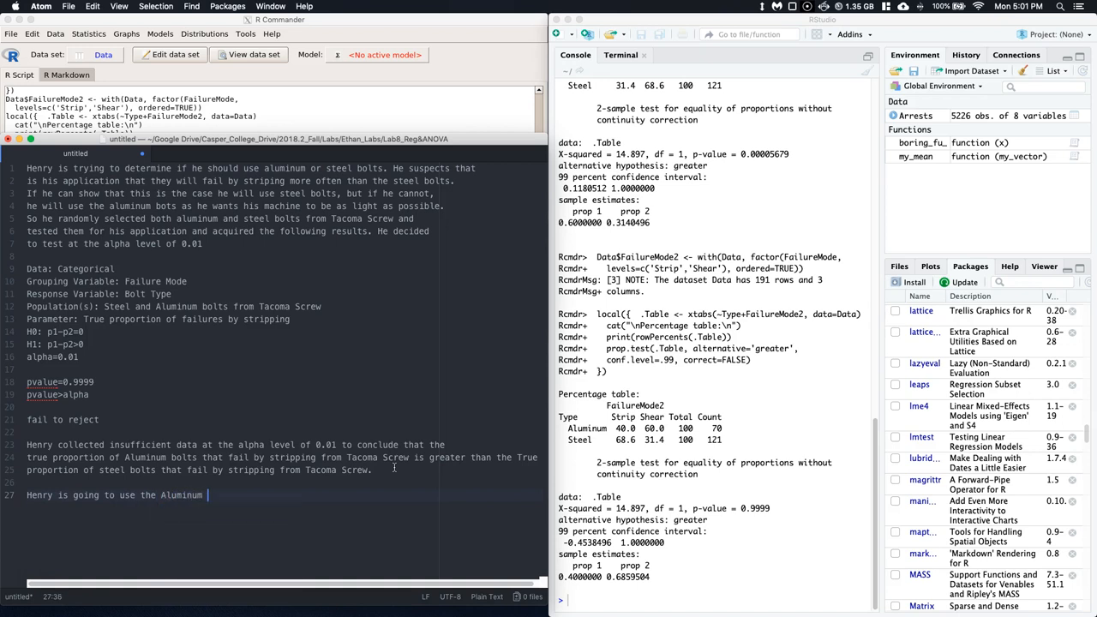
type("bolts in his ma")
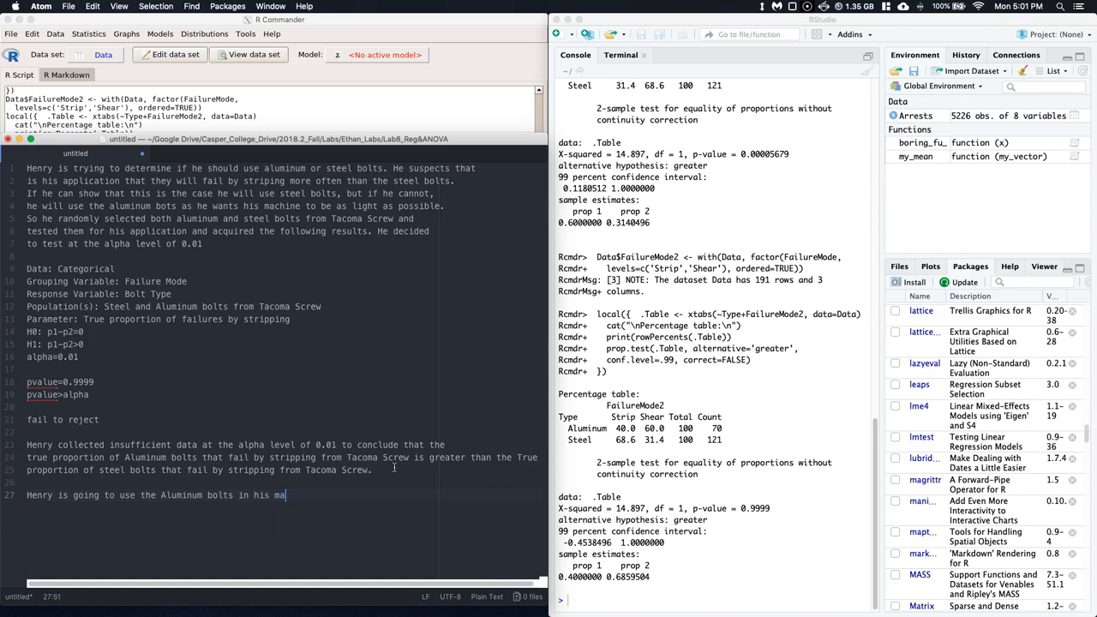
type("chine.")
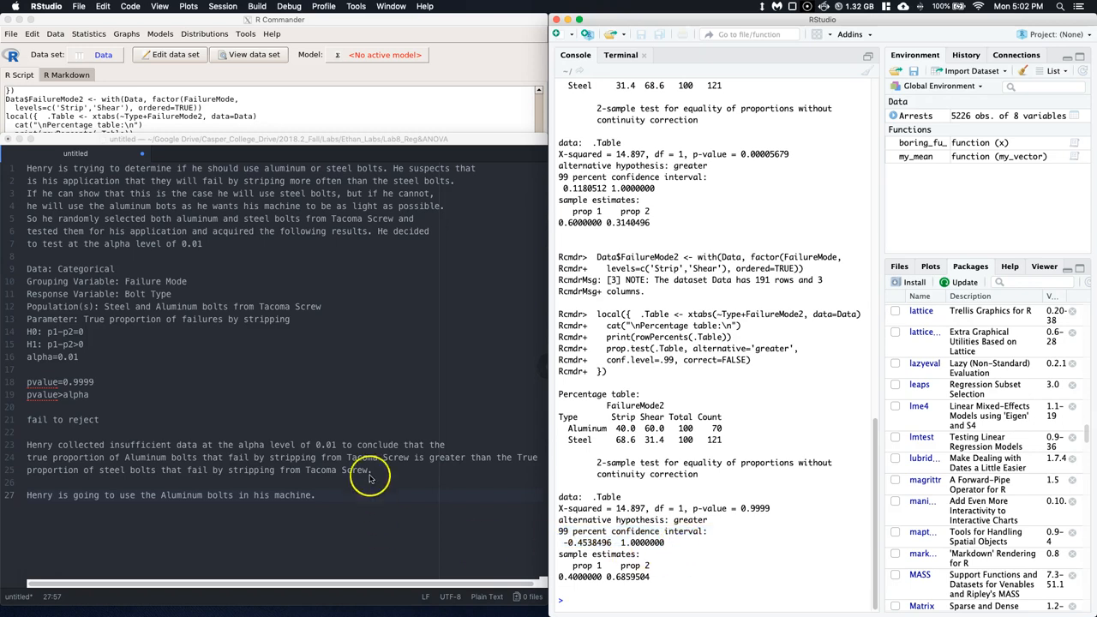
mouse_move(234, 497)
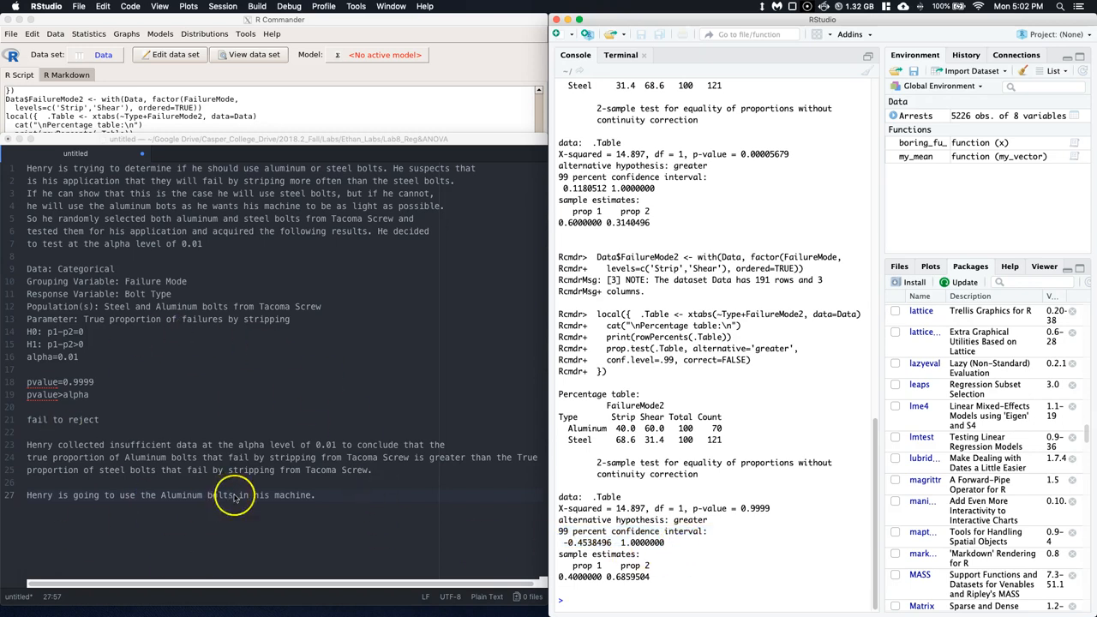
mouse_move(300, 536)
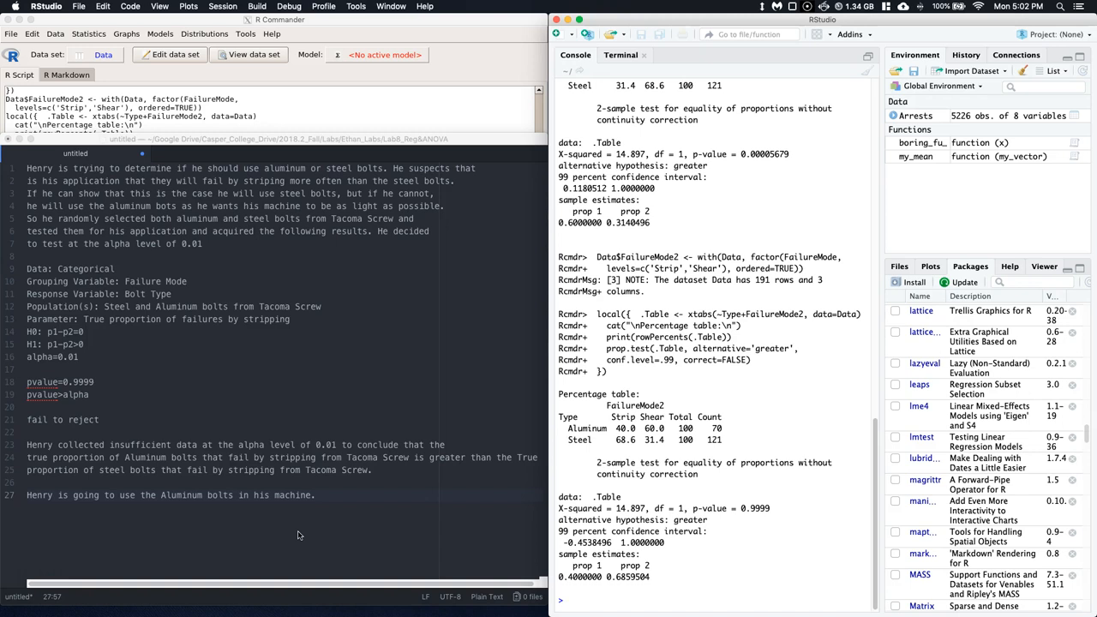
mouse_move(73, 527)
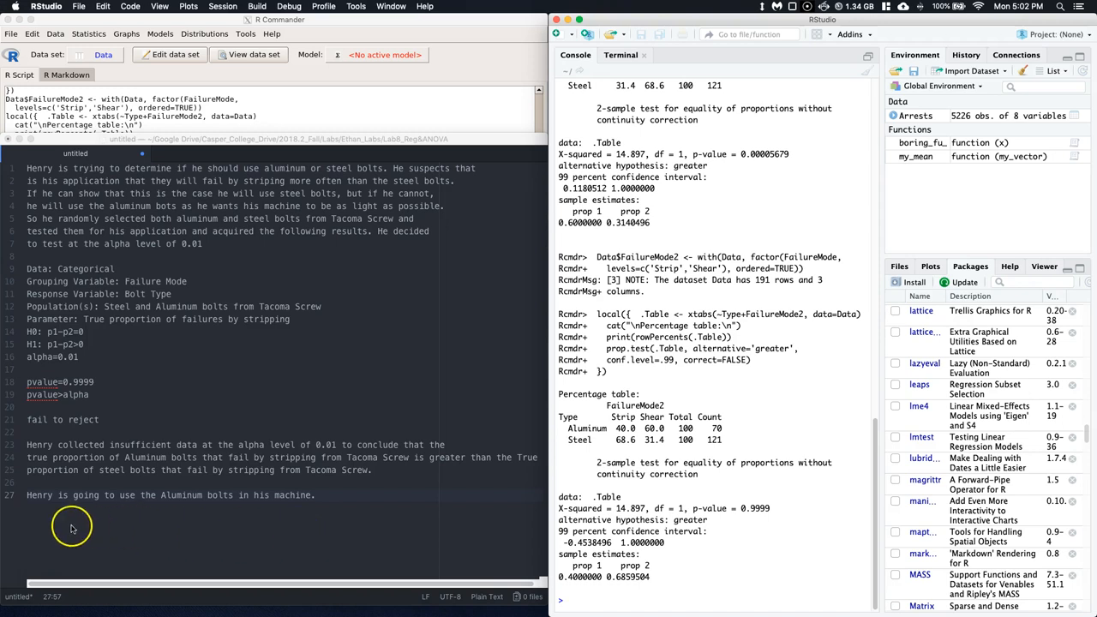